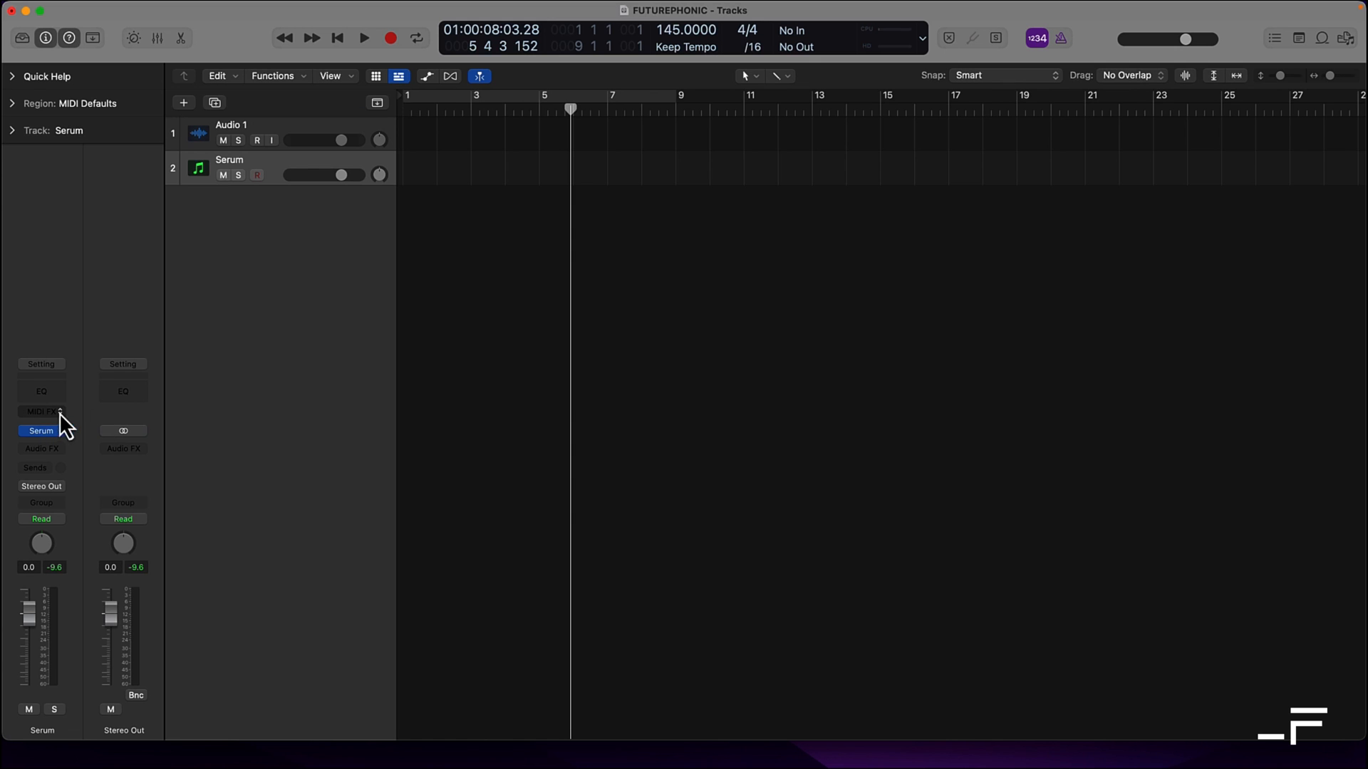
Step: Insert Audio Units > _Futurephonic > Rhythmizer Ultra into the Serum channel's MIDI FX slot
{"action": "left_click", "coordinate": [41, 412]}
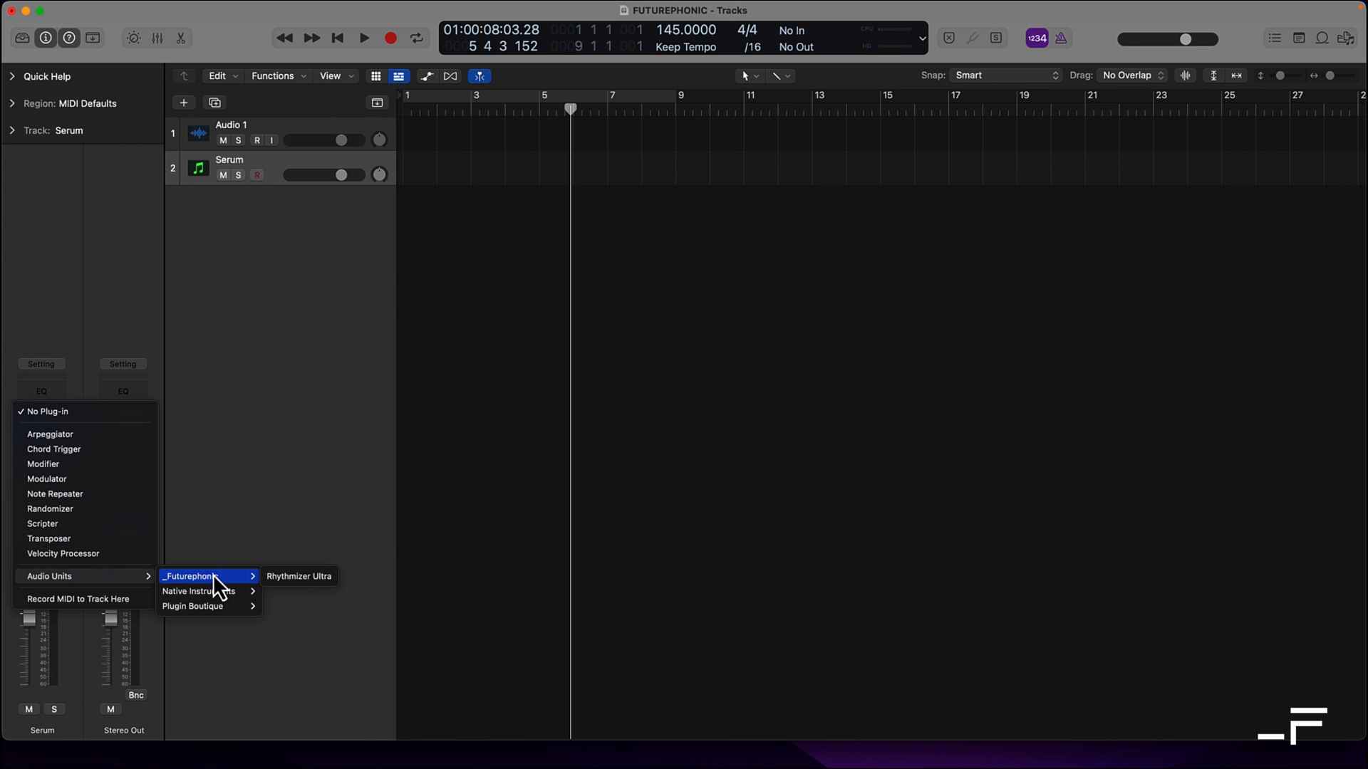
{"action": "left_click", "coordinate": [299, 576]}
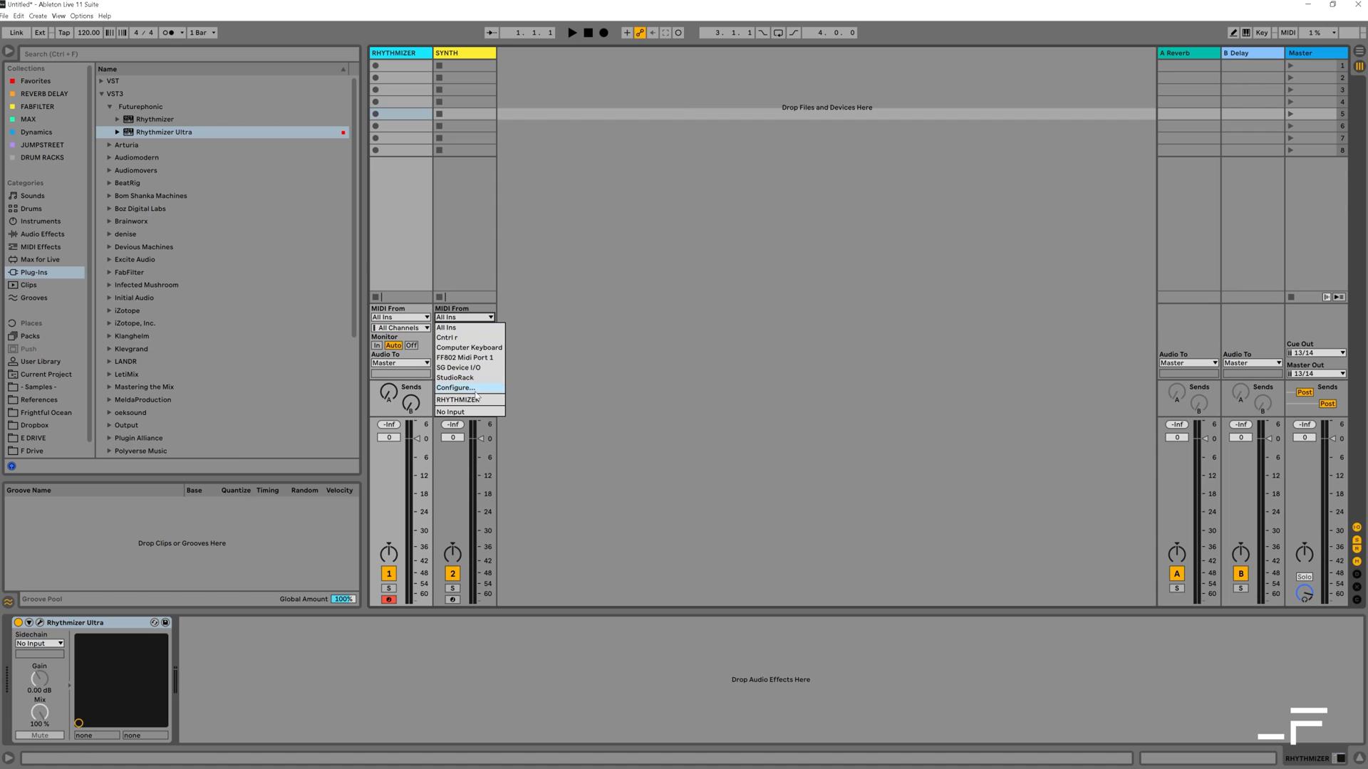
Step: Set SYNTH's MIDI From to RHYTHMIZER, tapping Rhythmizer Ultra as the source
{"action": "left_click", "coordinate": [467, 399]}
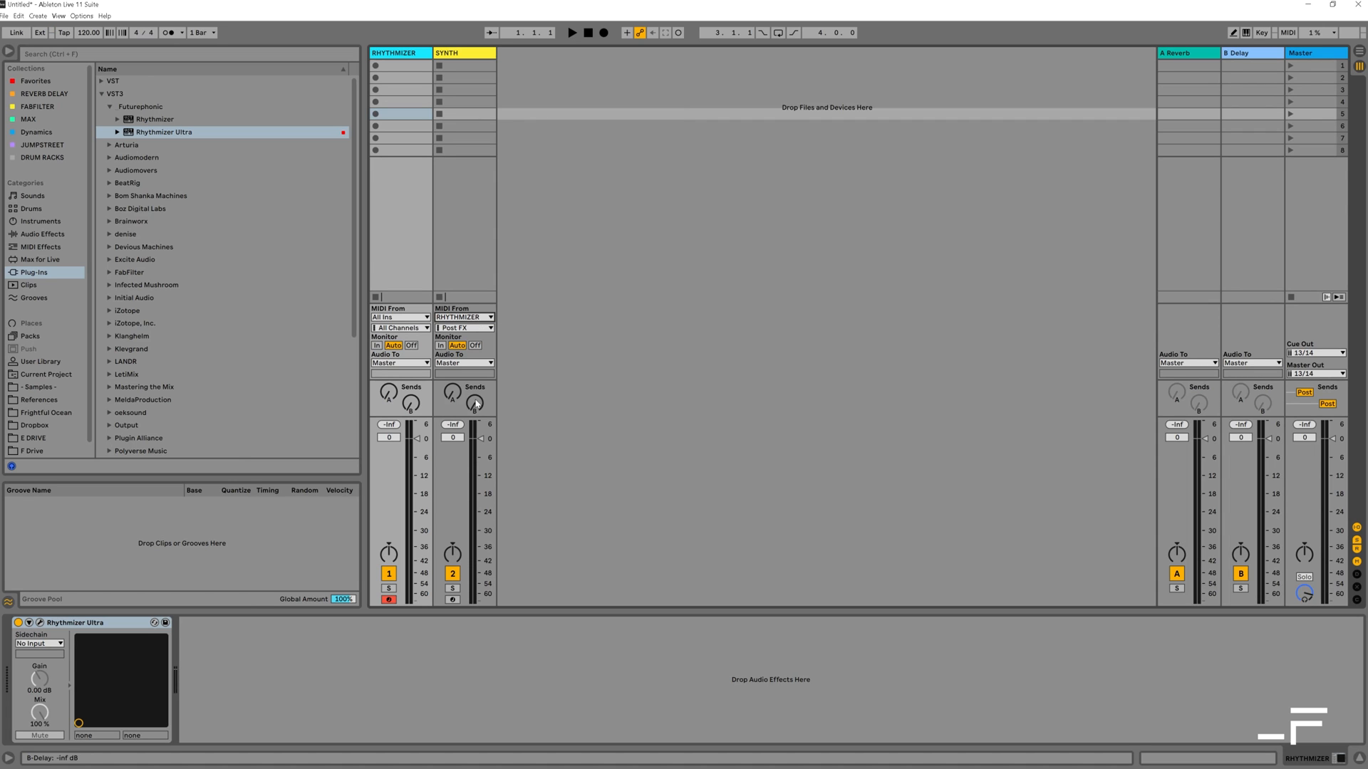
{"action": "left_click", "coordinate": [464, 327]}
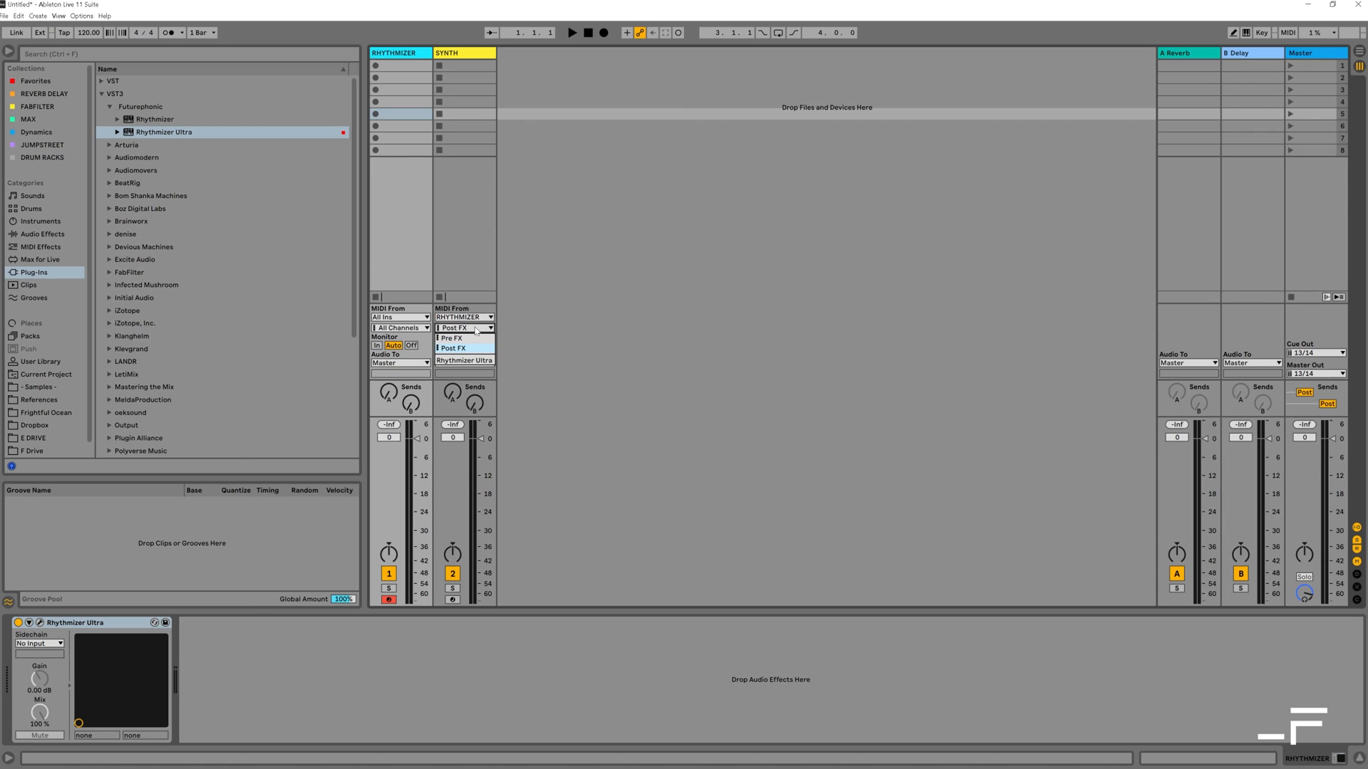
{"action": "left_click", "coordinate": [463, 358]}
{"action": "type", "text": "OPERA"}
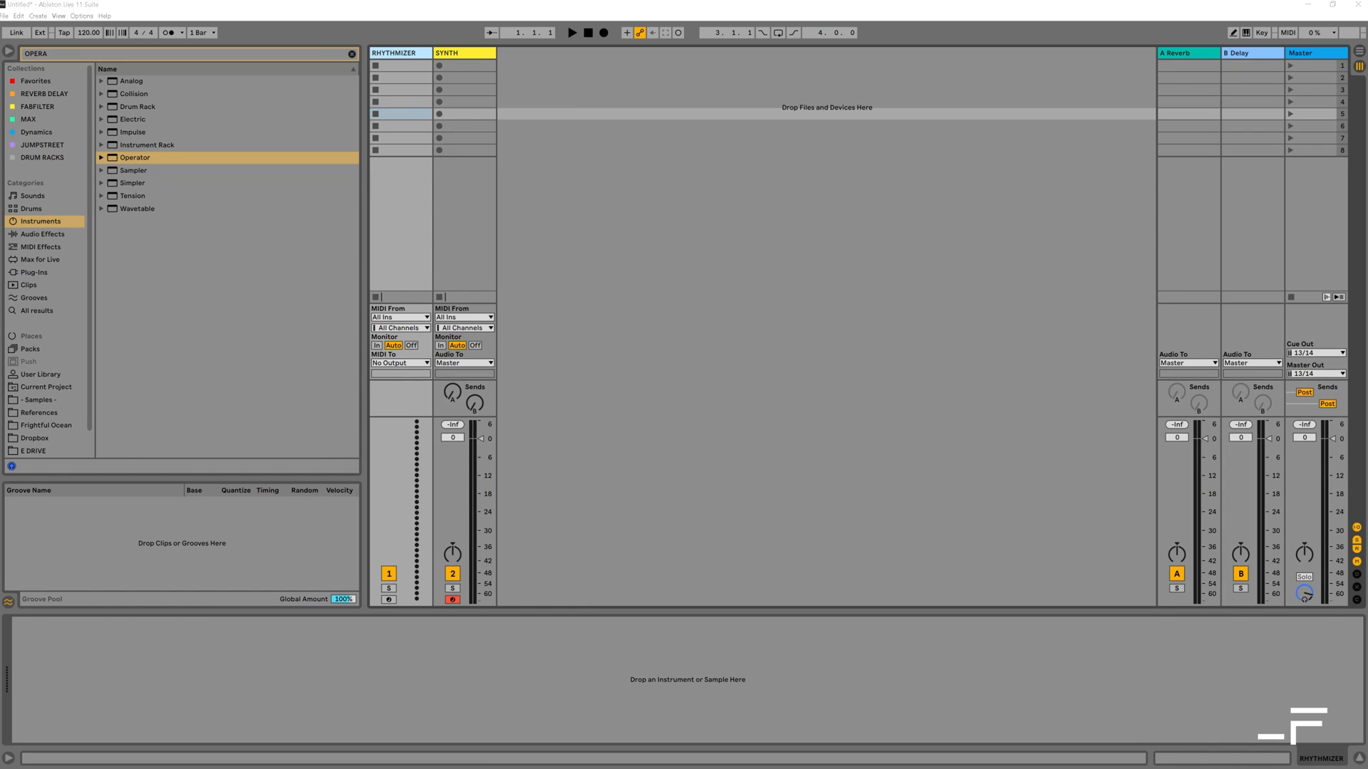
{"action": "mouse_move", "coordinate": [727, 290]}
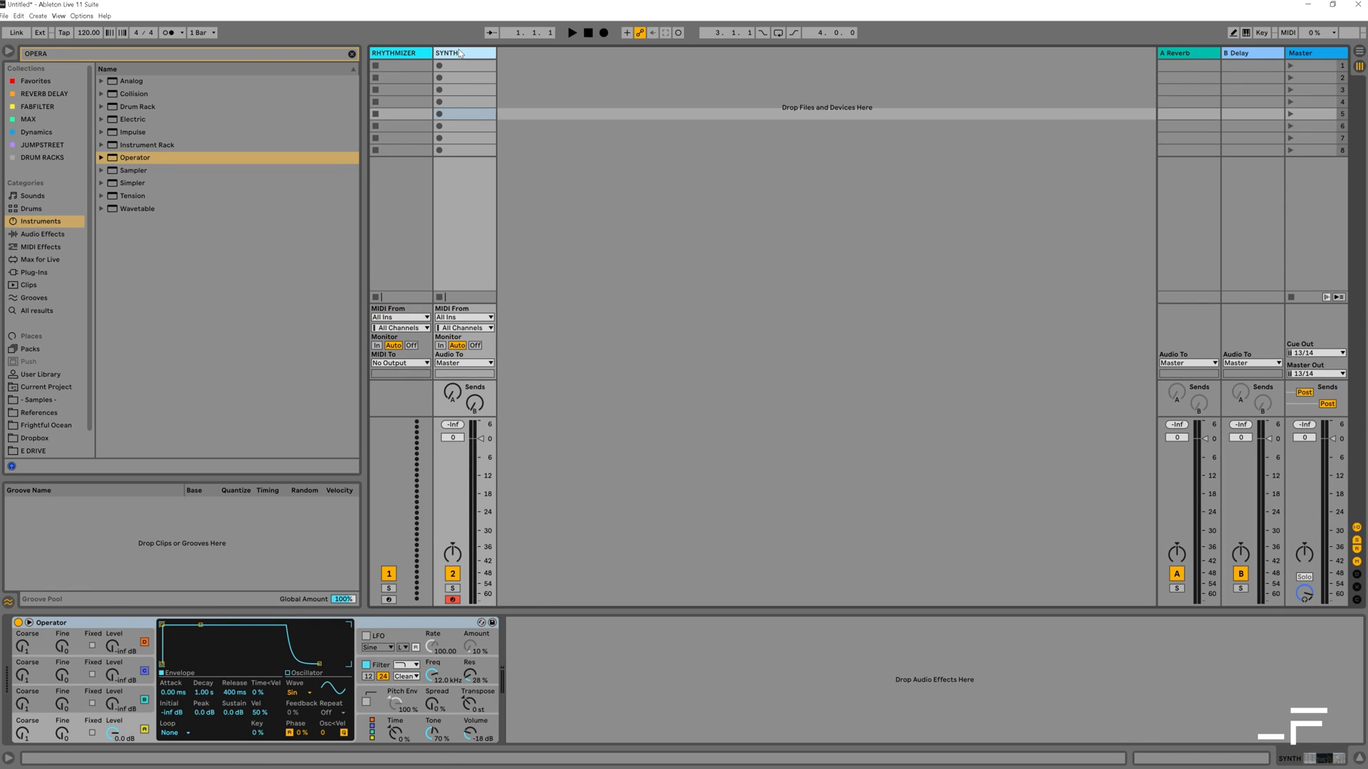
Step: Select the RHYTHMIZER track in preparation for loading Rhythmizer Ultra
{"action": "left_click", "coordinate": [34, 272]}
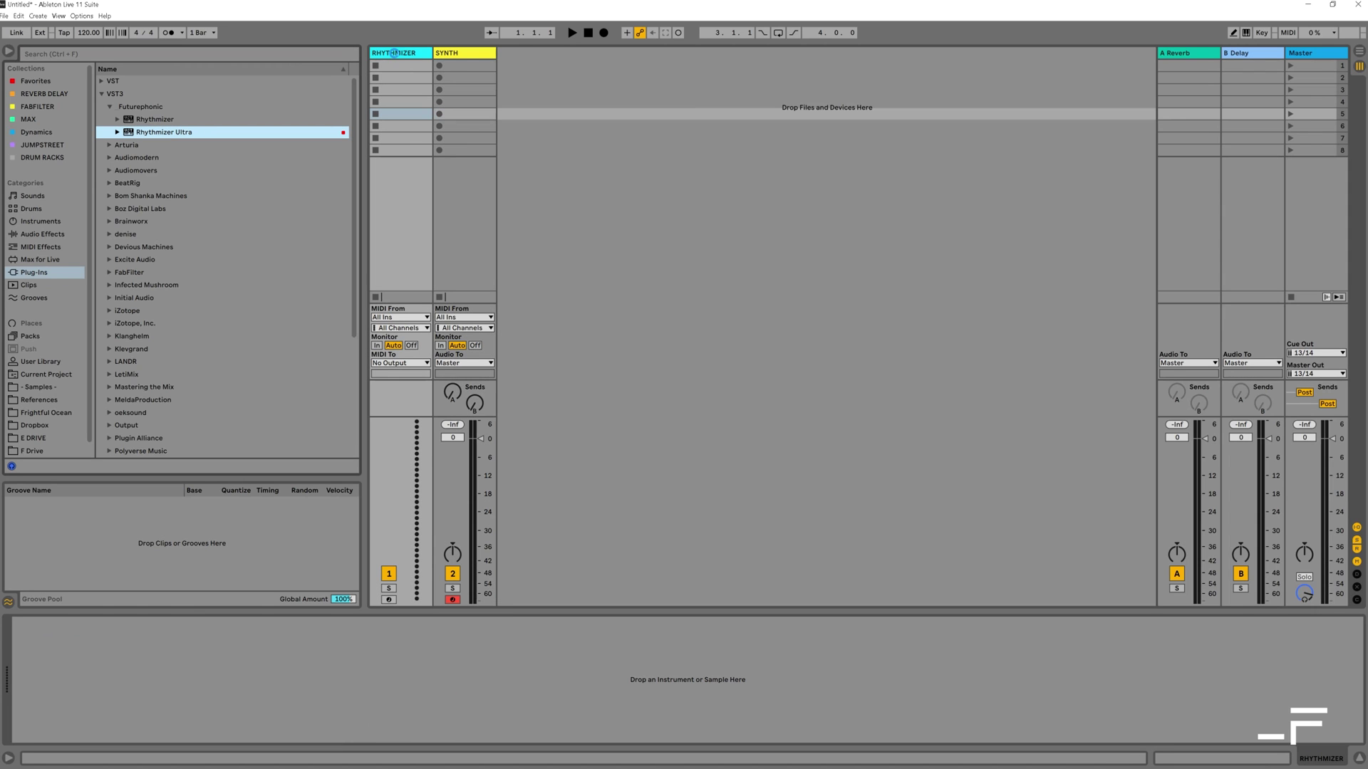
Step: Load Rhythmizer Ultra on RHYTHMIZER, close its window, and set SYNTH's MIDI From to RHYTHMIZER
{"action": "double_click", "coordinate": [166, 131]}
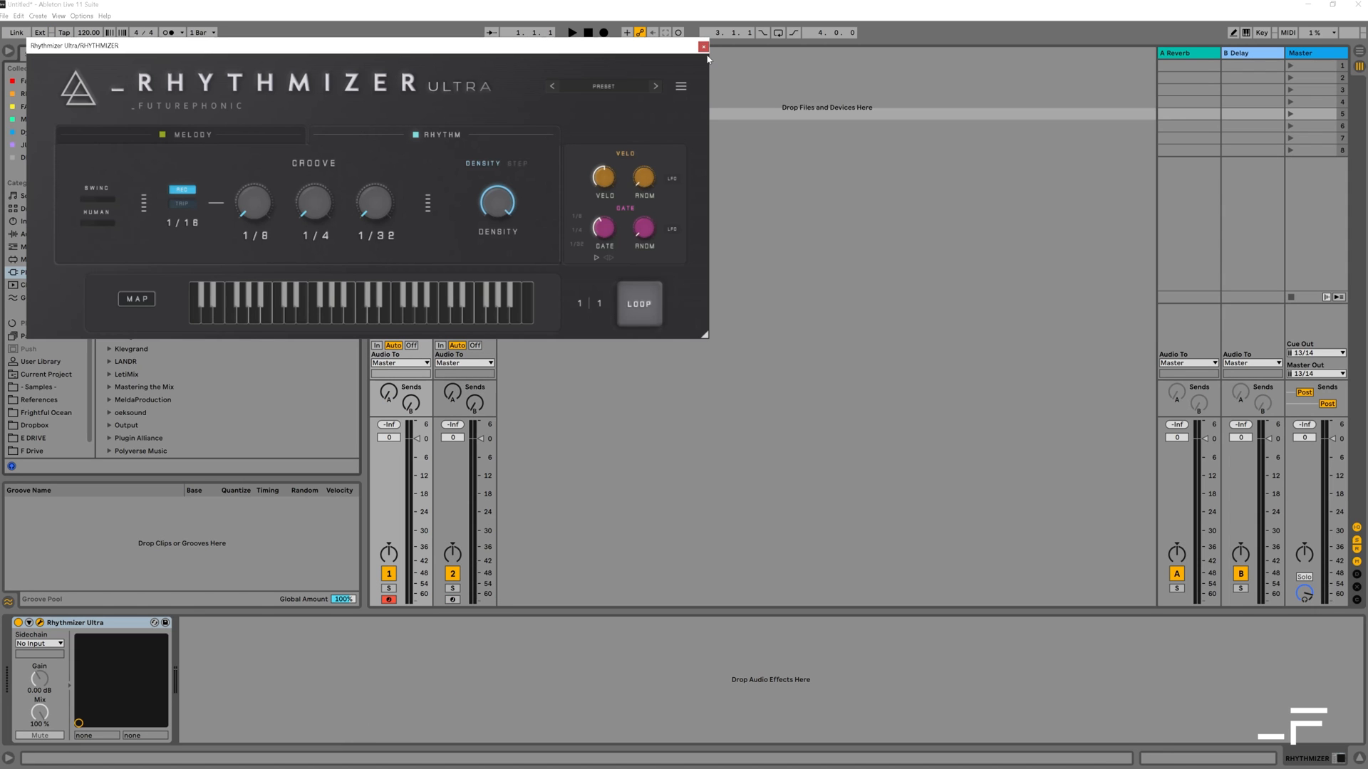
{"action": "left_click", "coordinate": [702, 47]}
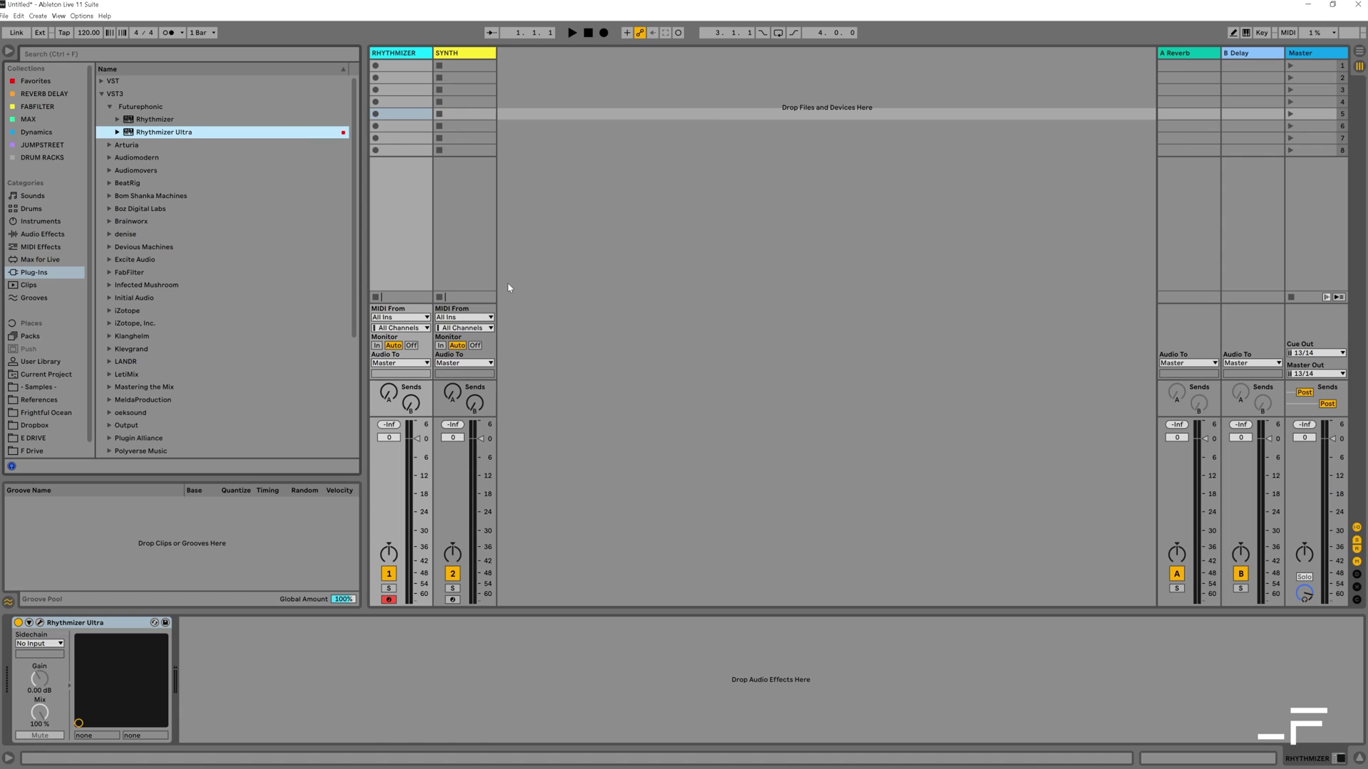
{"action": "left_click", "coordinate": [463, 317]}
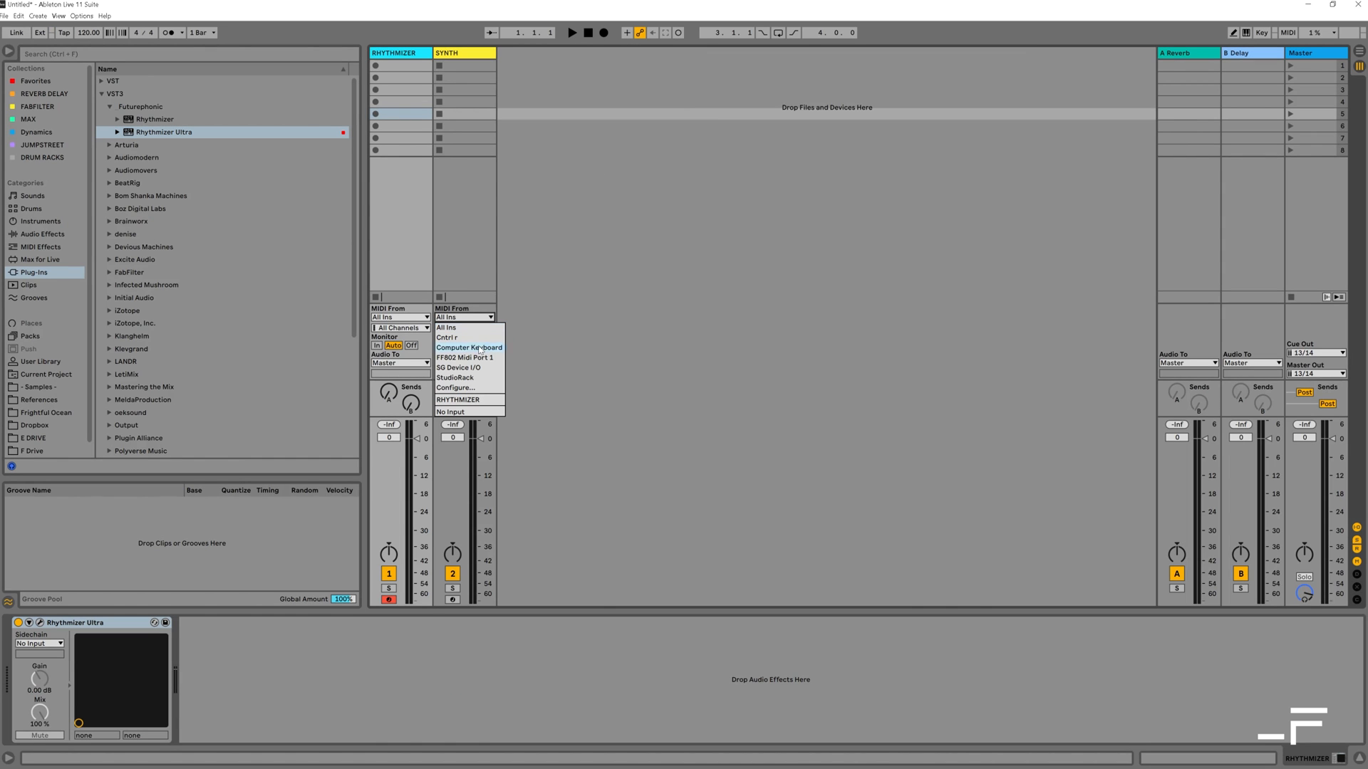
{"action": "mouse_move", "coordinate": [457, 399]}
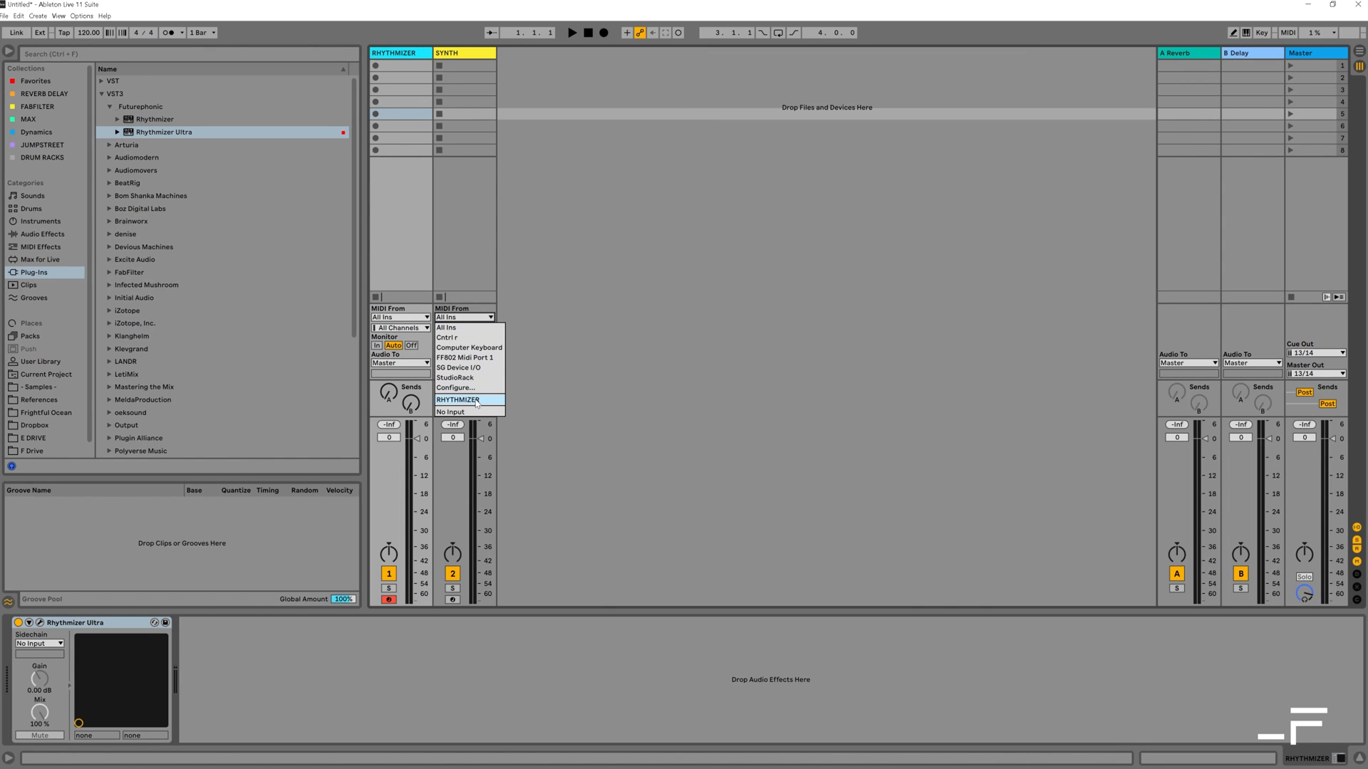
{"action": "left_click", "coordinate": [458, 398]}
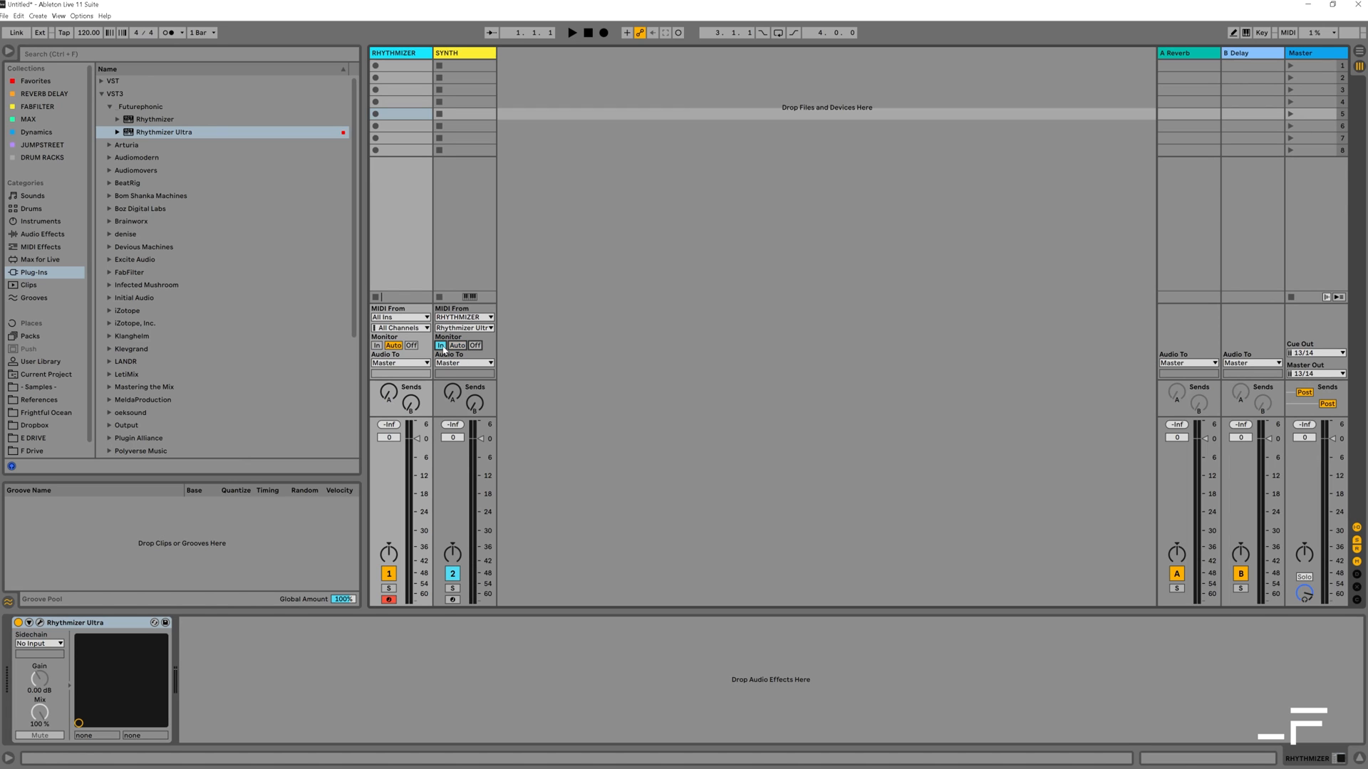
{"action": "mouse_move", "coordinate": [455, 244]}
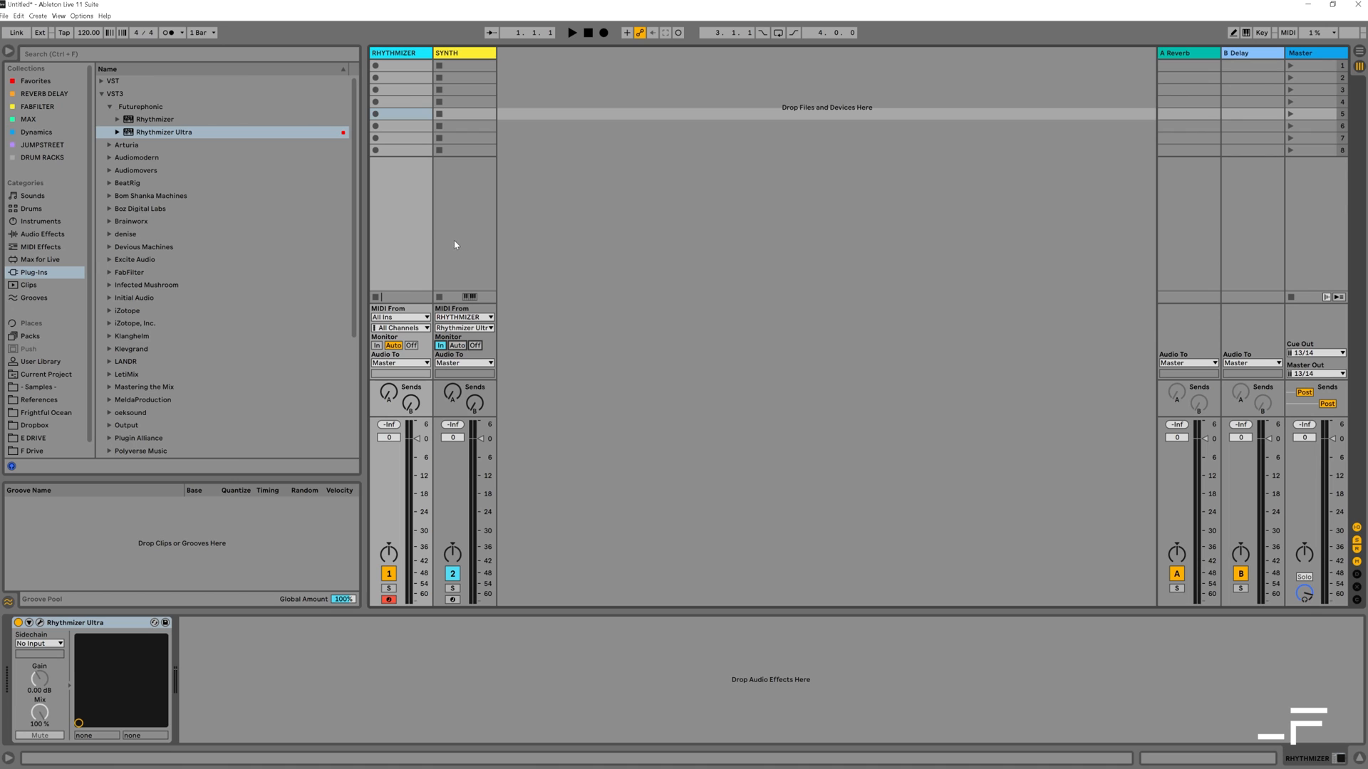
{"action": "mouse_move", "coordinate": [410, 67]}
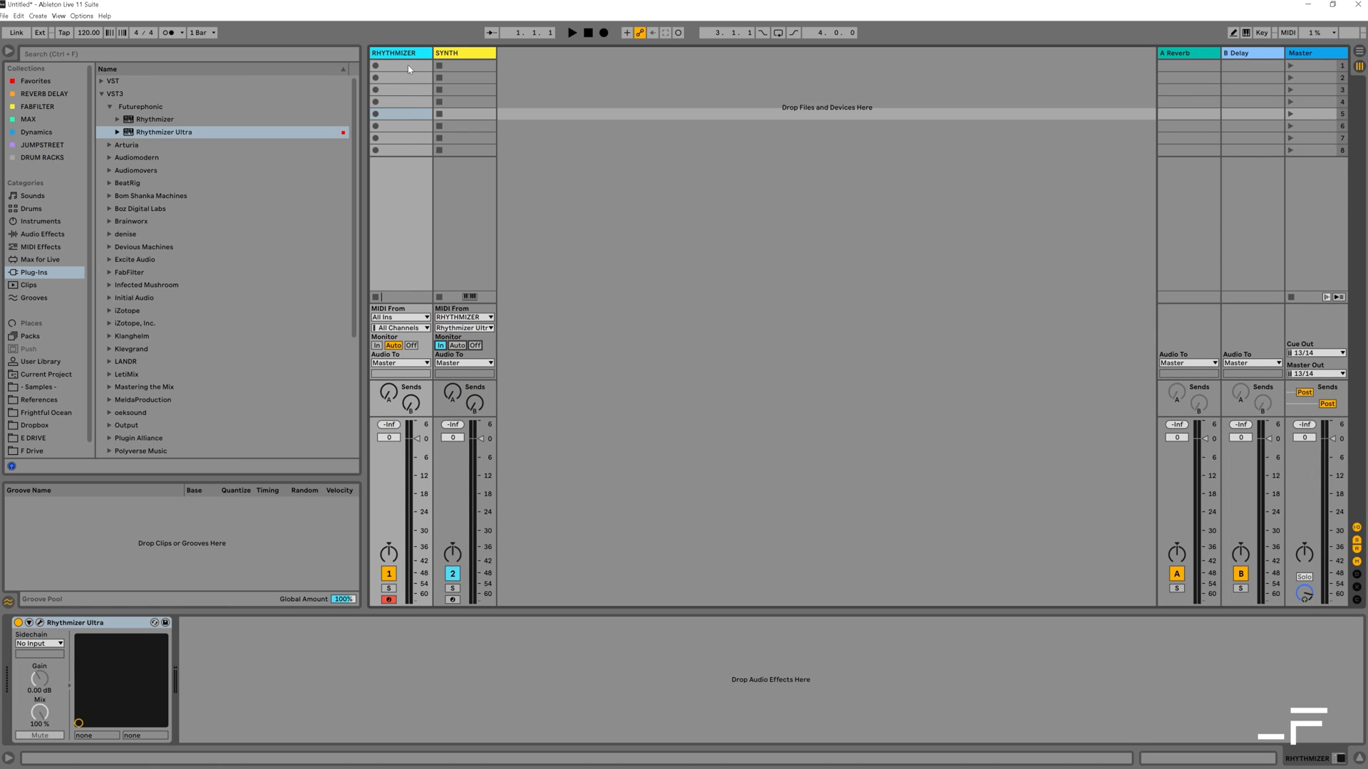
Step: Create a RHYTHMIZER clip with one sustained C3 note, play it, then stop playback
{"action": "double_click", "coordinate": [395, 64]}
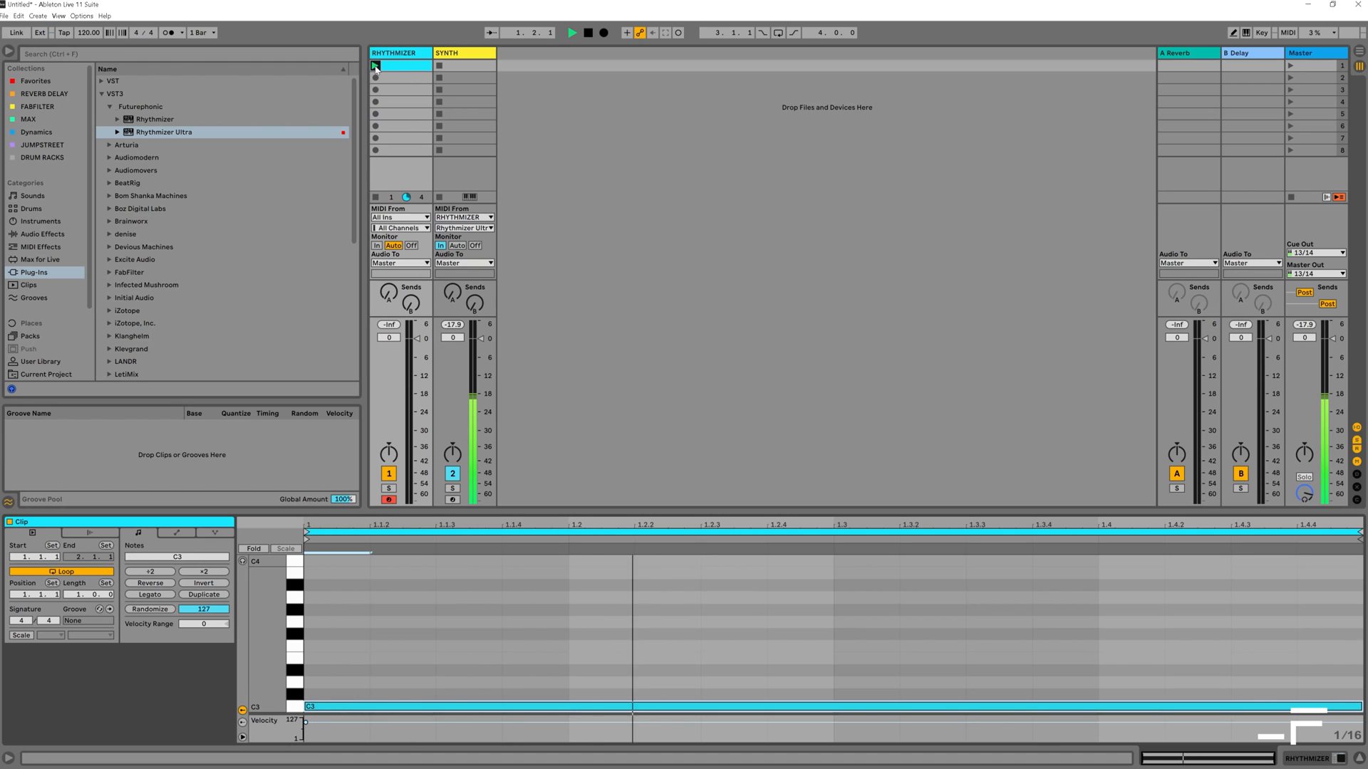
{"action": "left_click", "coordinate": [572, 34]}
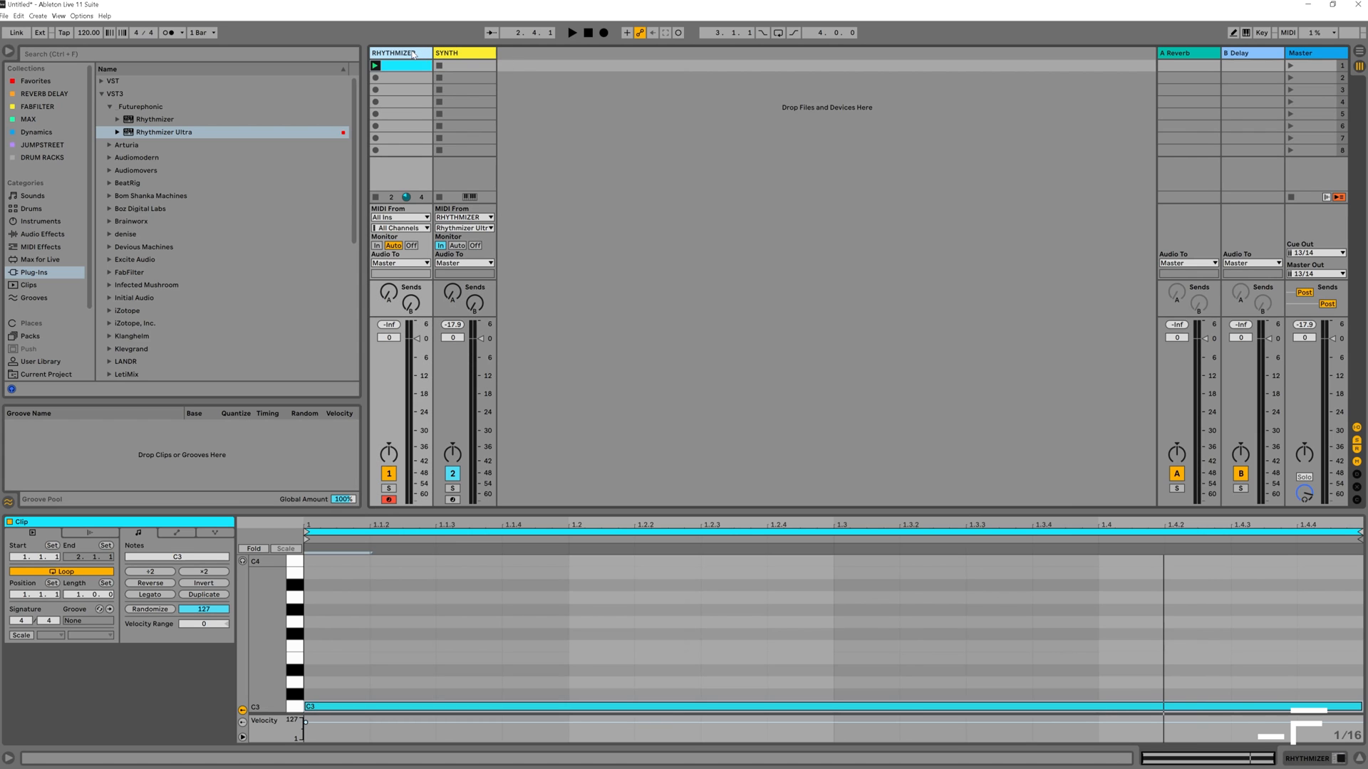
Step: Group RHYTHMIZER and SYNTH as ULTRAGROUP and locate ULTRAGROUP-1.als in the User Library
{"action": "left_click", "coordinate": [464, 51]}
{"action": "type", "text": "ULTRAGROUP"}
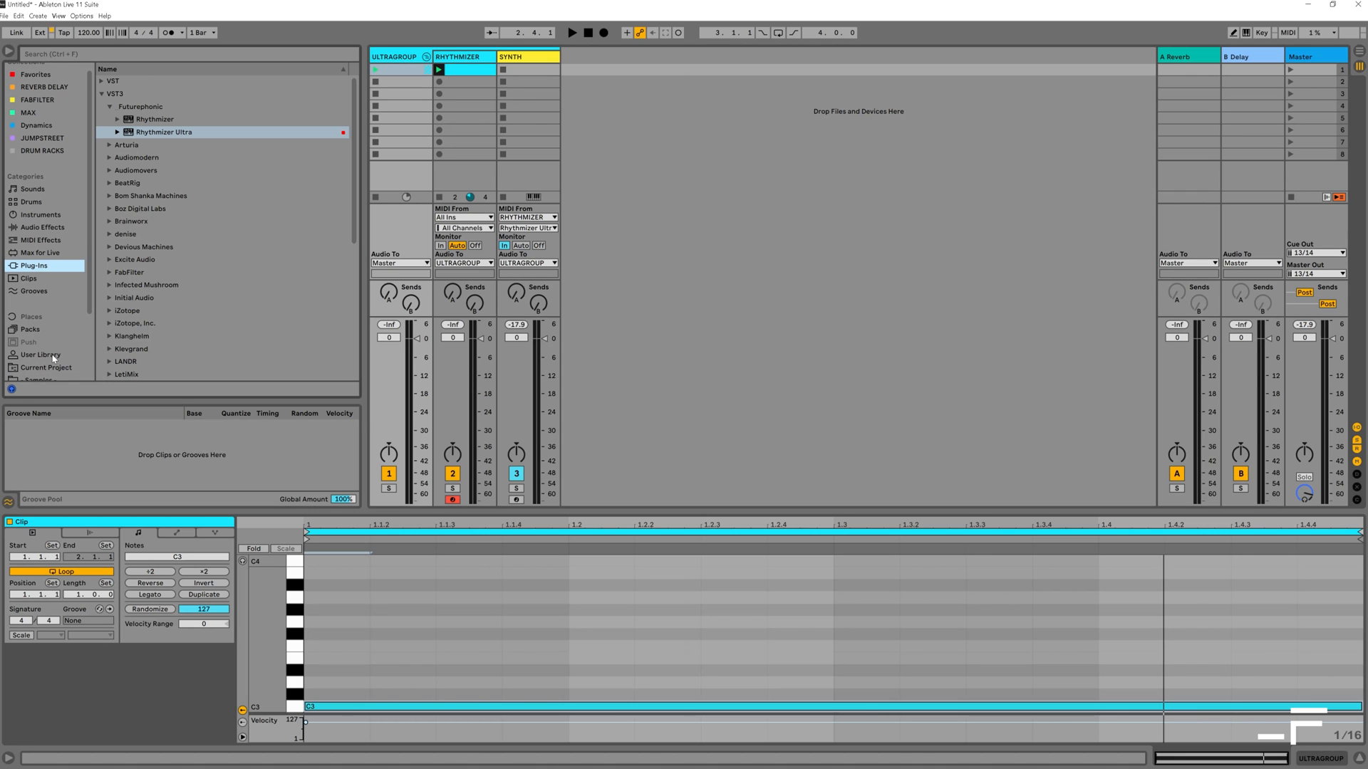
{"action": "left_click", "coordinate": [40, 354]}
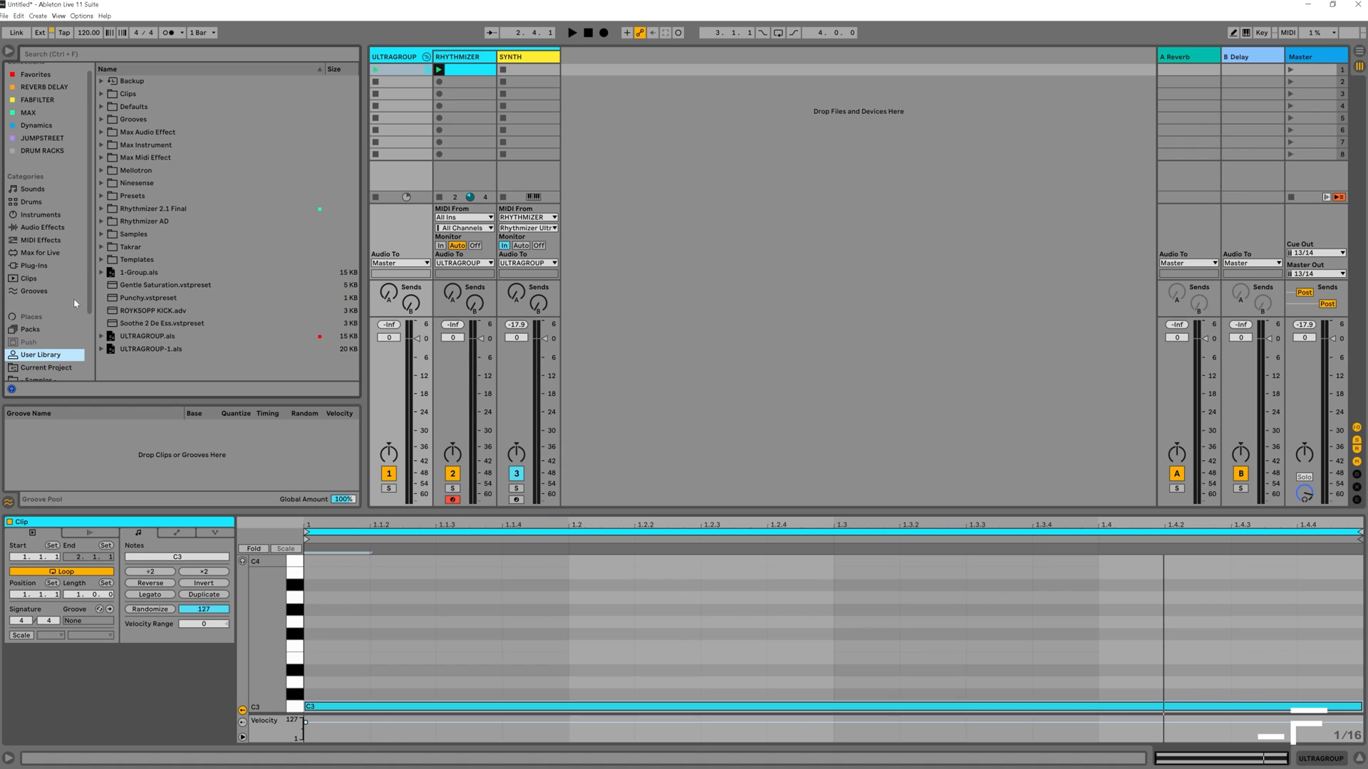
{"action": "left_click", "coordinate": [151, 349]}
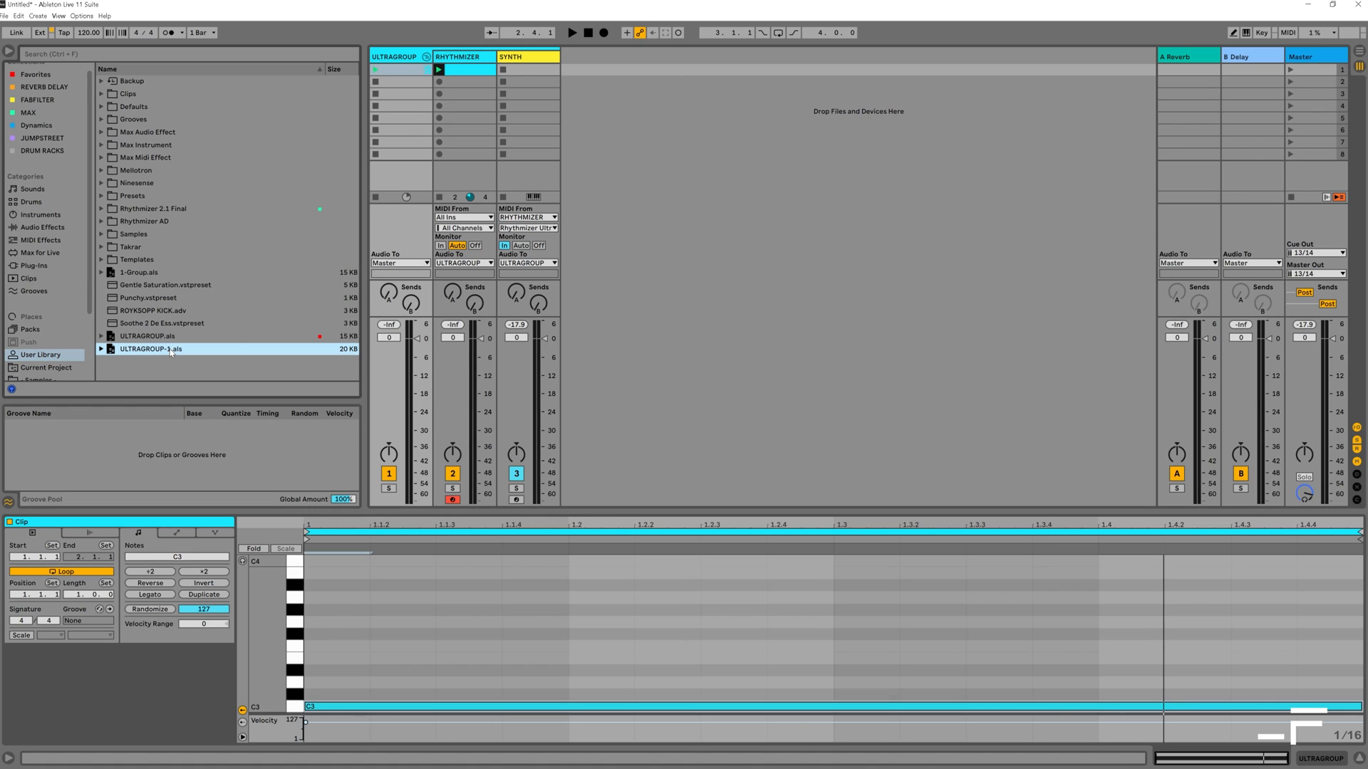
{"action": "left_click", "coordinate": [147, 336]}
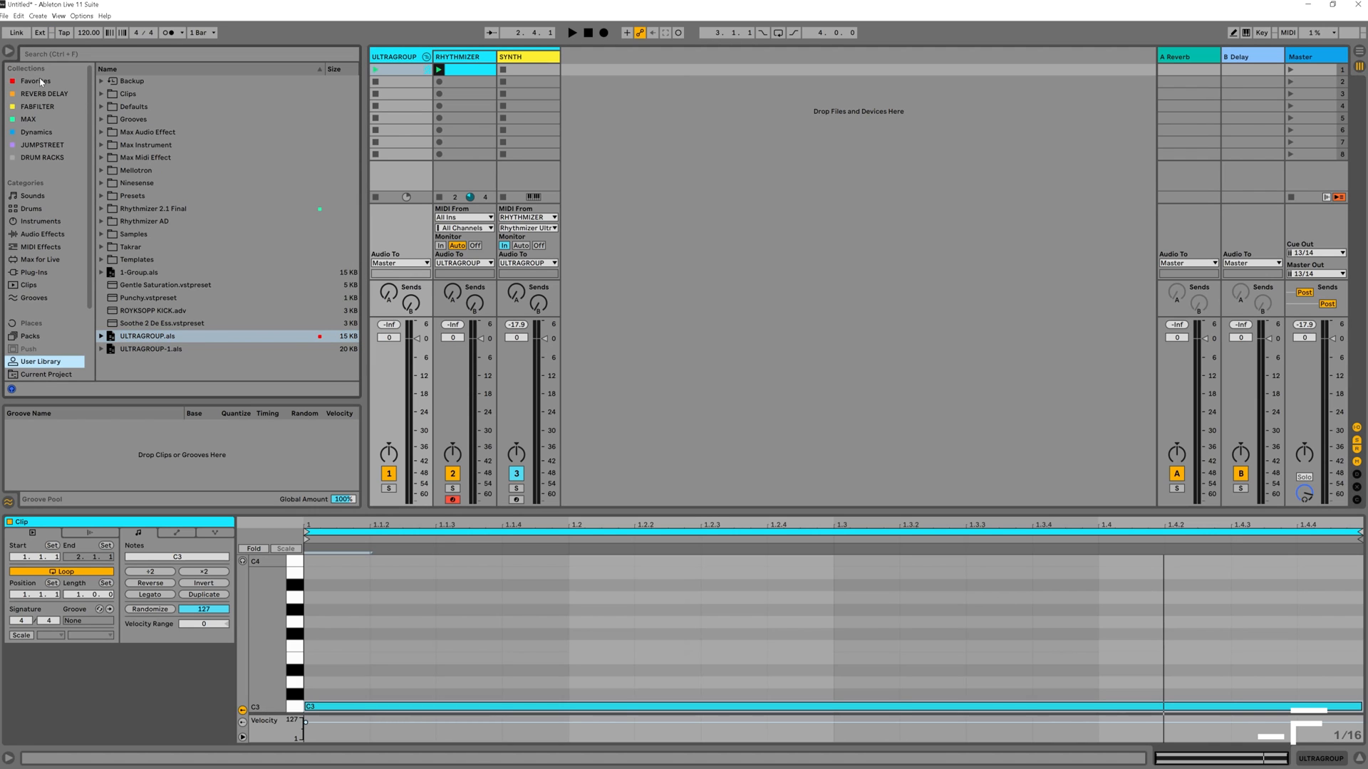
Step: Add ULTRAGROUP.als from Favorites to the set and select the new group
{"action": "left_click", "coordinate": [33, 80]}
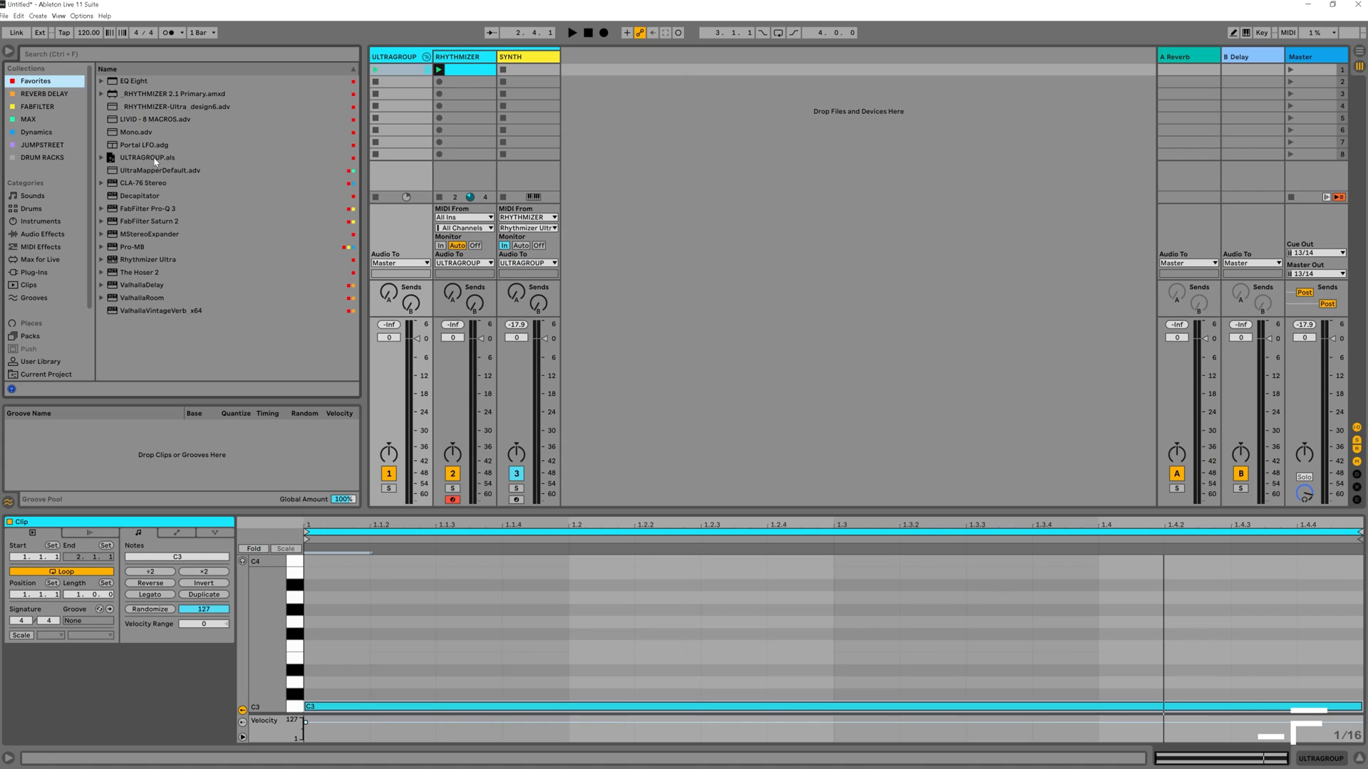
{"action": "left_click", "coordinate": [142, 157]}
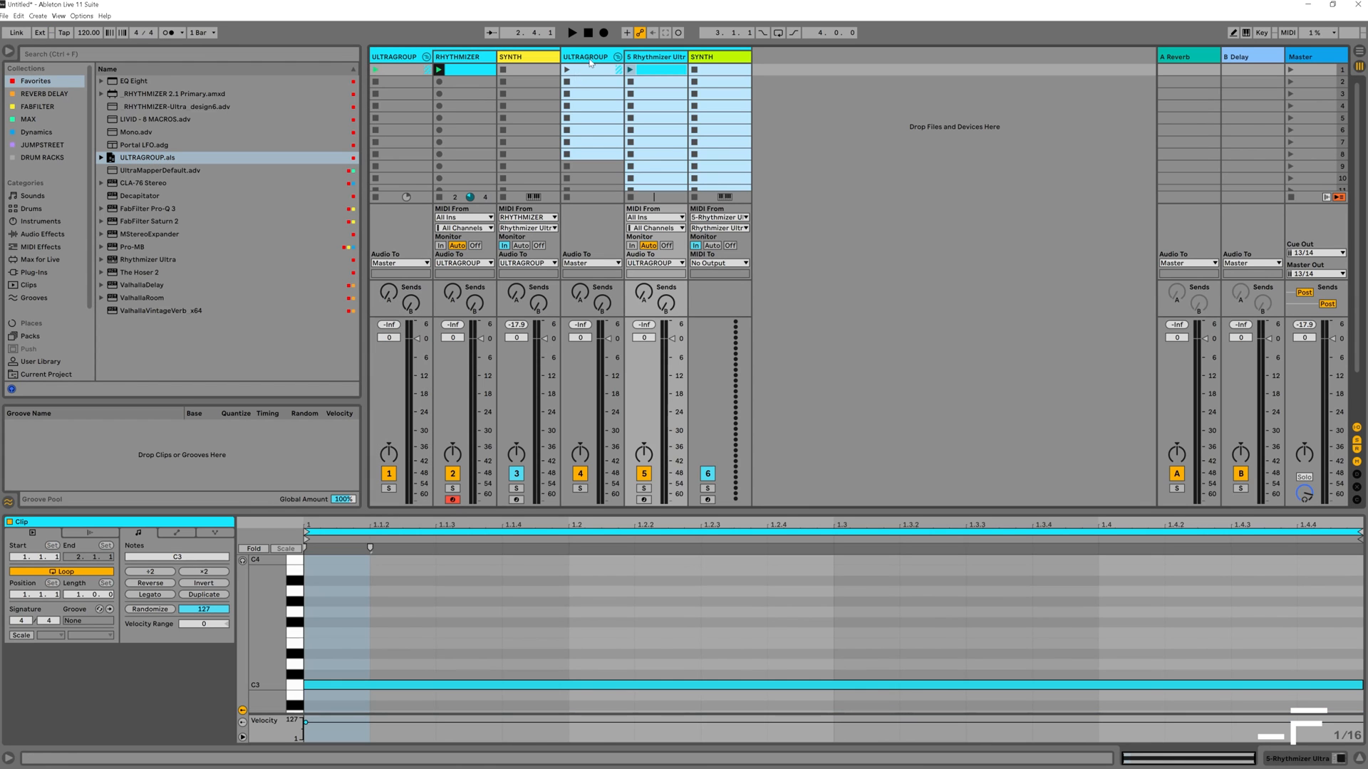
{"action": "left_click", "coordinate": [654, 71]}
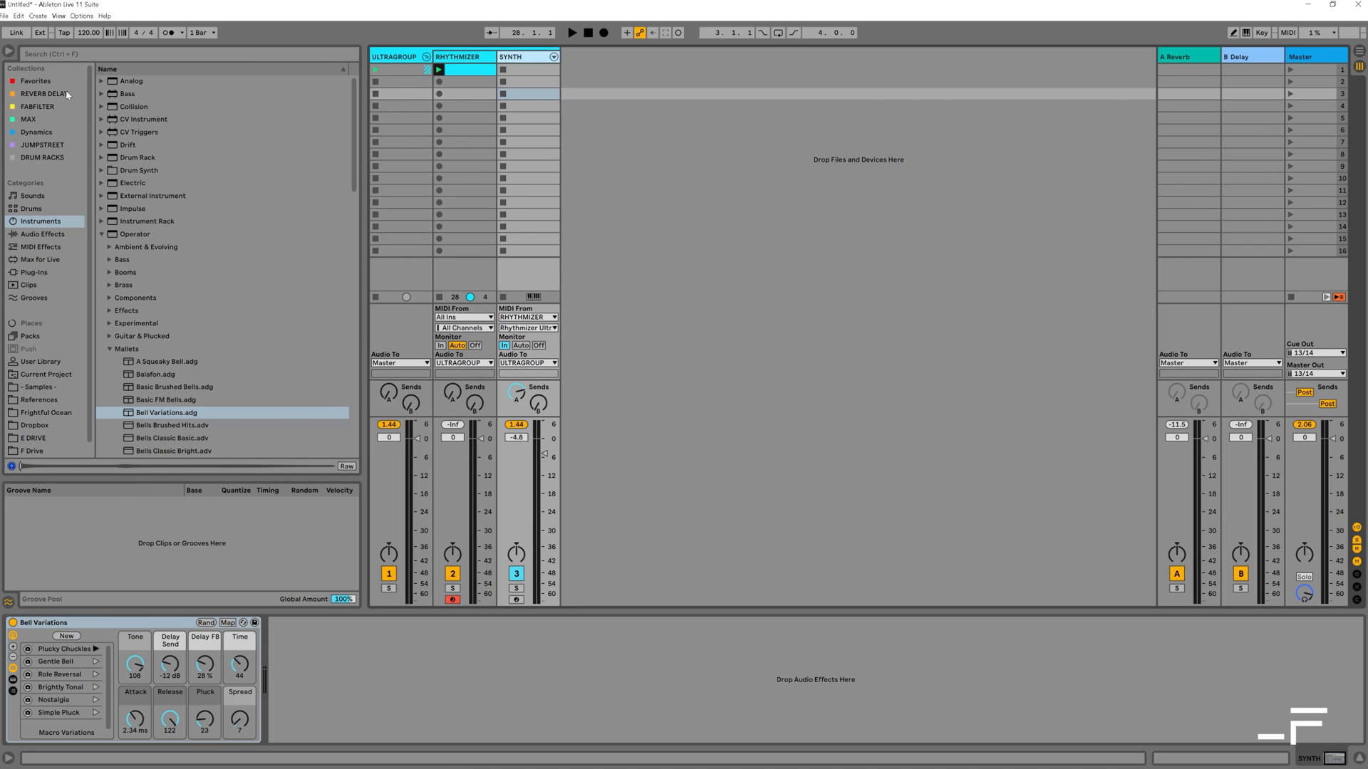
Step: Load the Operator Mallets Bell Variations preset on SYNTH and start playback
{"action": "left_click", "coordinate": [440, 69]}
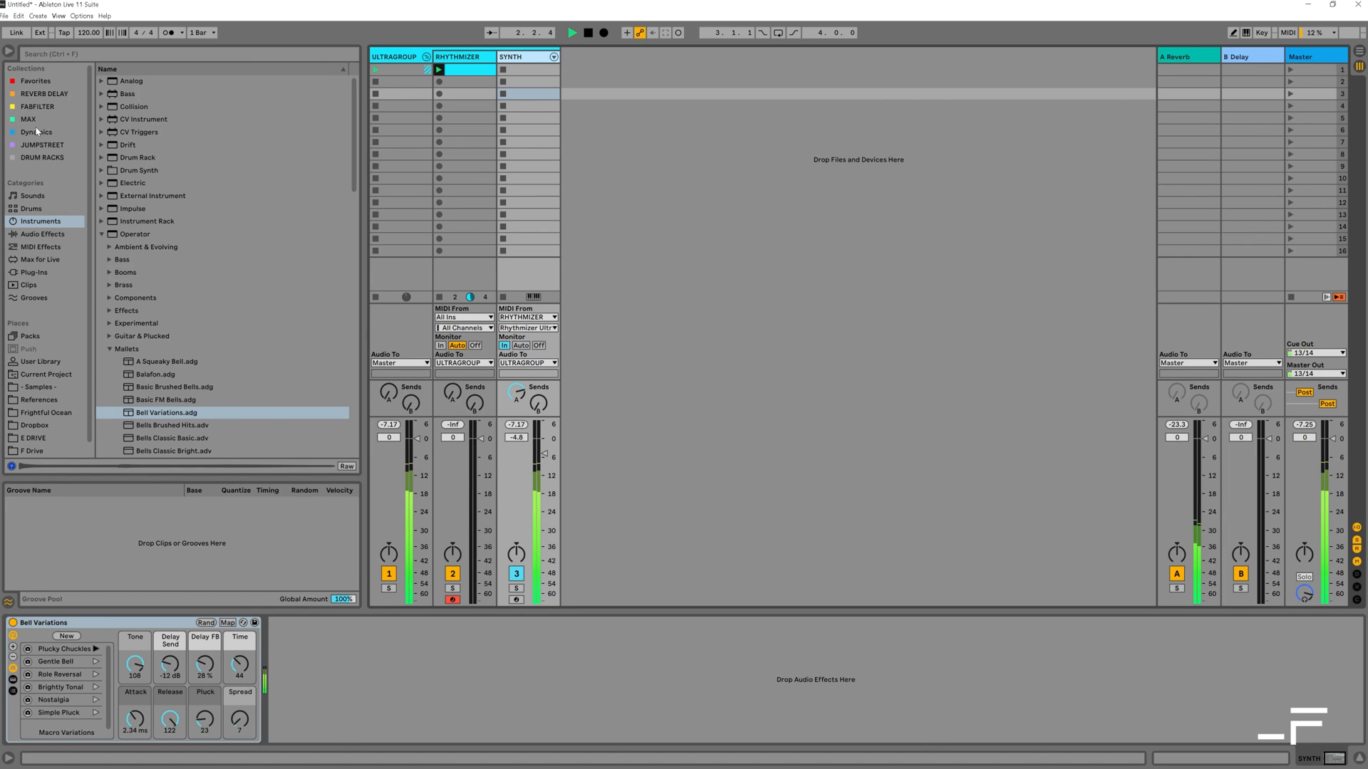
{"action": "left_click", "coordinate": [25, 119]}
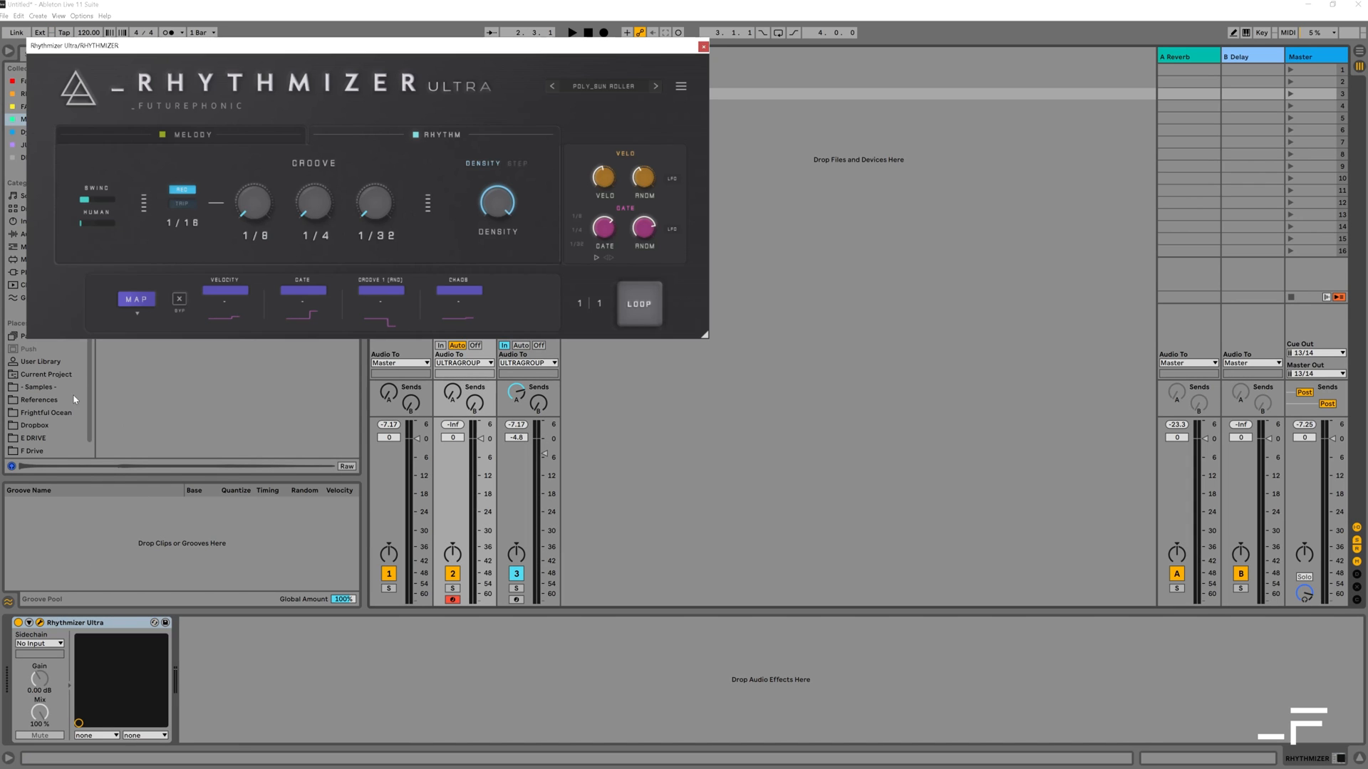
Step: Apply ULTRAMAP, assigning ULTRAMAP 1–4 to the Velocity, Gate, Groove 1 and Chance lanes
{"action": "left_click", "coordinate": [136, 298]}
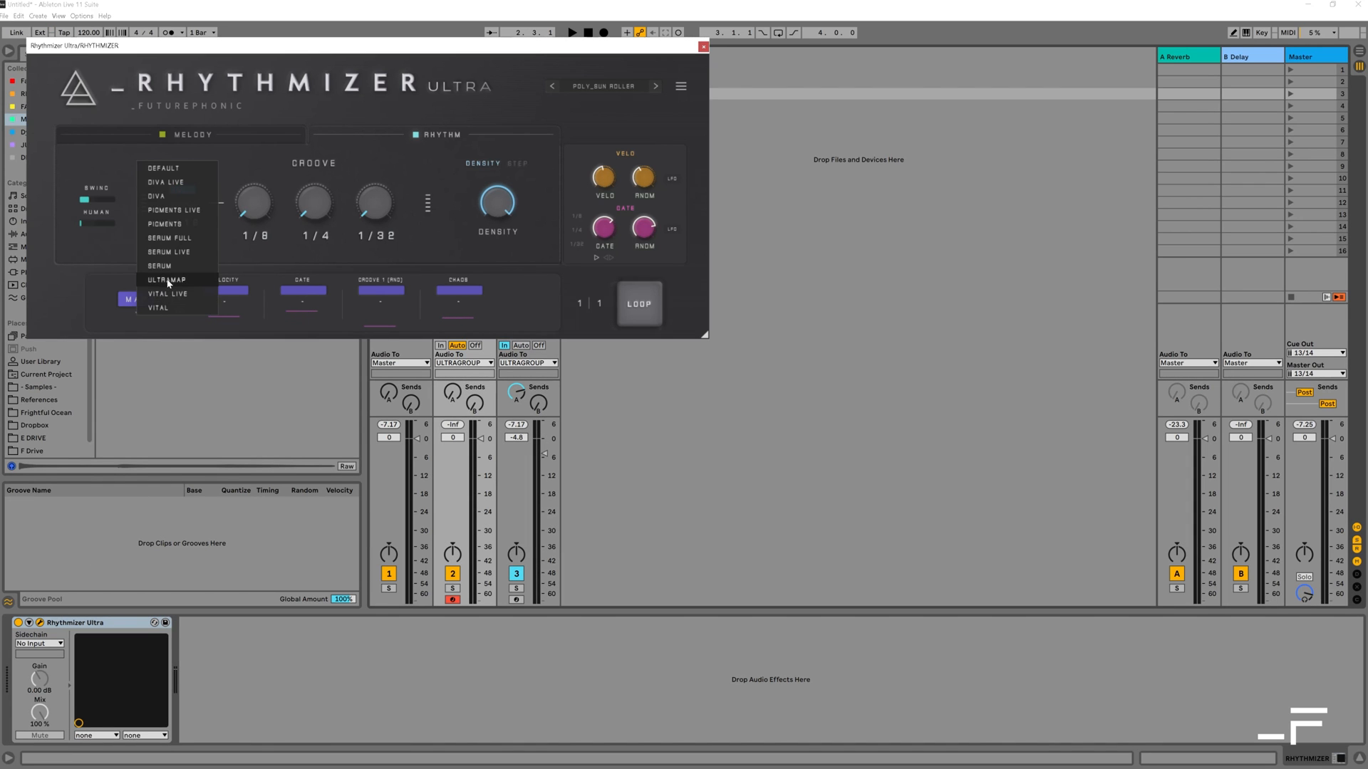
{"action": "left_click", "coordinate": [166, 280]}
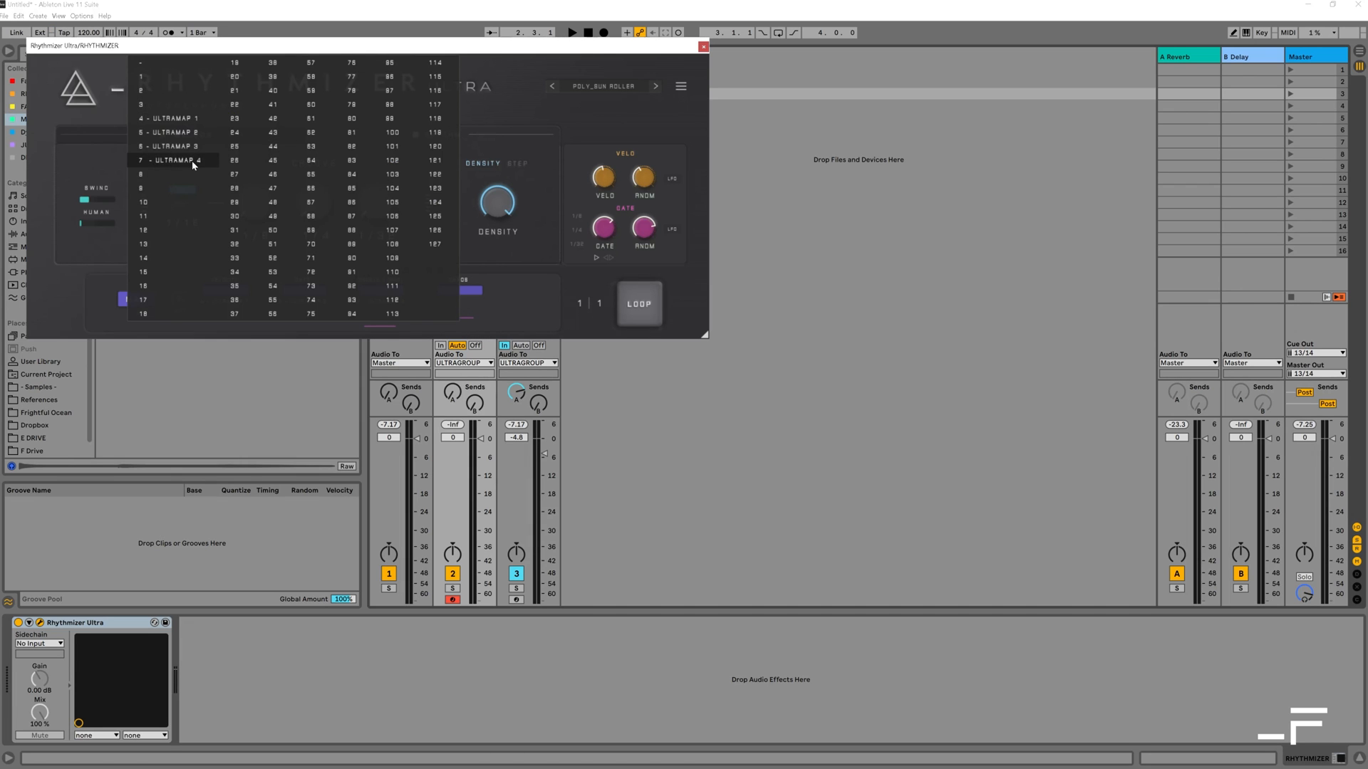
{"action": "left_click", "coordinate": [192, 161]}
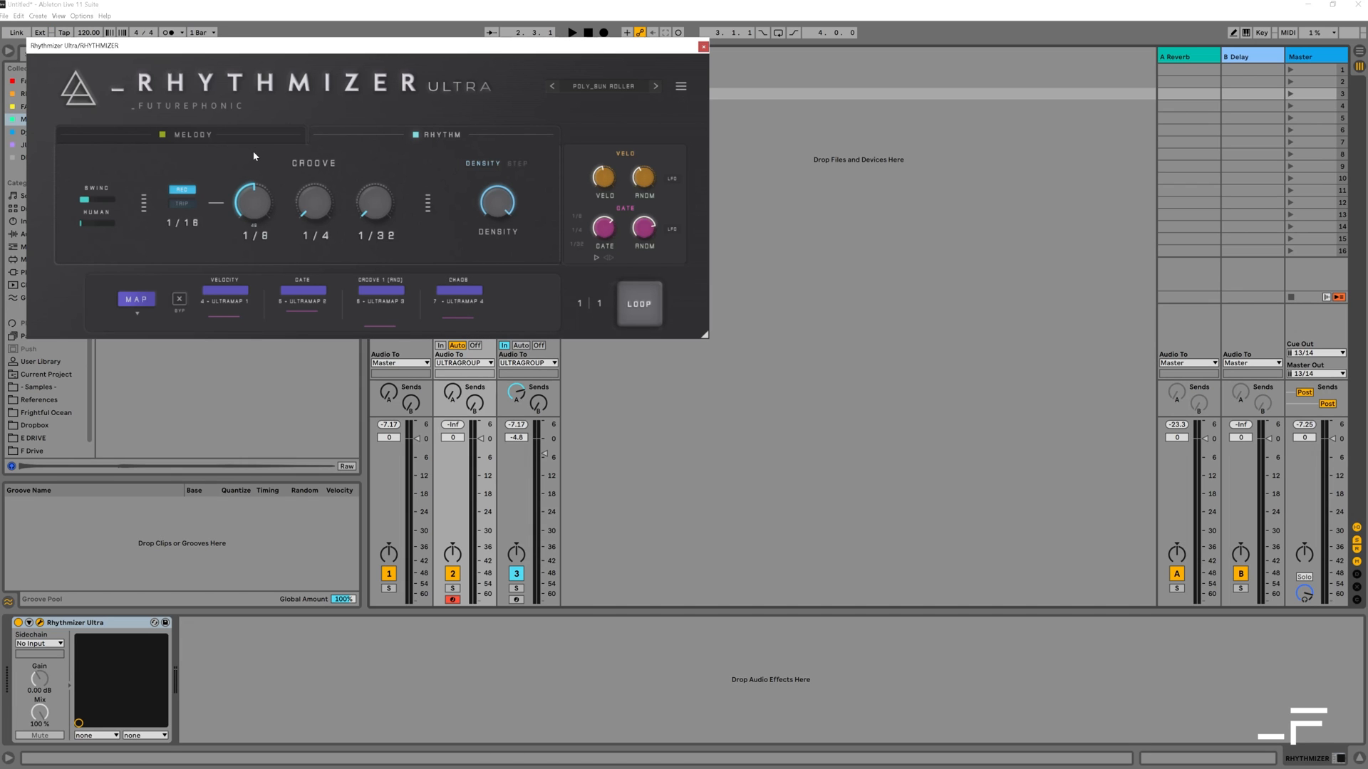
{"action": "left_click", "coordinate": [572, 32]}
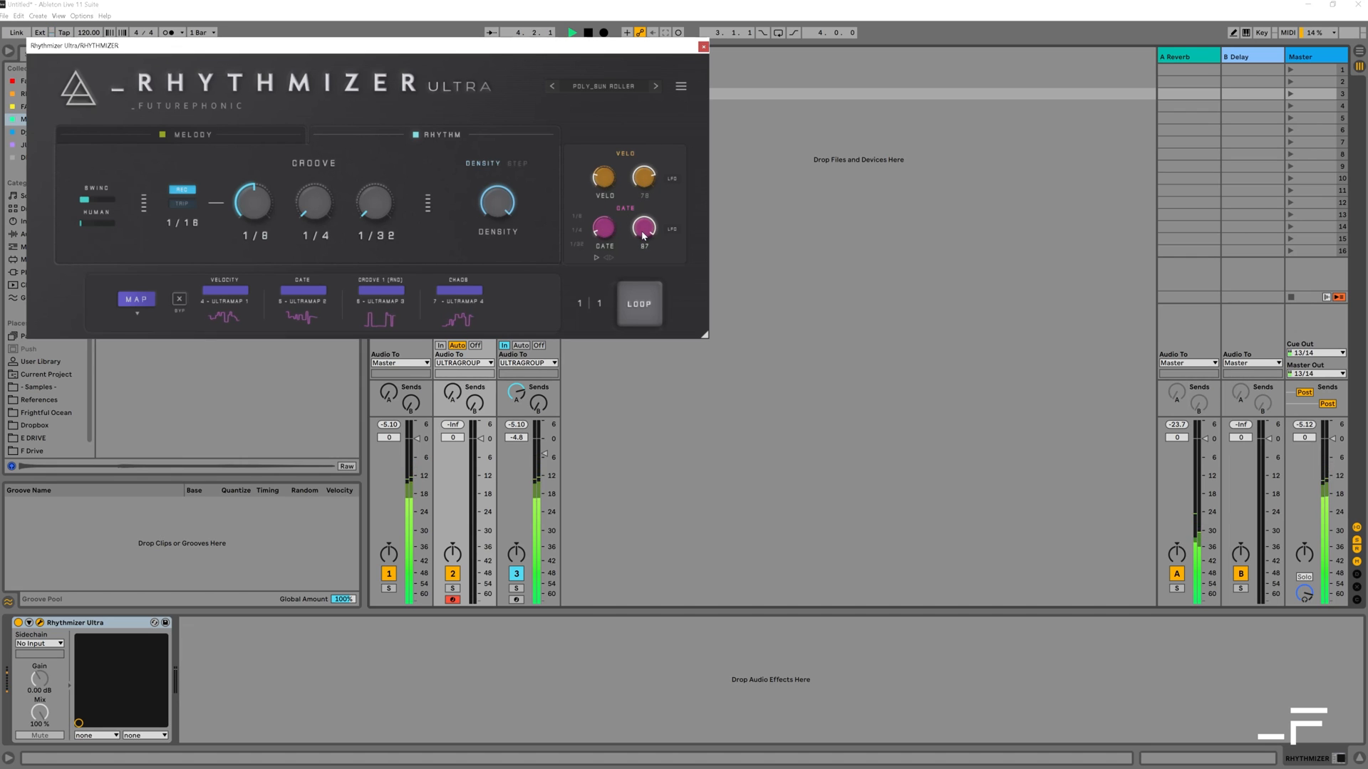
{"action": "left_click", "coordinate": [702, 47]}
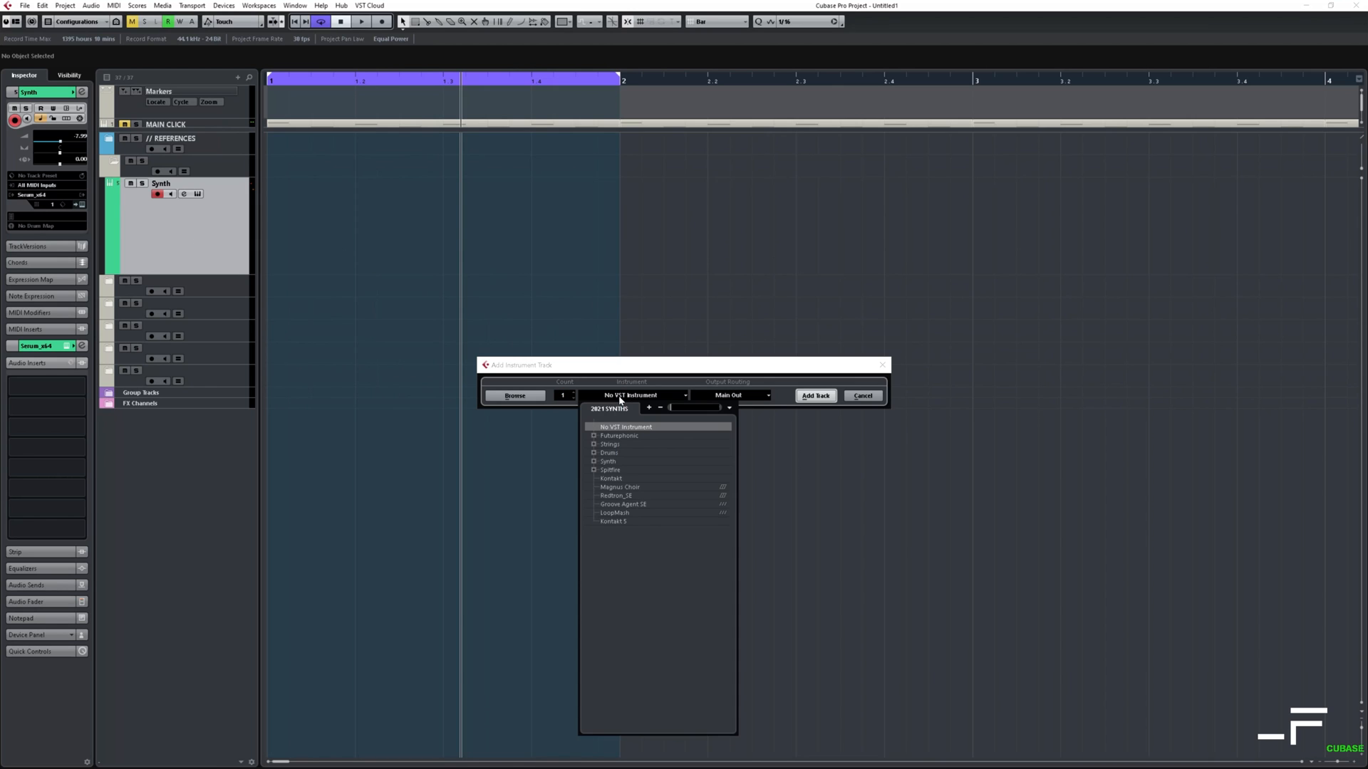
Step: Add an instrument track with Futurephonic's Rhythmizer Ultra and open its Edit Instrument window
{"action": "left_click", "coordinate": [595, 435]}
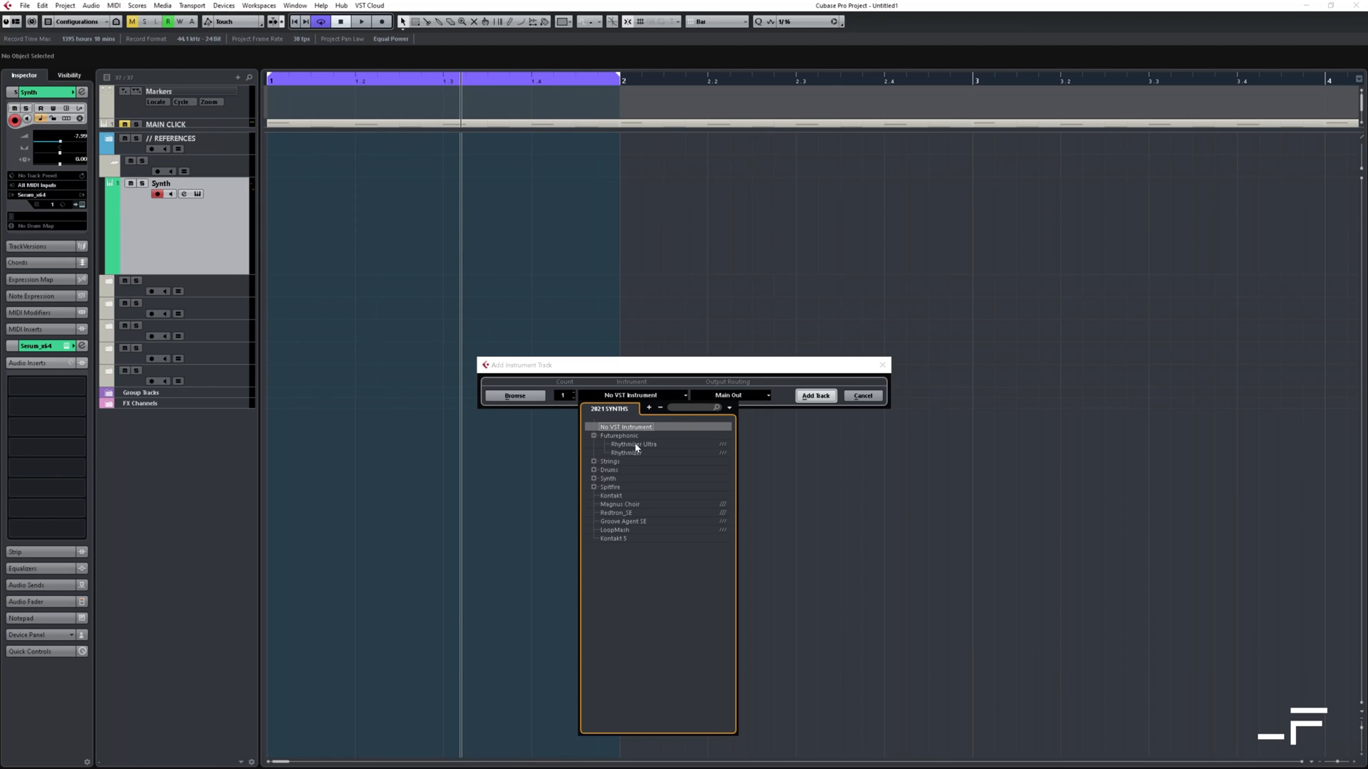
{"action": "left_click", "coordinate": [634, 445]}
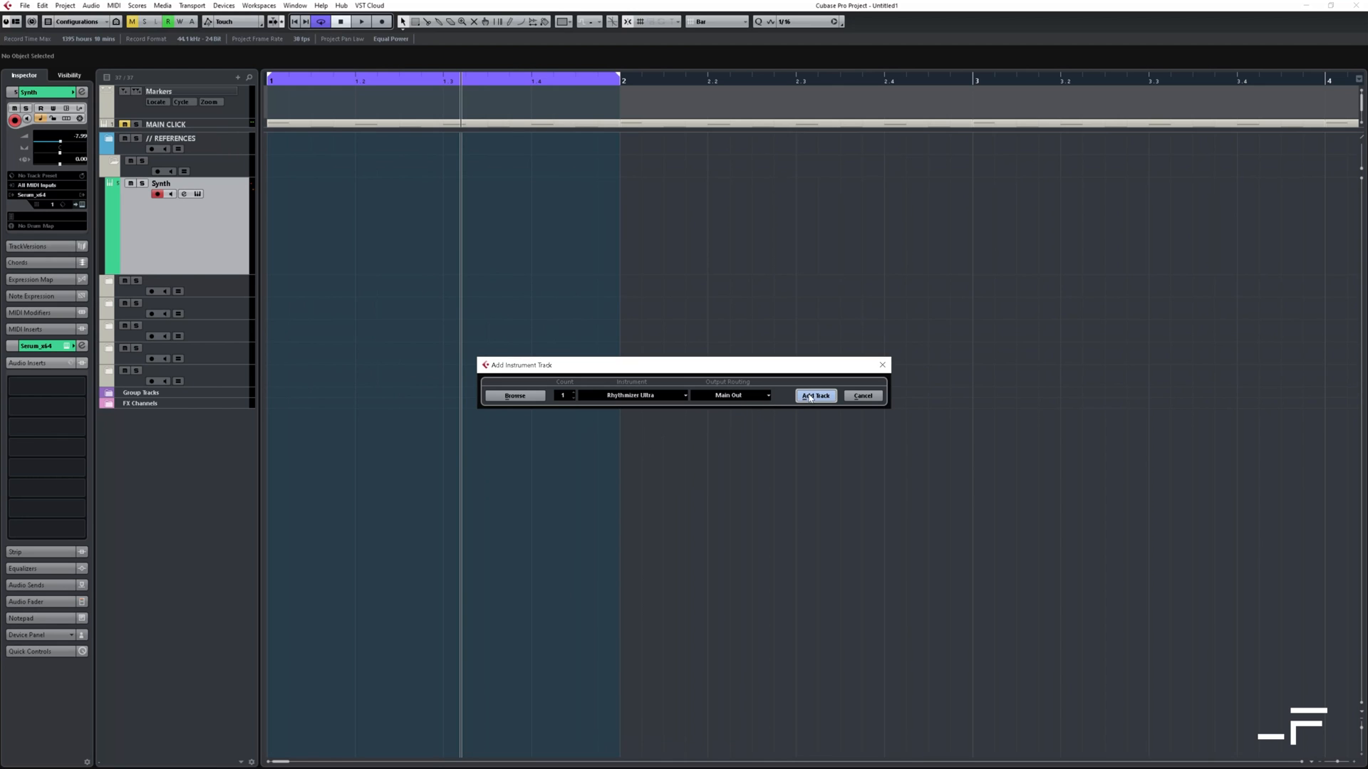
{"action": "left_click", "coordinate": [815, 396]}
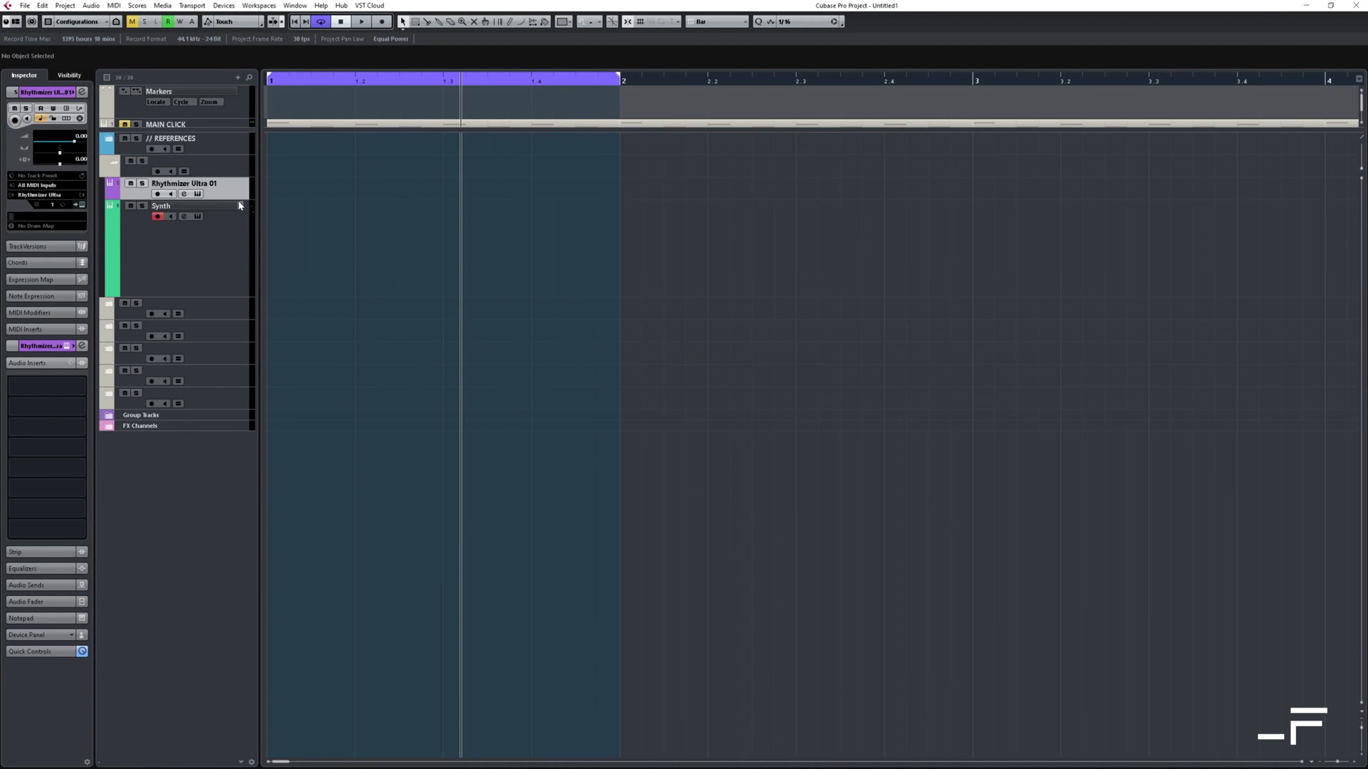
{"action": "left_click", "coordinate": [196, 194]}
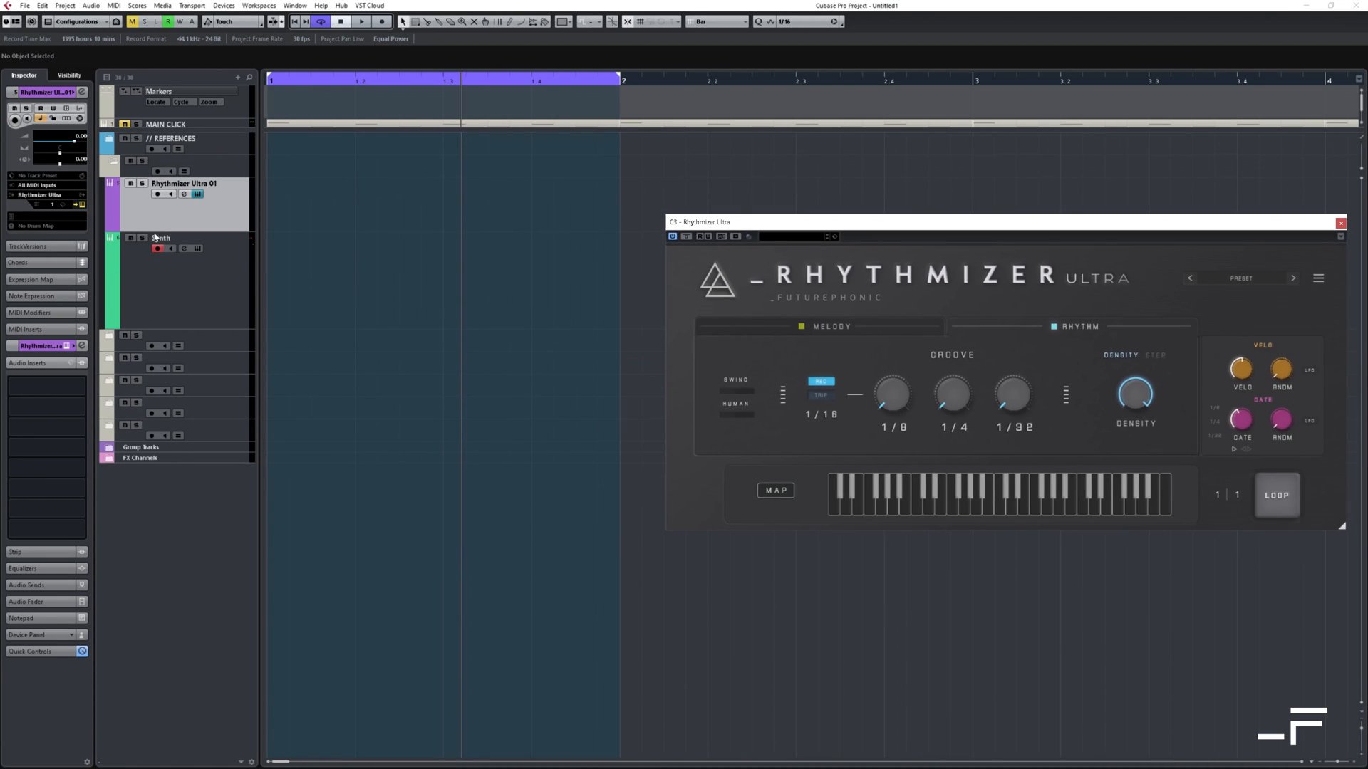
Step: Set the Synth track's input to 03. Rhythmizer Ultra - MIDI Output so it plays incoming MIDI
{"action": "left_click", "coordinate": [161, 237]}
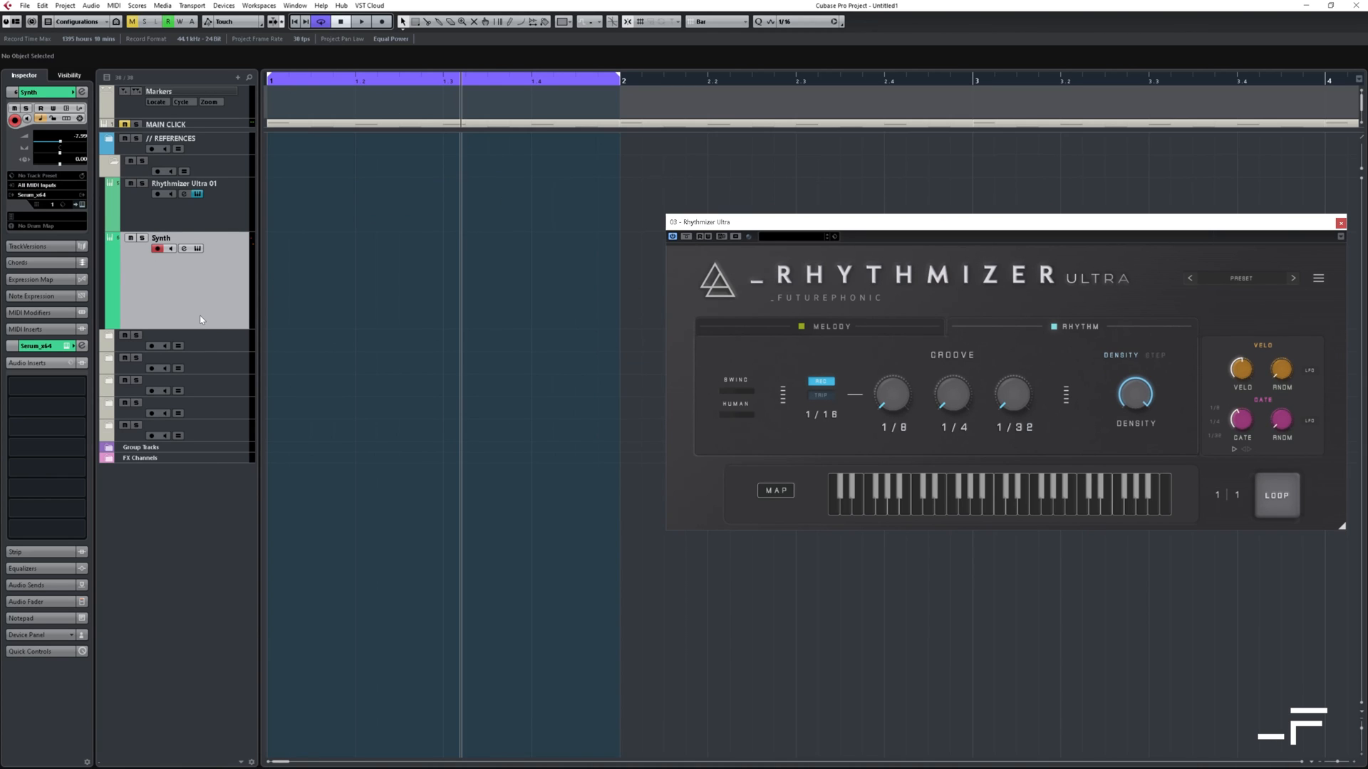
{"action": "mouse_move", "coordinate": [39, 196]}
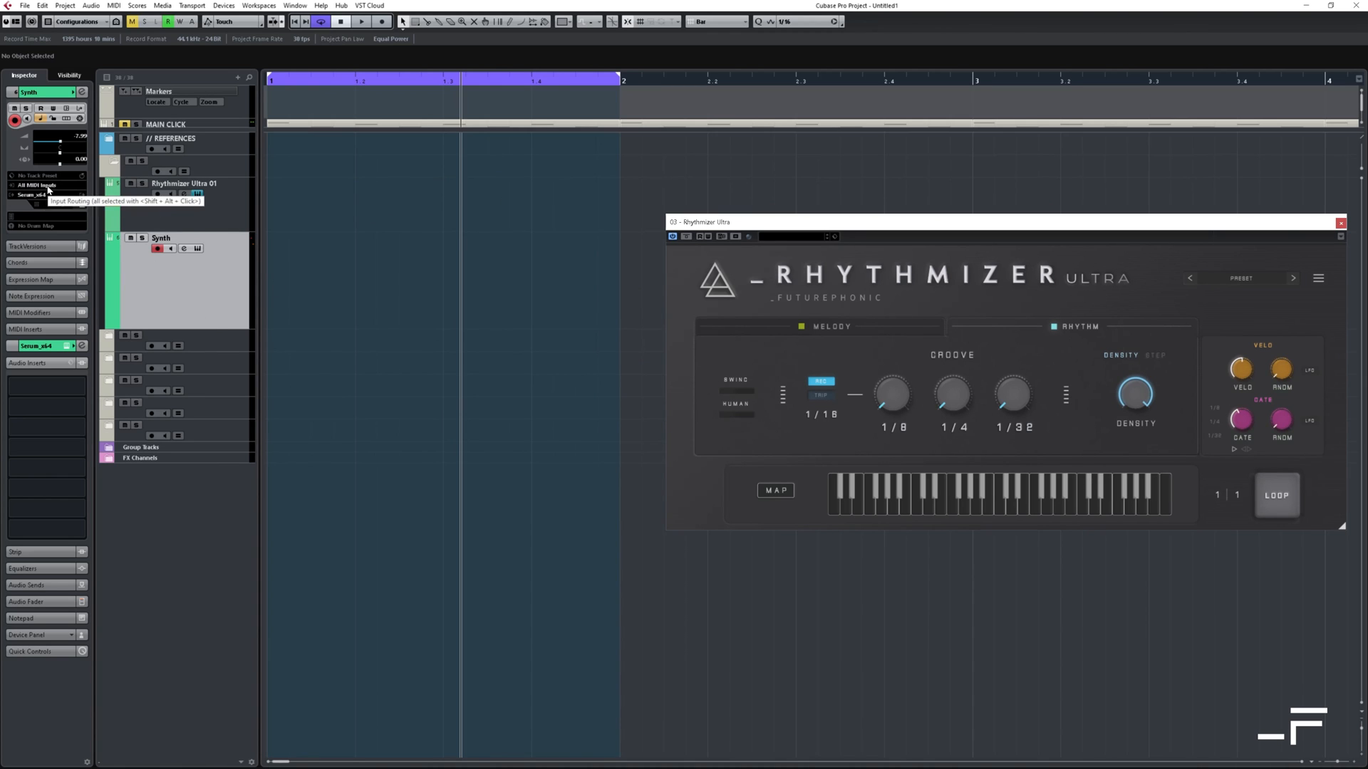
{"action": "left_click", "coordinate": [32, 196]}
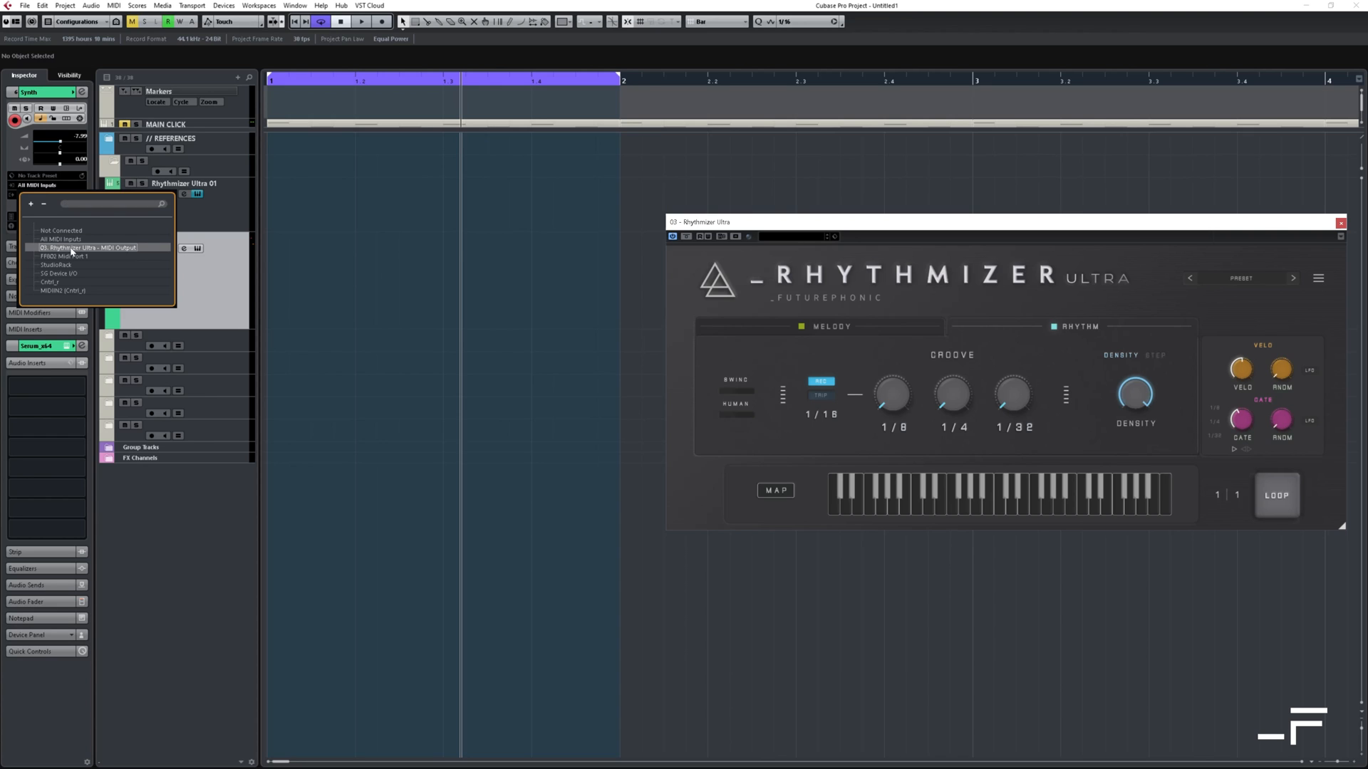
{"action": "left_click", "coordinate": [86, 247]}
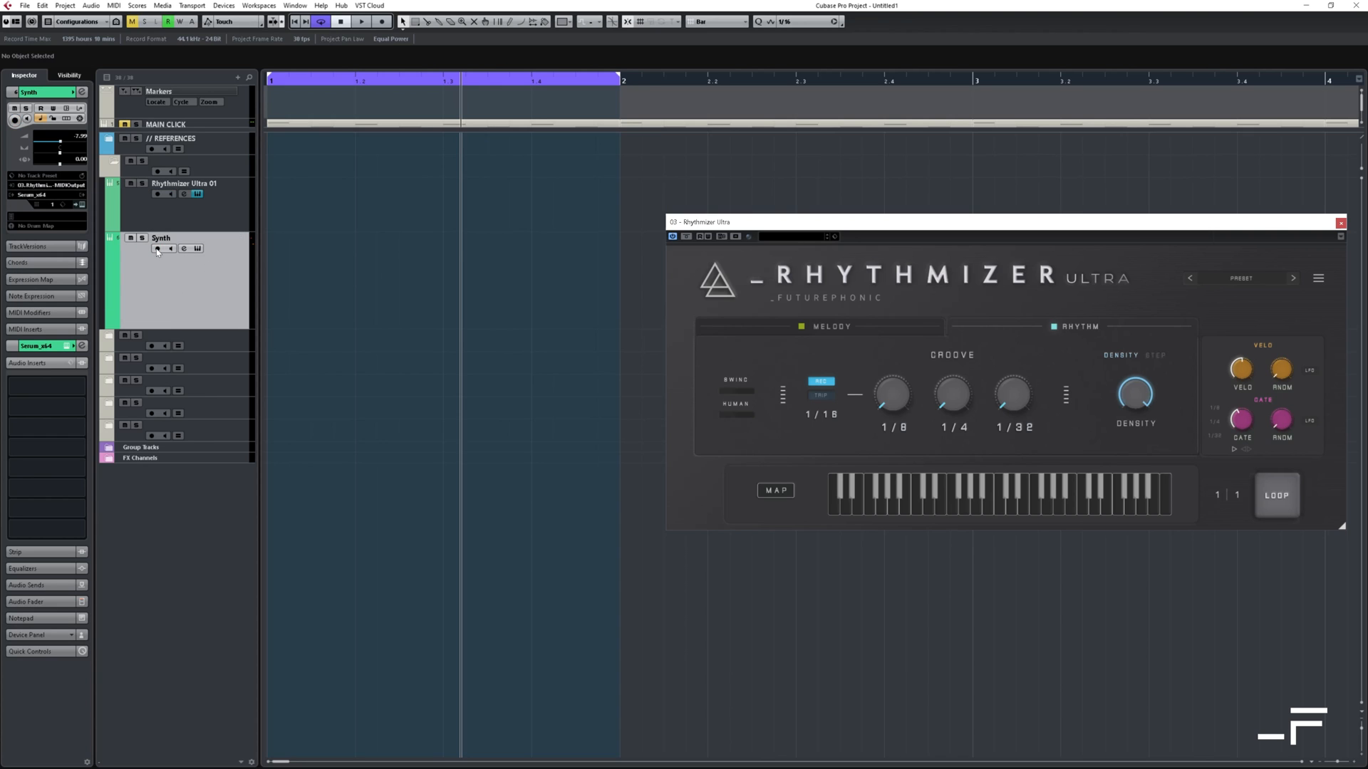
{"action": "left_click", "coordinate": [157, 248]}
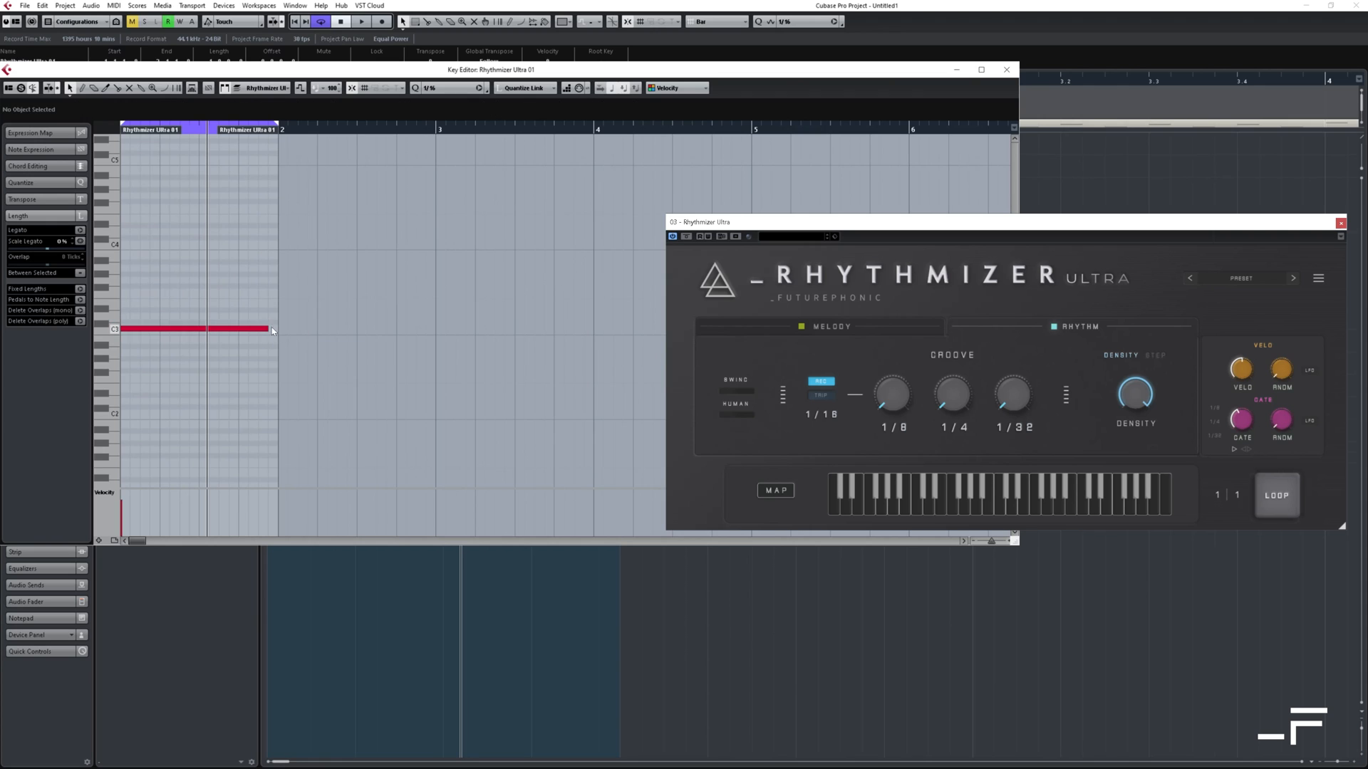
Step: Close the Key Editor and load the Leads and Lines preset LD_COSMA TONES in Rhythmizer Ultra
{"action": "left_click", "coordinate": [1004, 69]}
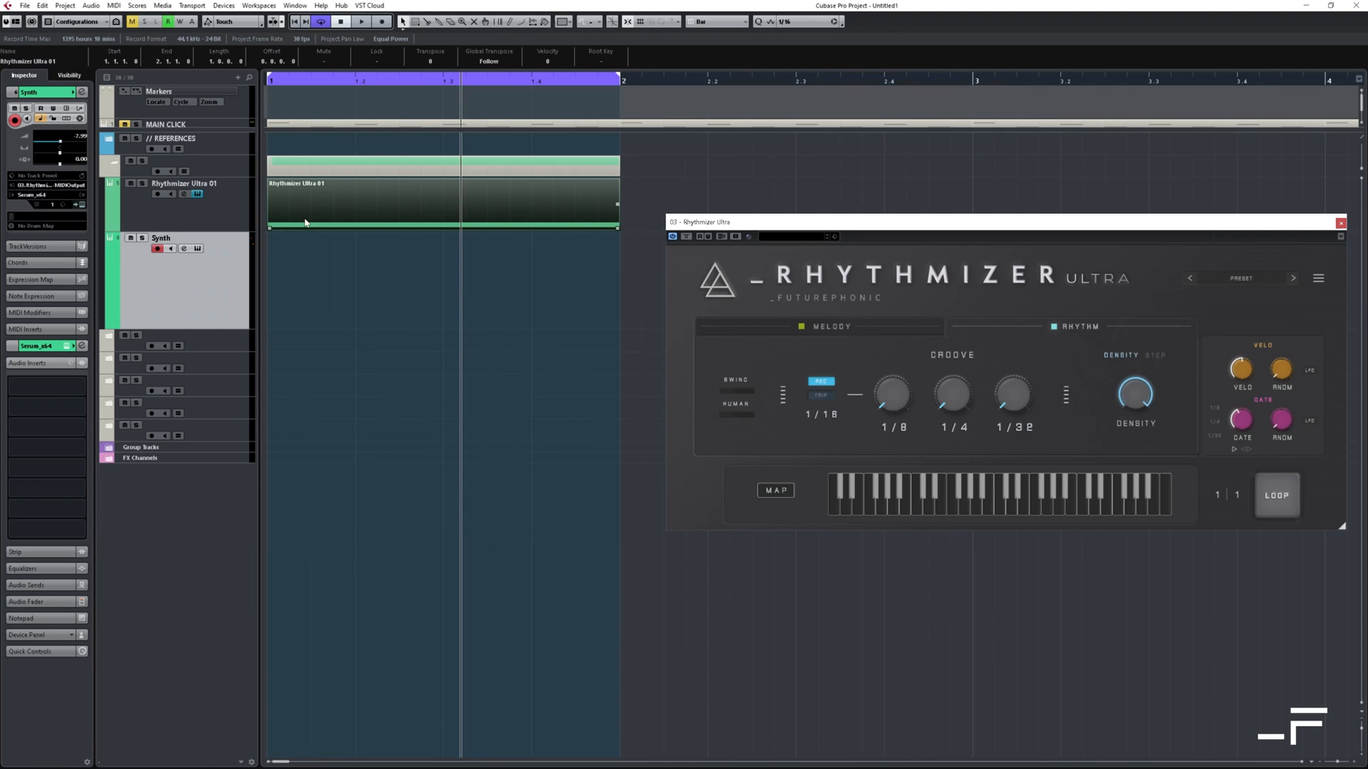
{"action": "left_click", "coordinate": [328, 20]}
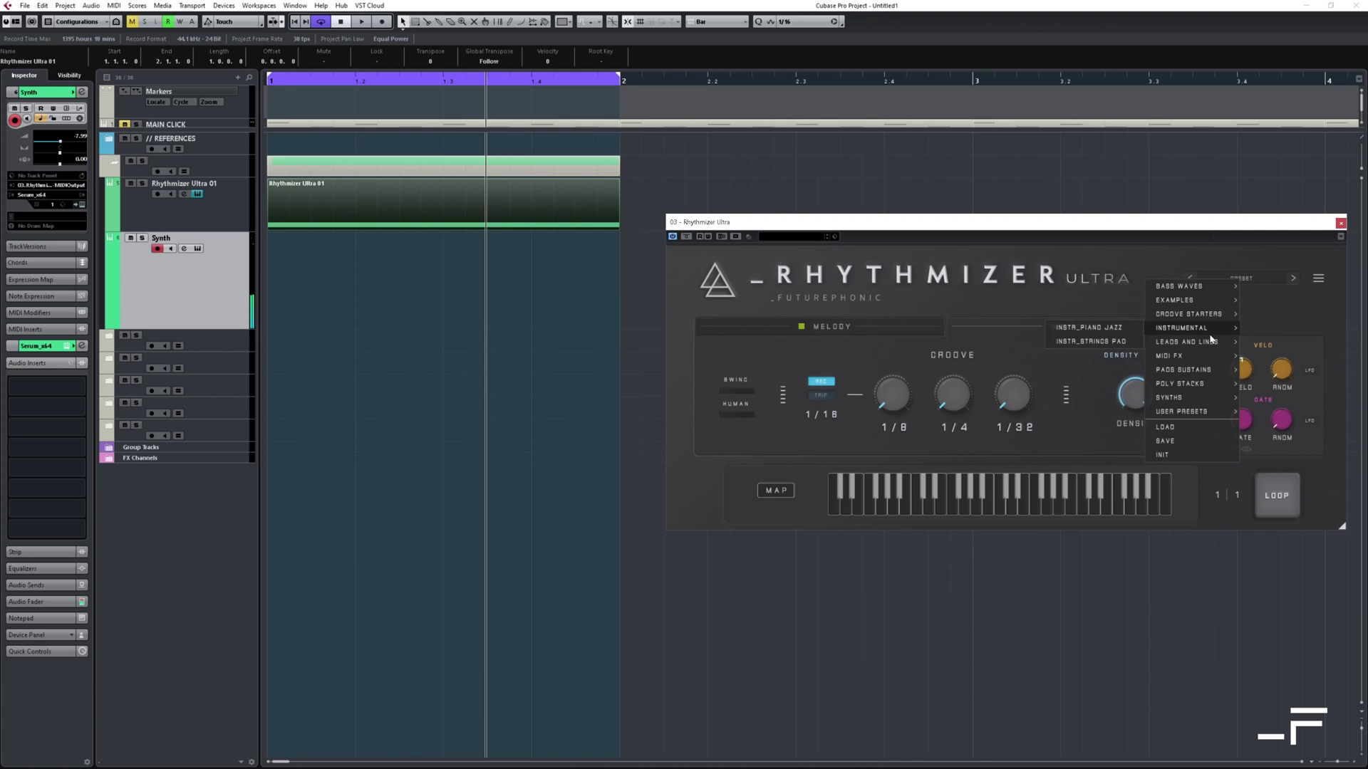
{"action": "left_click", "coordinate": [1186, 342]}
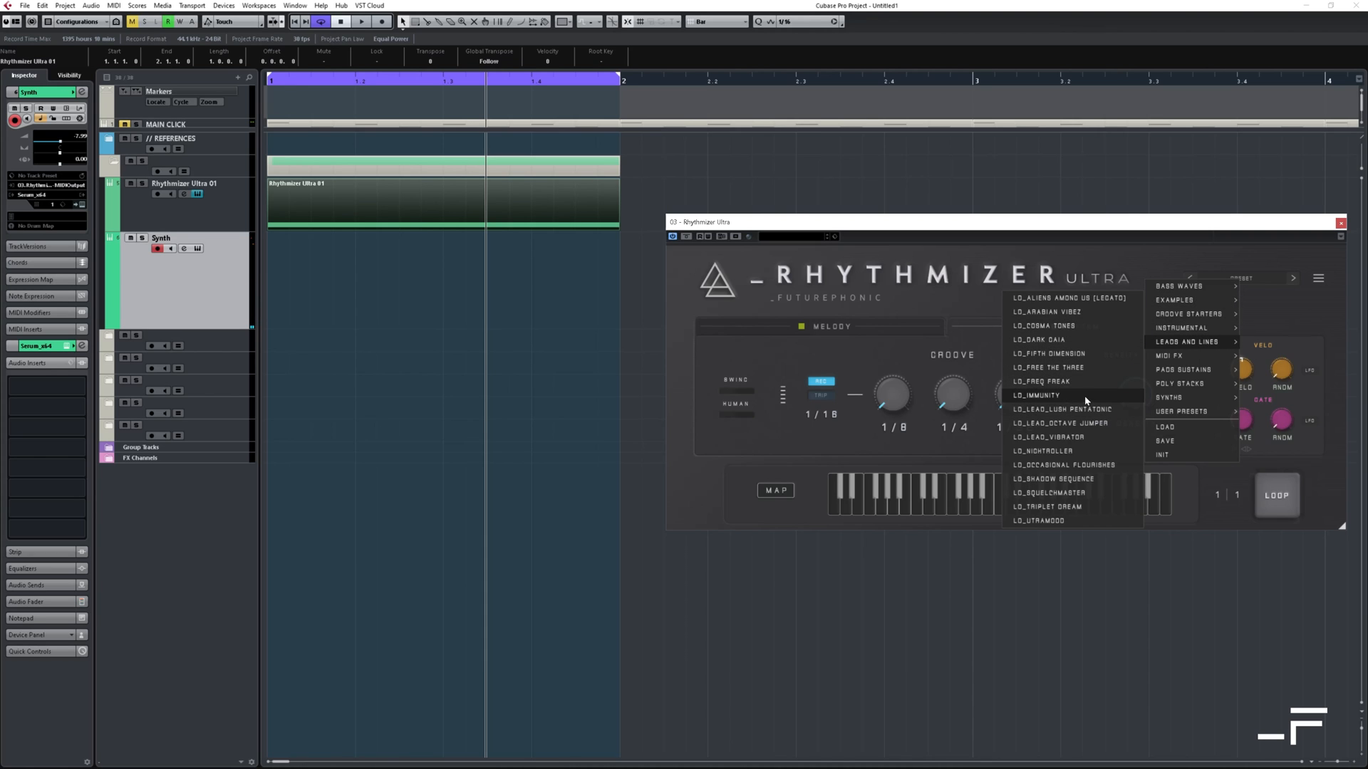
{"action": "left_click", "coordinate": [1044, 326]}
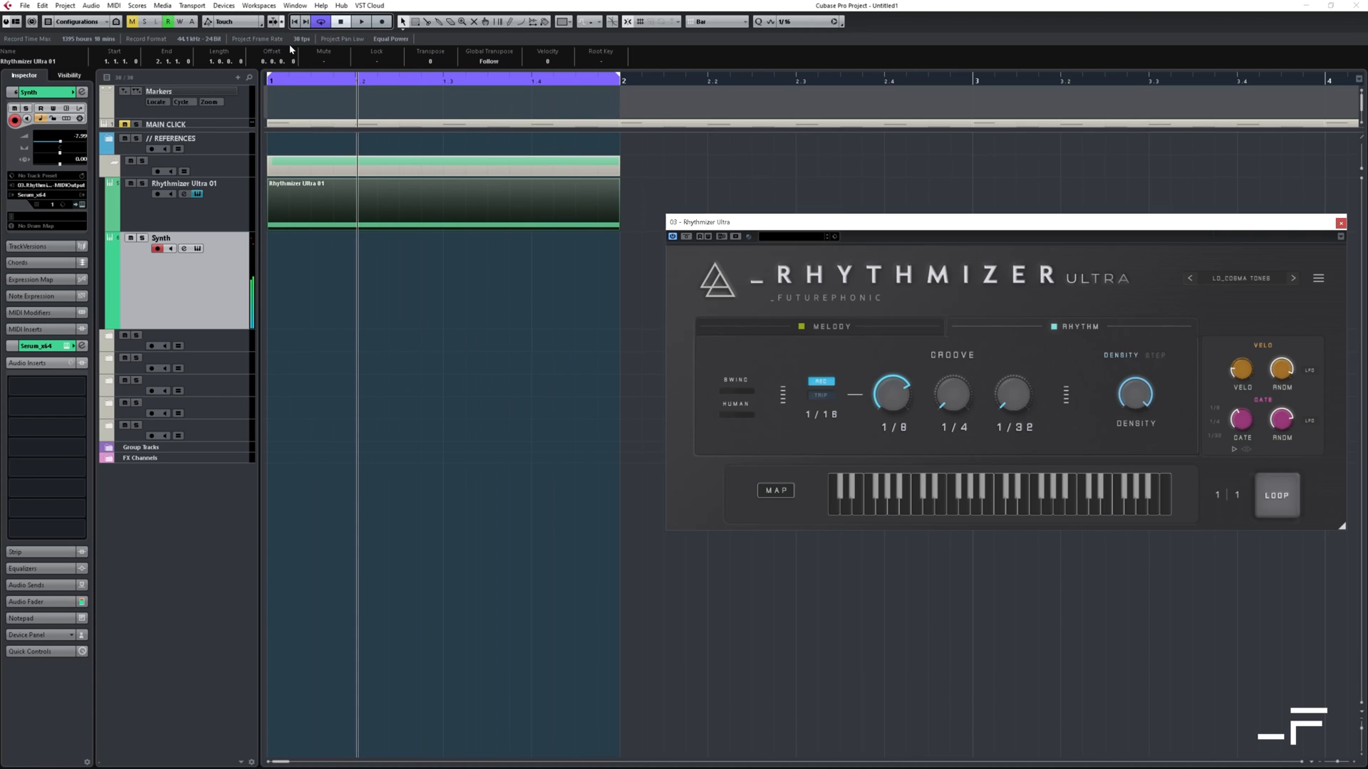
Step: Open Devices > Plug-in Manager and view the VST Instruments list with Rhythmizer and Rhythmizer Ultra
{"action": "left_click", "coordinate": [219, 7]}
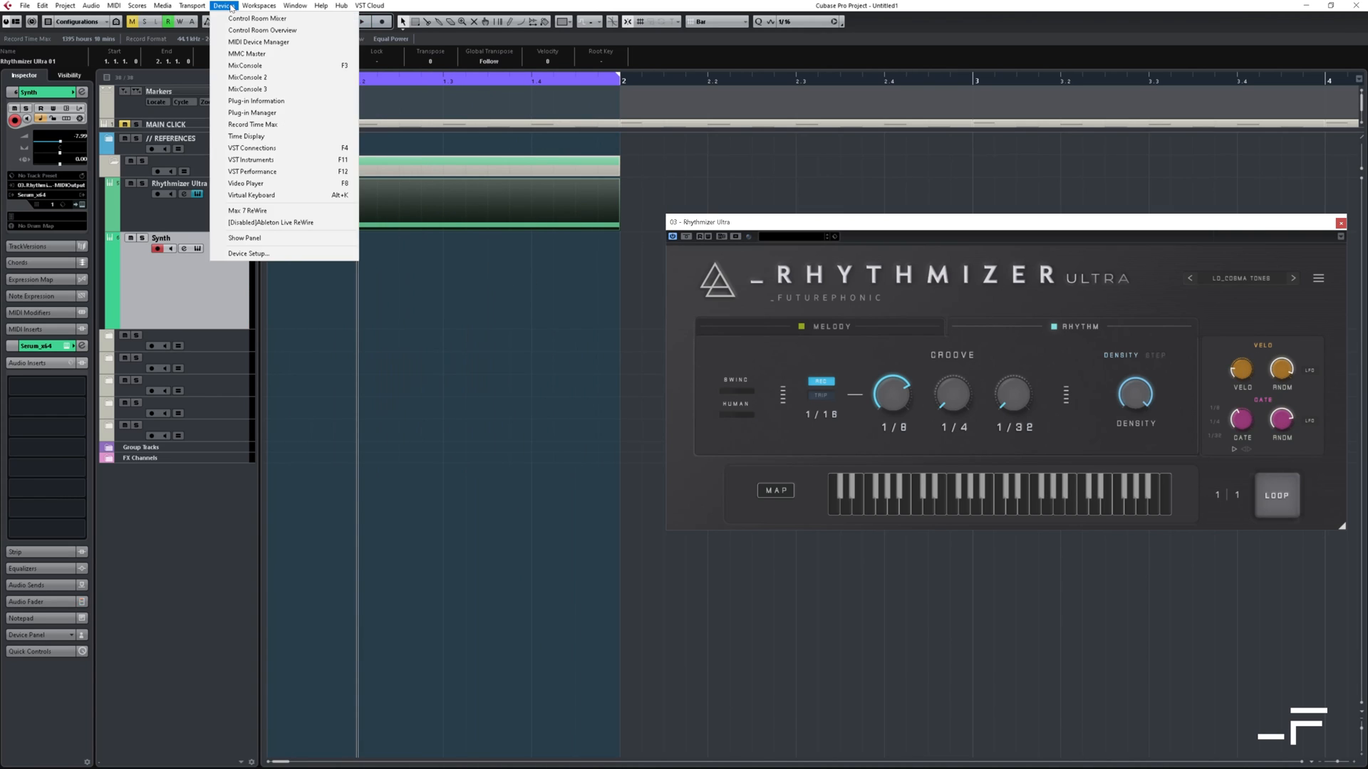
{"action": "left_click", "coordinate": [251, 112]}
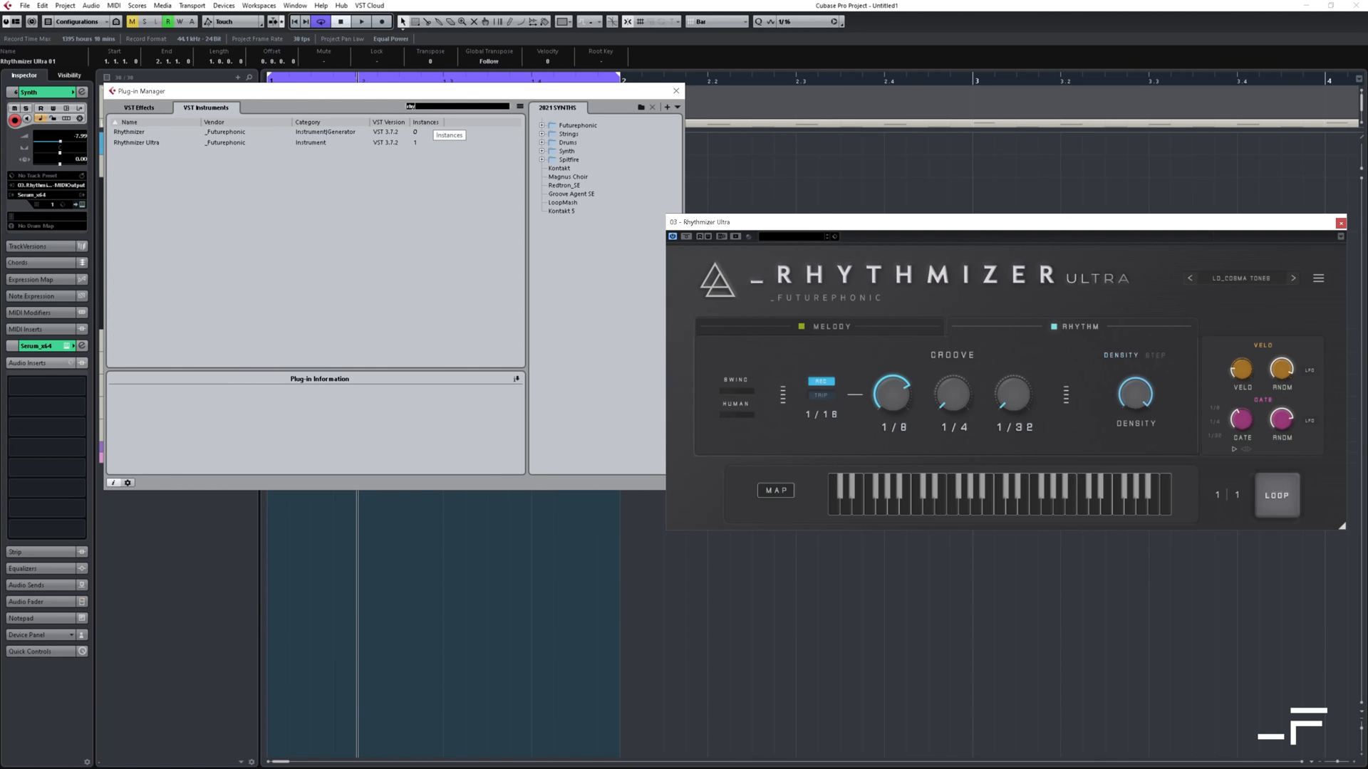
{"action": "left_click", "coordinate": [136, 142]}
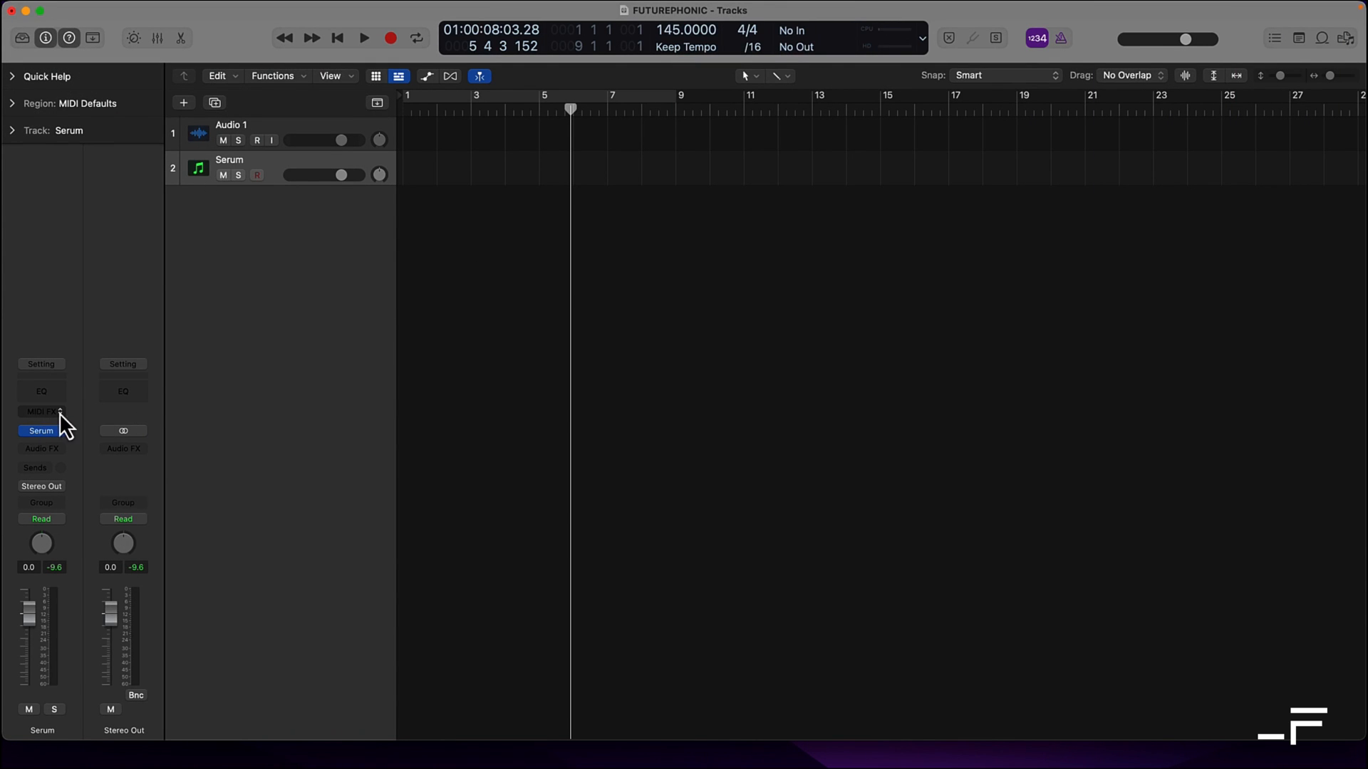
Step: Put Rhythmizer Ultra in the Serum channel strip's MIDI FX slot and open its window
{"action": "left_click", "coordinate": [40, 411]}
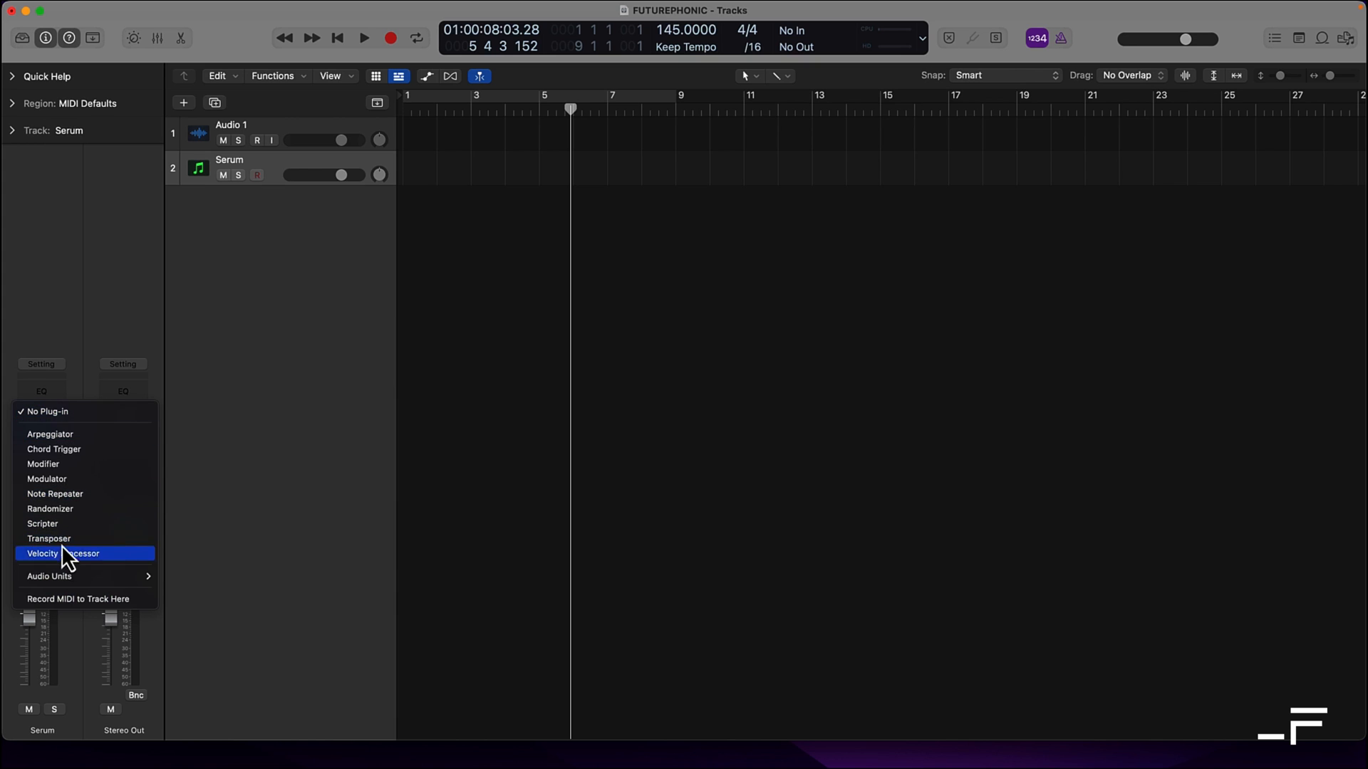
{"action": "mouse_move", "coordinate": [50, 576]}
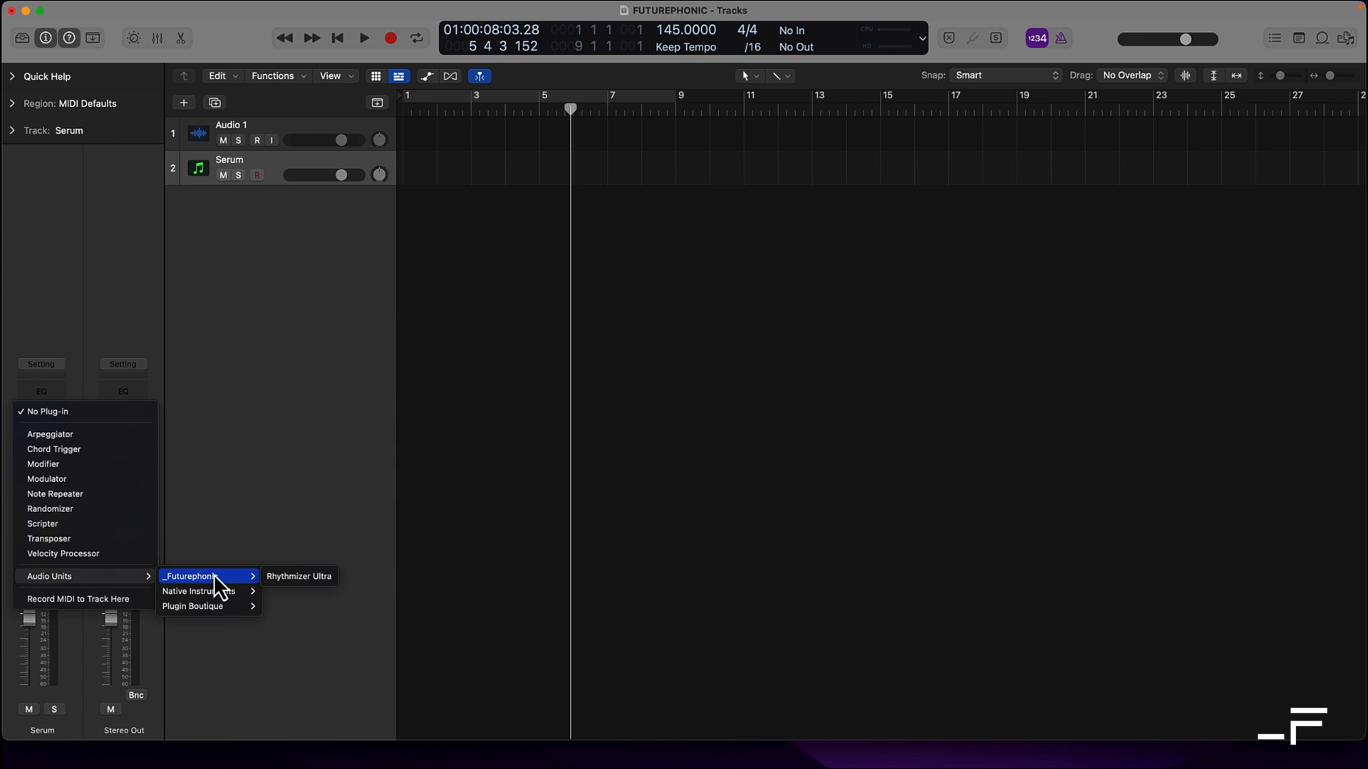
{"action": "left_click", "coordinate": [299, 577]}
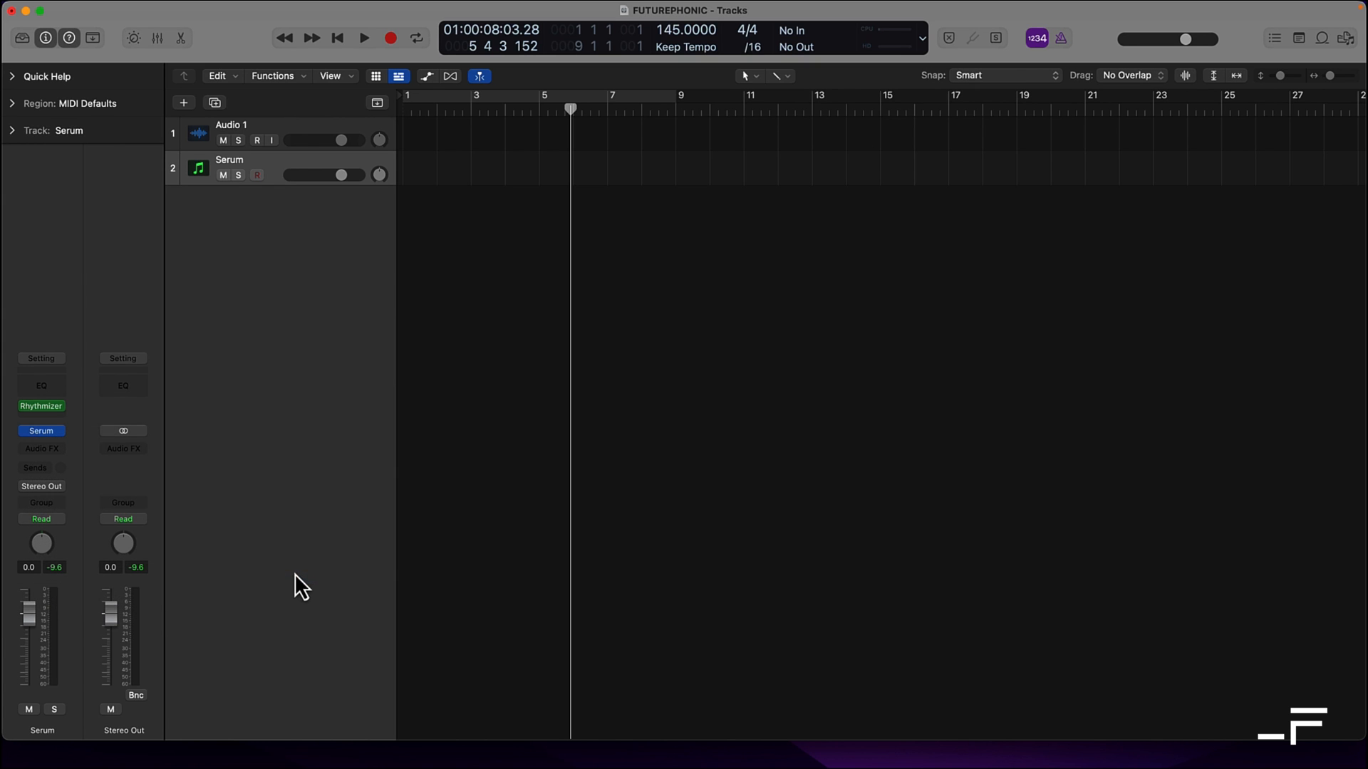
{"action": "mouse_move", "coordinate": [41, 406]}
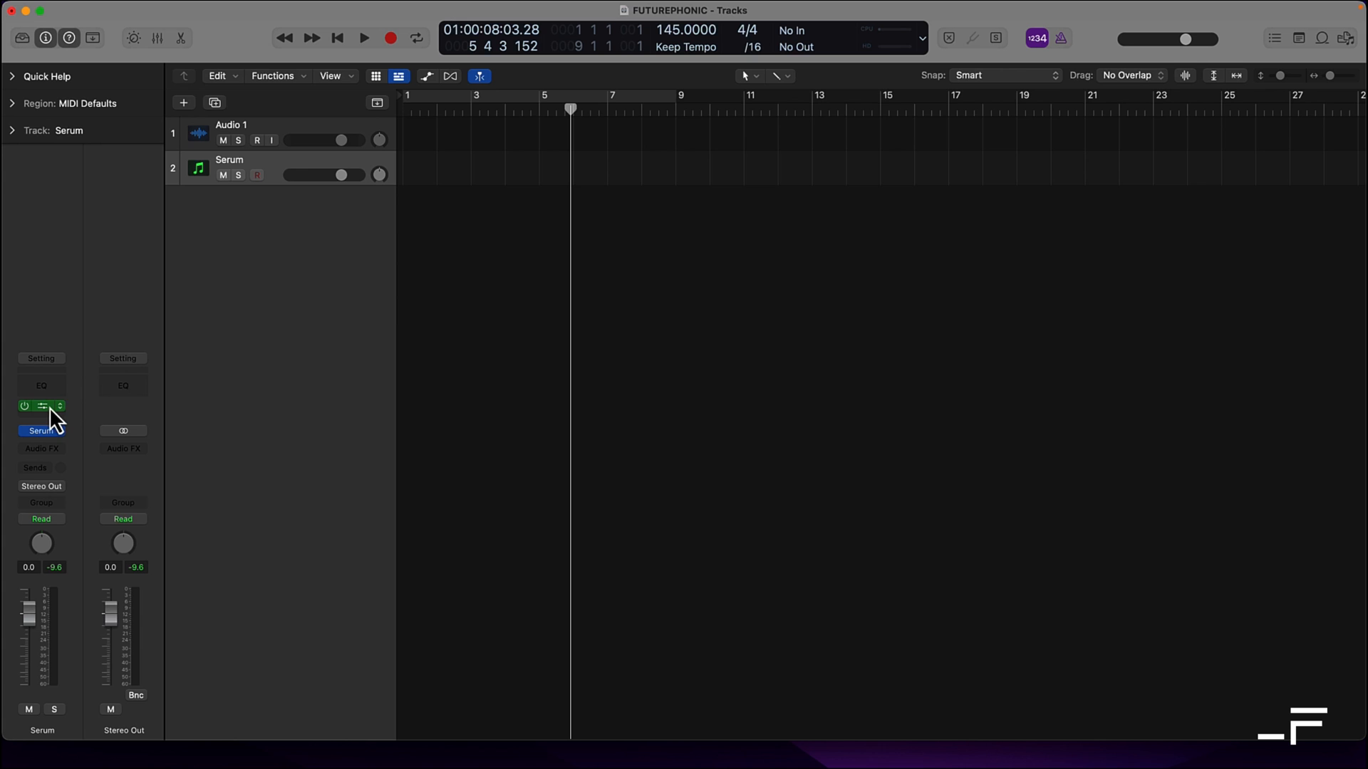
{"action": "left_click", "coordinate": [40, 406]}
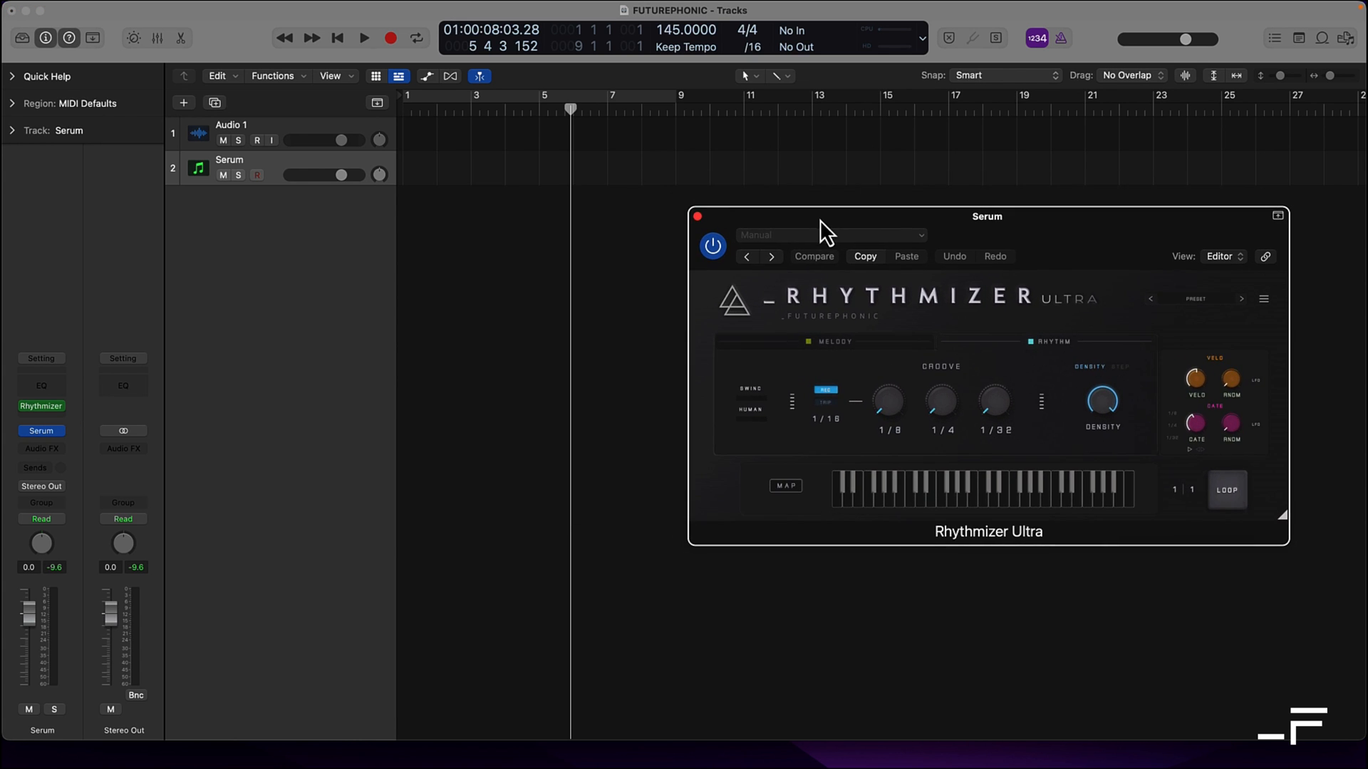
Step: Create an empty MIDI region on the Serum track and drag its right edge longer
{"action": "left_click", "coordinate": [414, 38]}
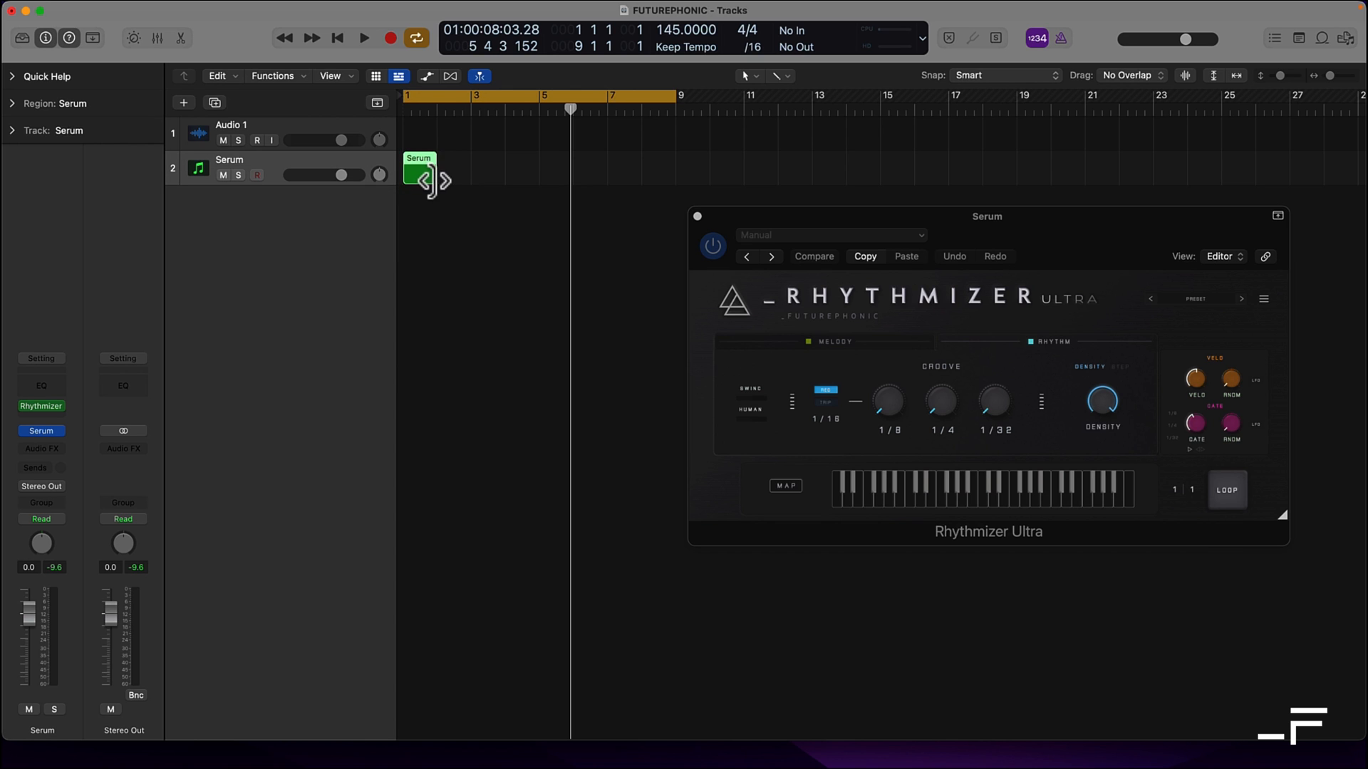
{"action": "left_click_drag", "start_coordinate": [436, 180], "coordinate": [672, 181]}
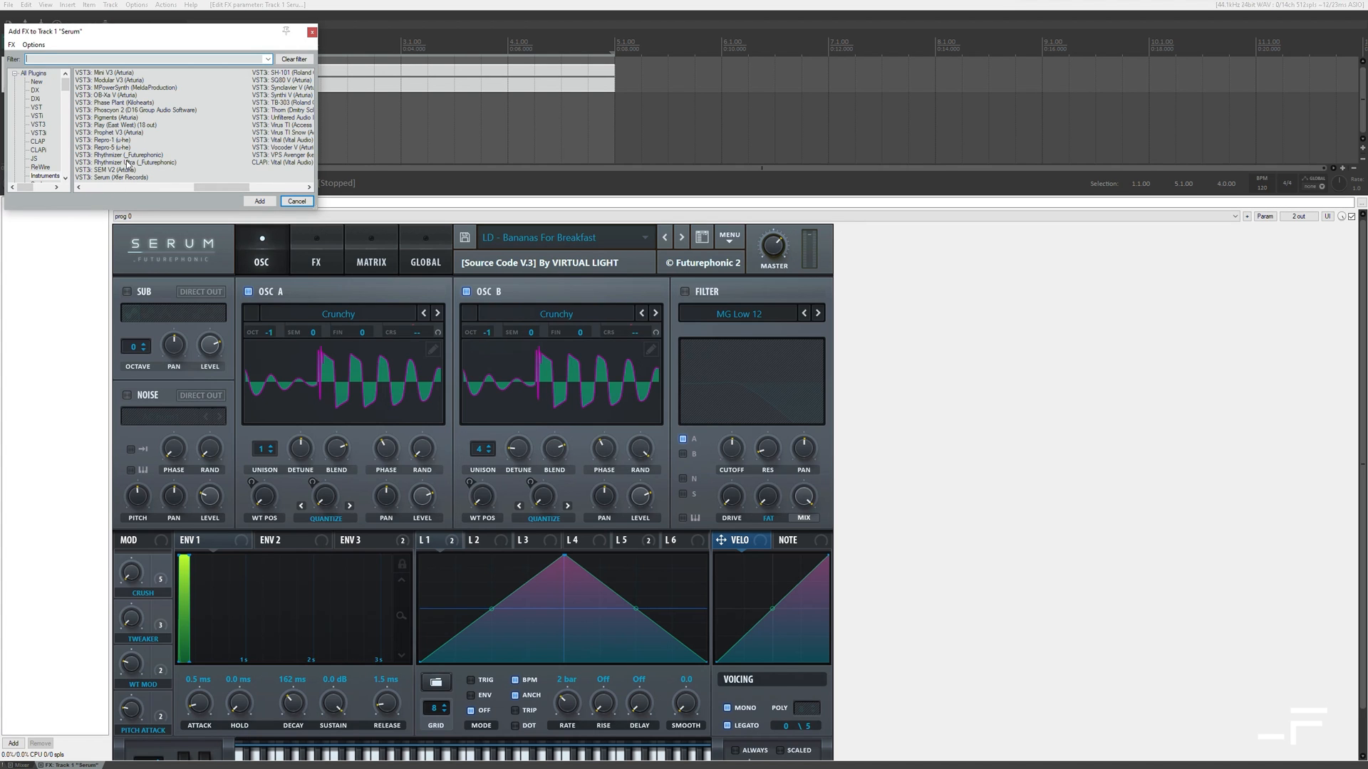
Step: Add VST3: Rhythmizer Ultra (_Futurephonic) to the Serum track's FX chain ahead of Serum
{"action": "left_click", "coordinate": [114, 164]}
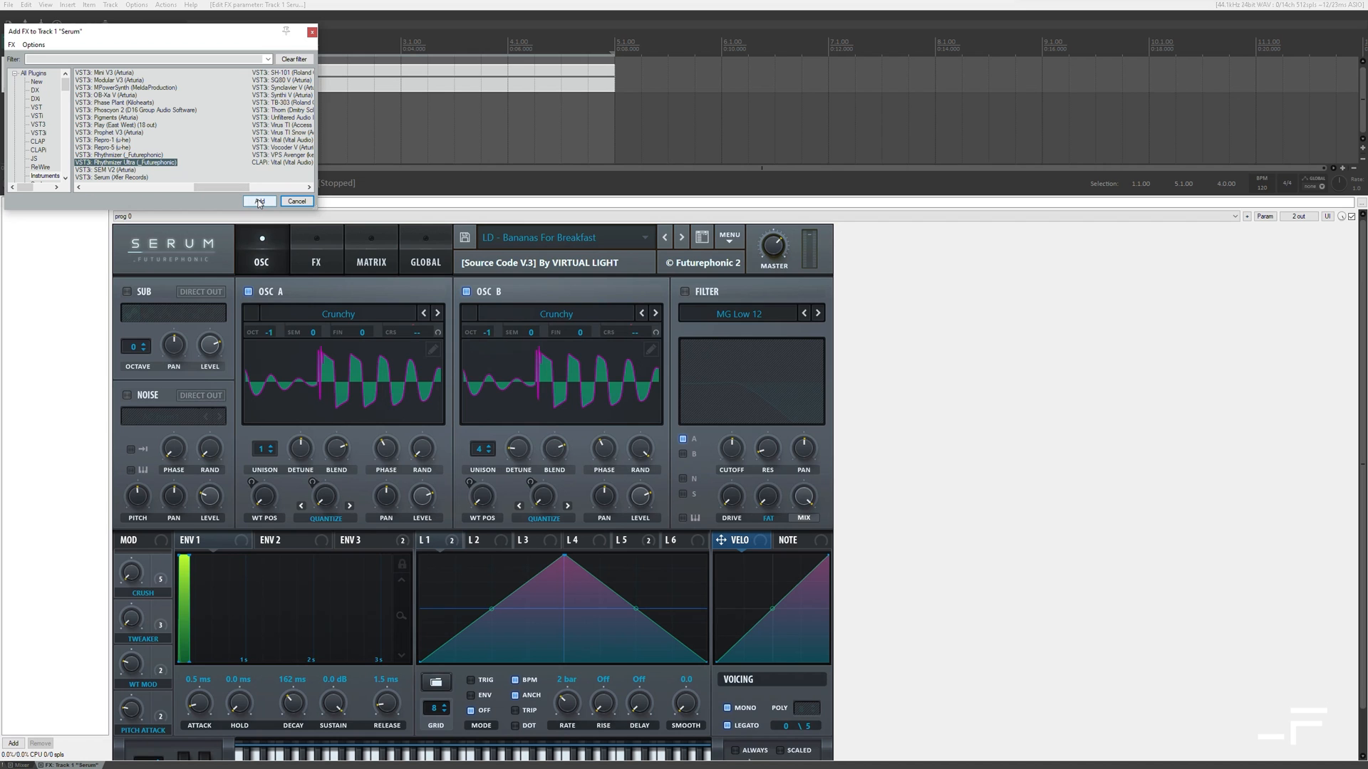
{"action": "left_click", "coordinate": [259, 201]}
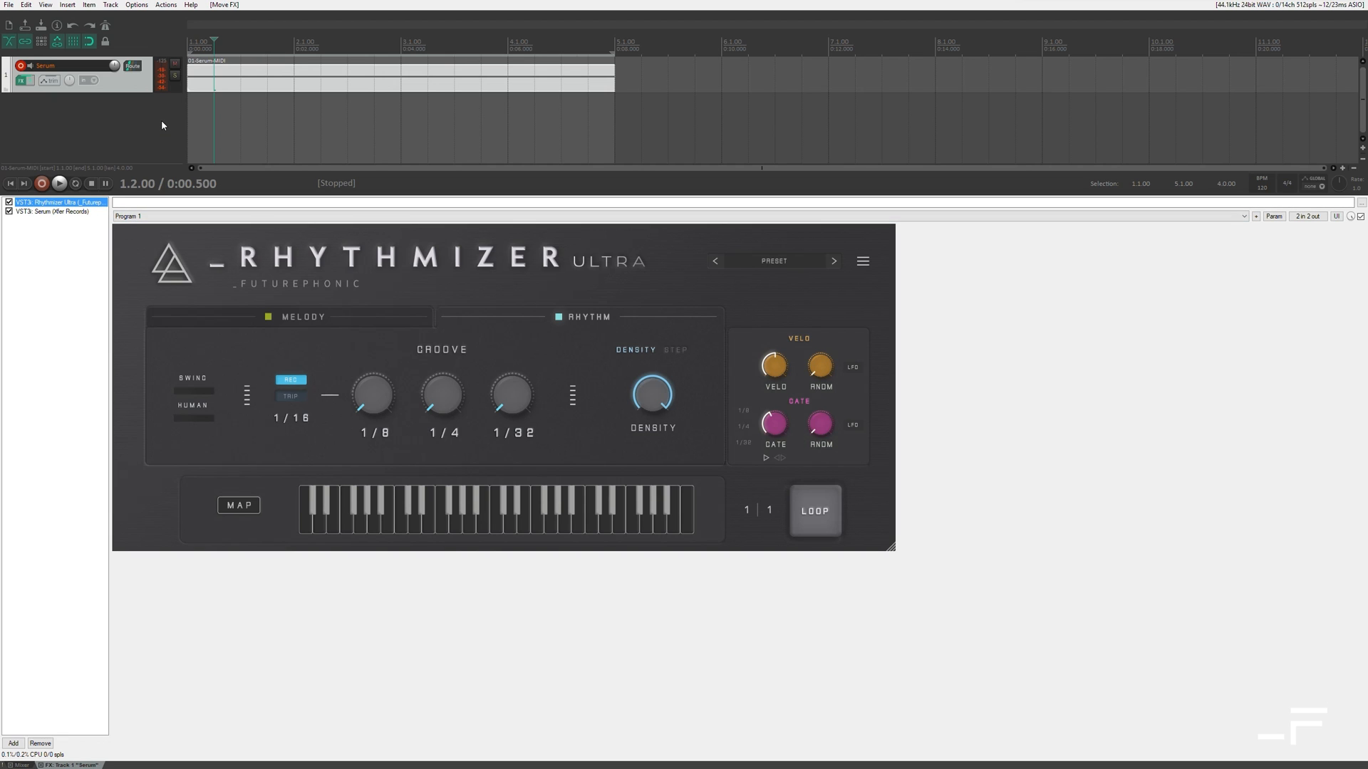
{"action": "left_click", "coordinate": [60, 183]}
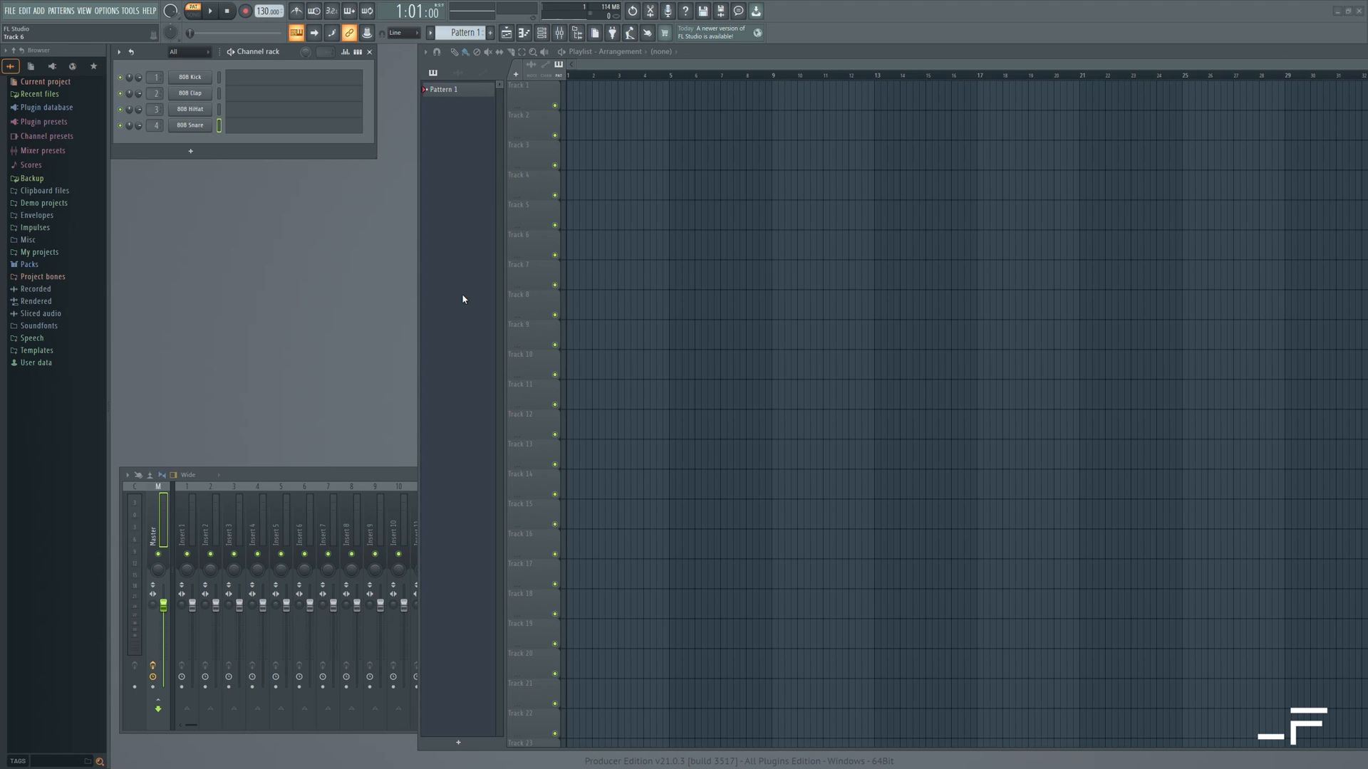
Step: Add Rhythmizer Ultra as a new channel in FL Studio's Channel Rack
{"action": "left_click", "coordinate": [190, 151]}
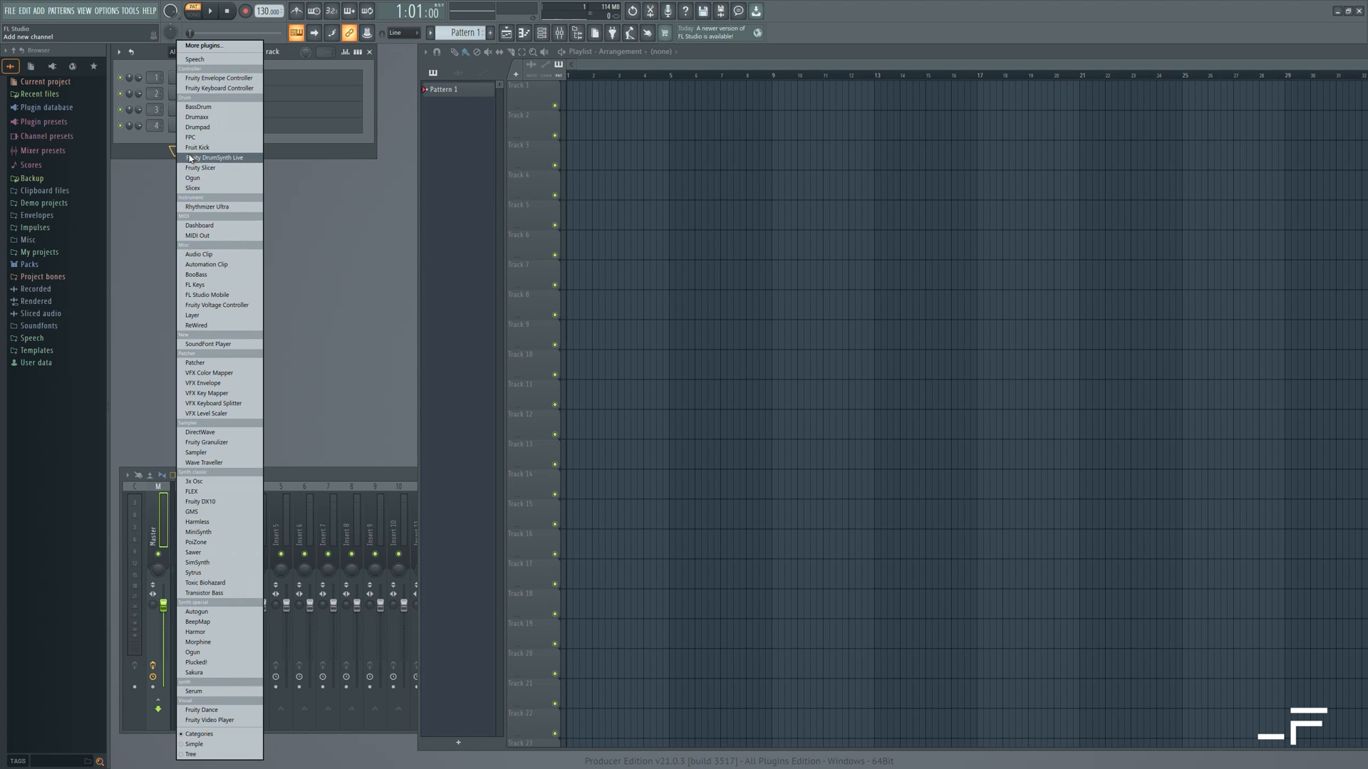
{"action": "mouse_move", "coordinate": [217, 207]}
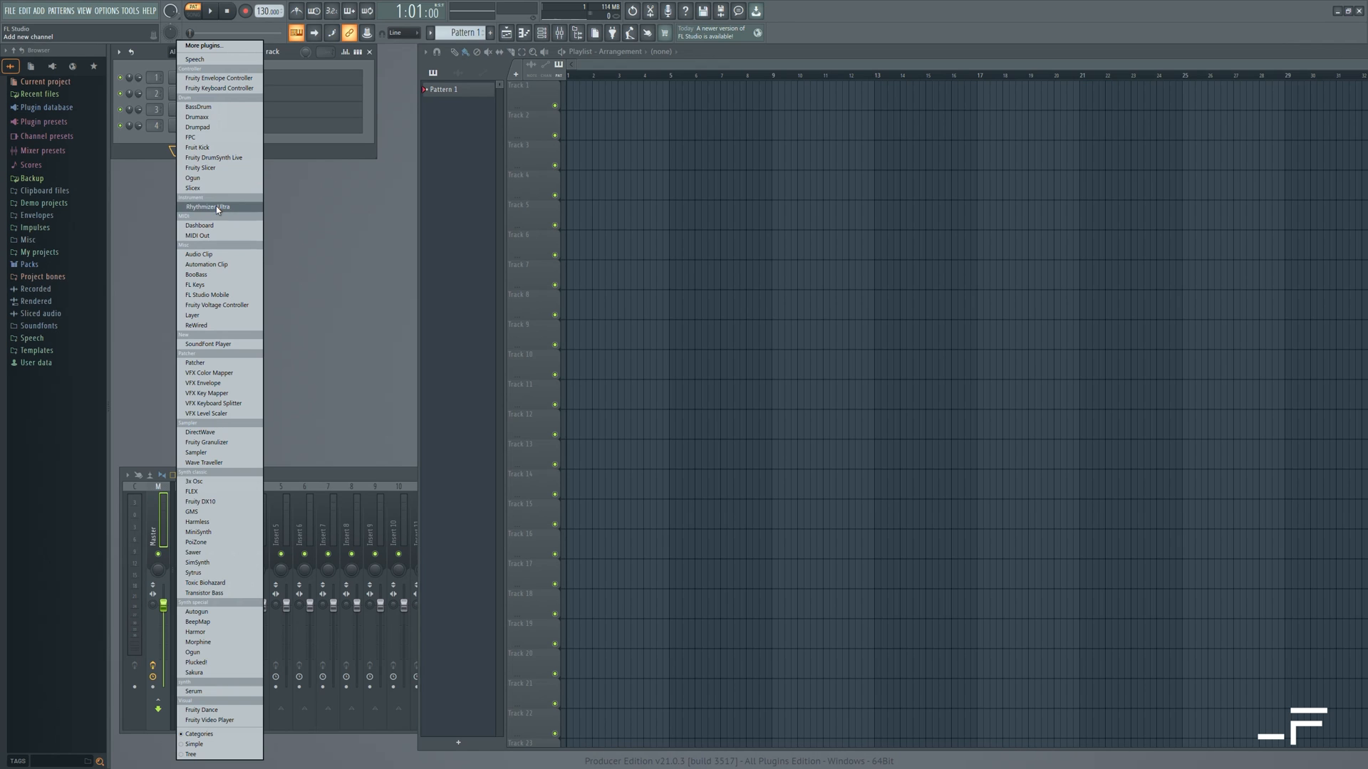
{"action": "left_click", "coordinate": [213, 207]}
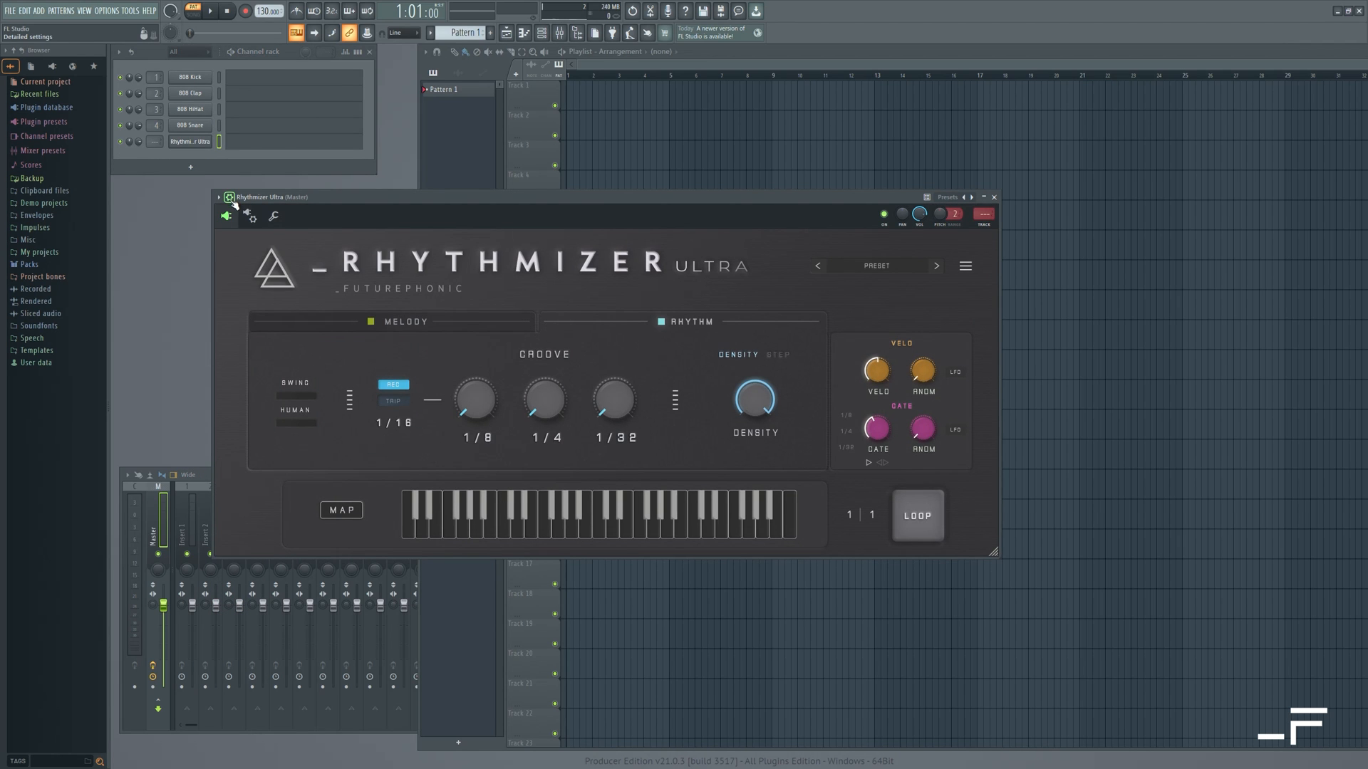
{"action": "left_click", "coordinate": [250, 215]}
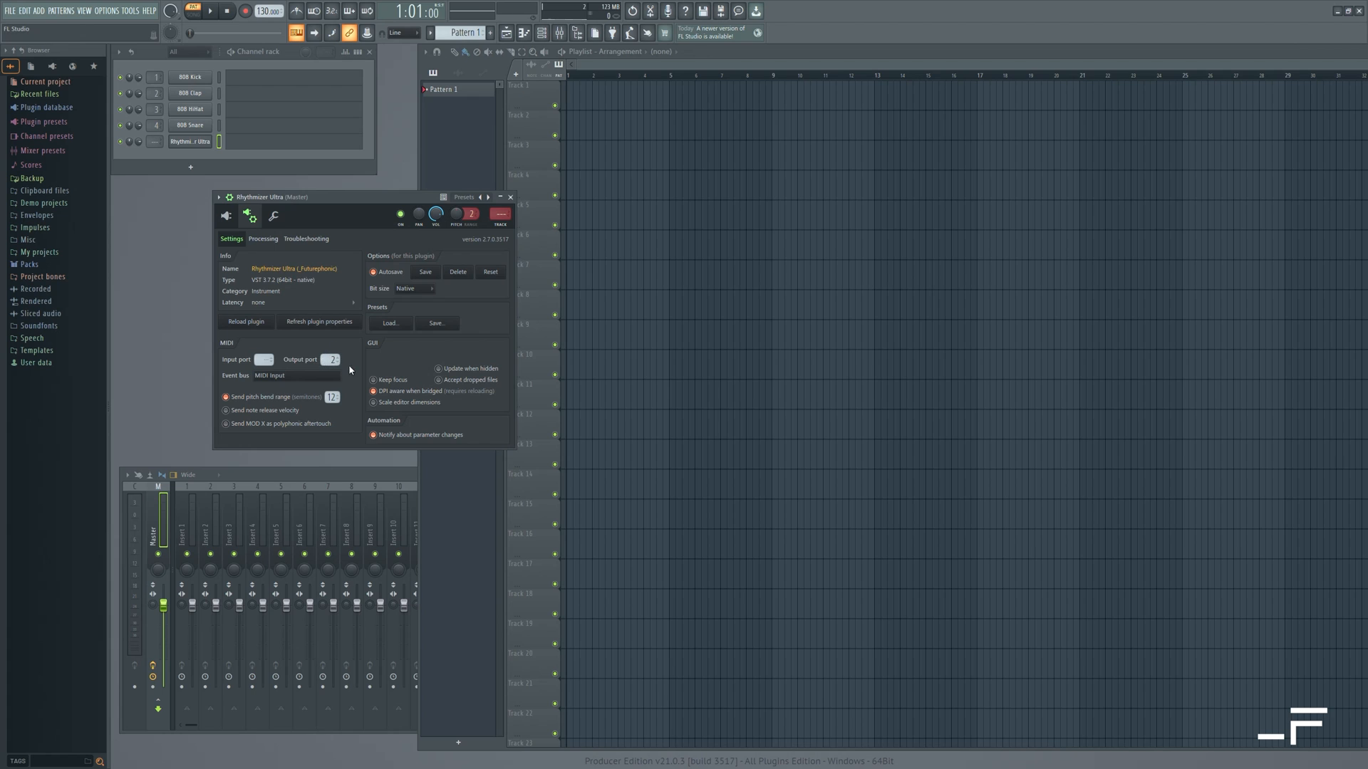
{"action": "mouse_move", "coordinate": [271, 265]}
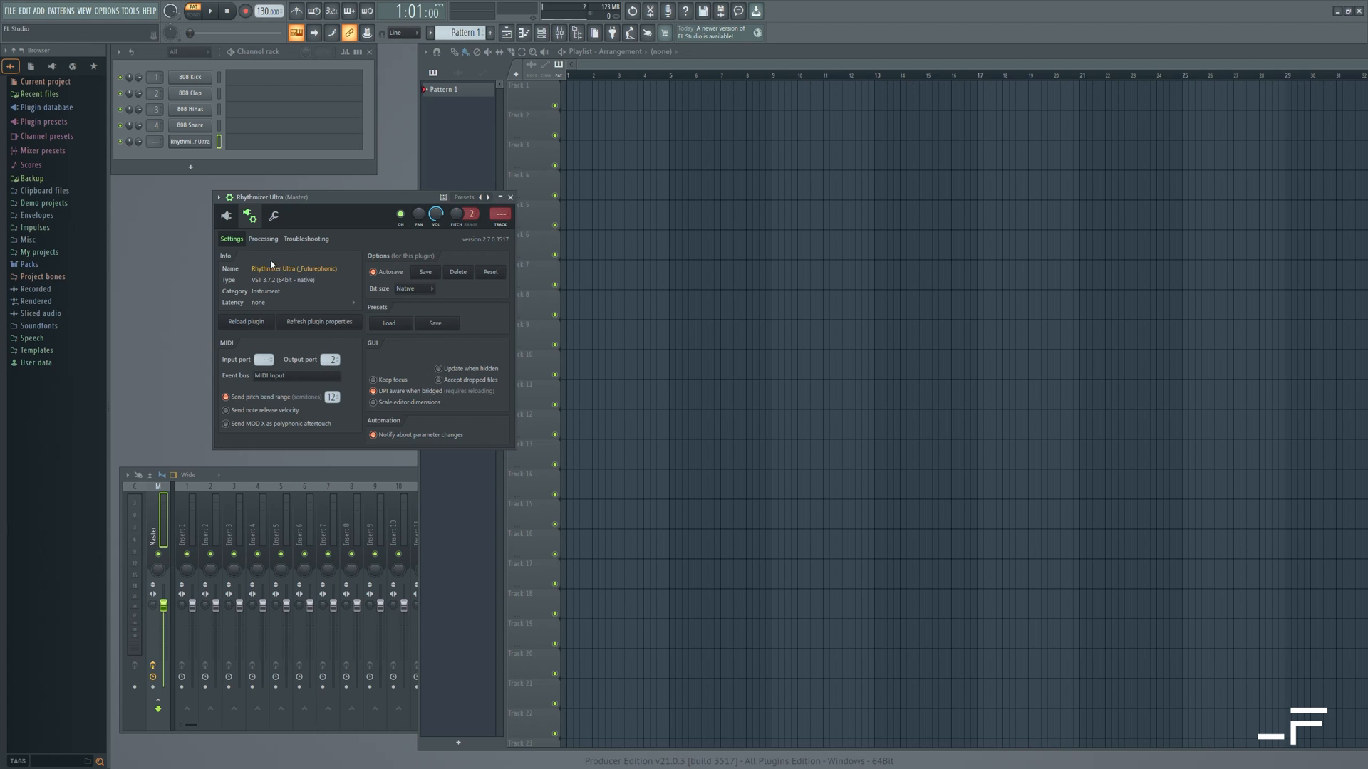
Step: Enable Use fixed size buffers under Troubleshooting, confirm Yes, and close the wrapper
{"action": "left_click", "coordinate": [263, 238]}
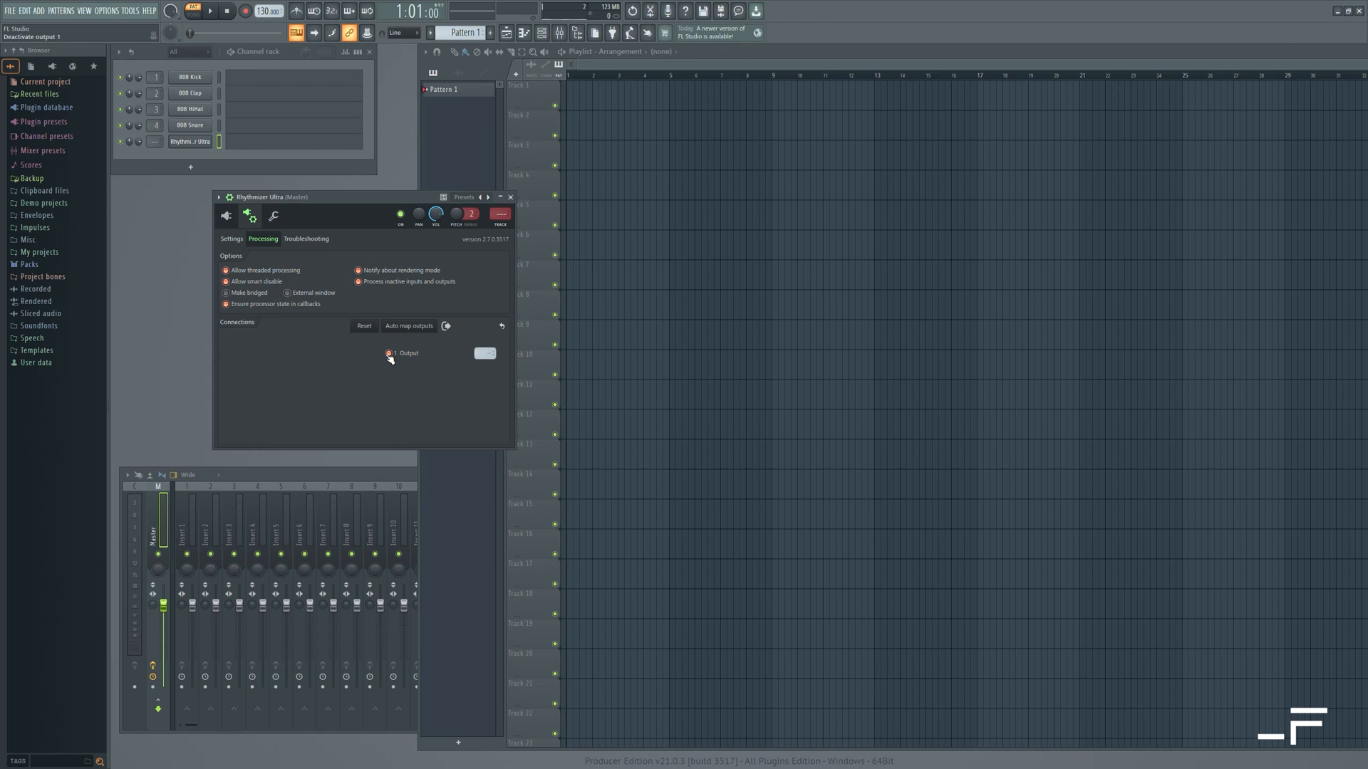
{"action": "left_click", "coordinate": [307, 238]}
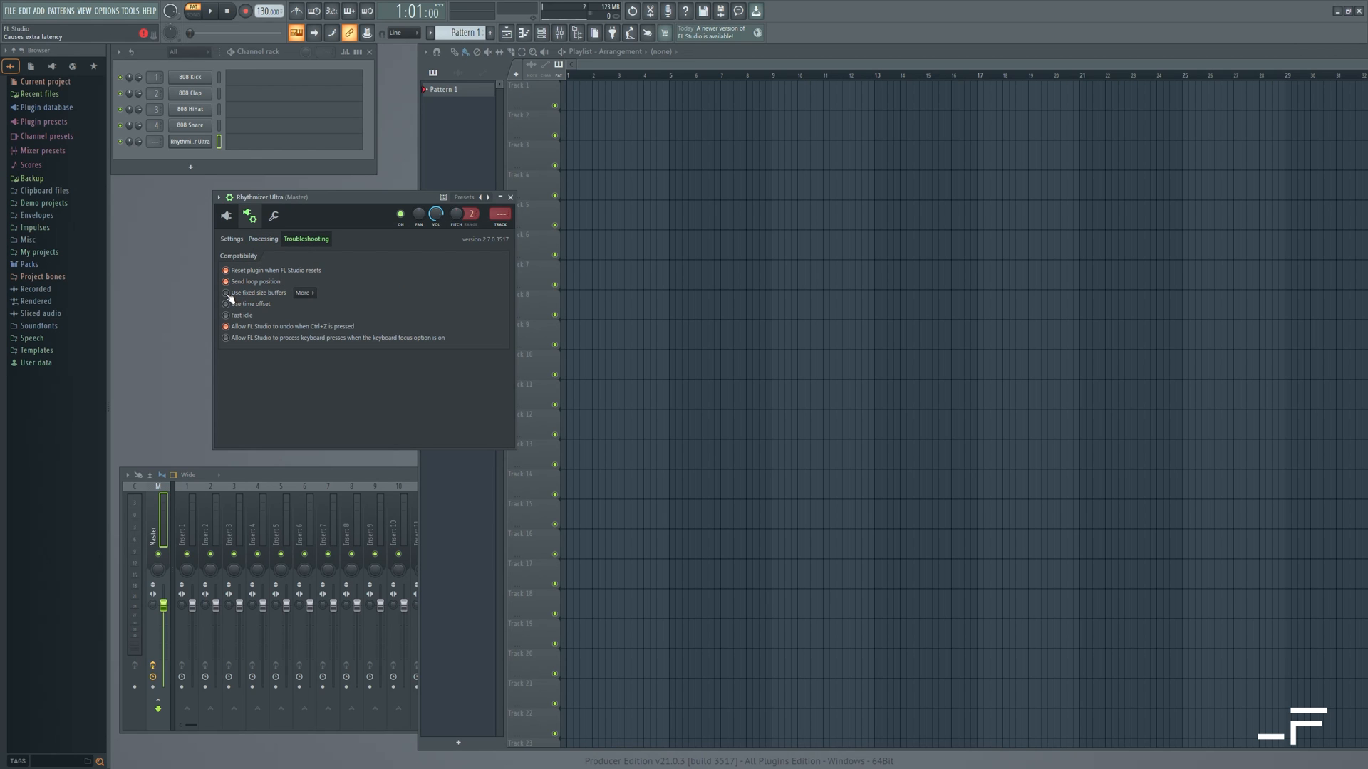
{"action": "left_click", "coordinate": [225, 293]}
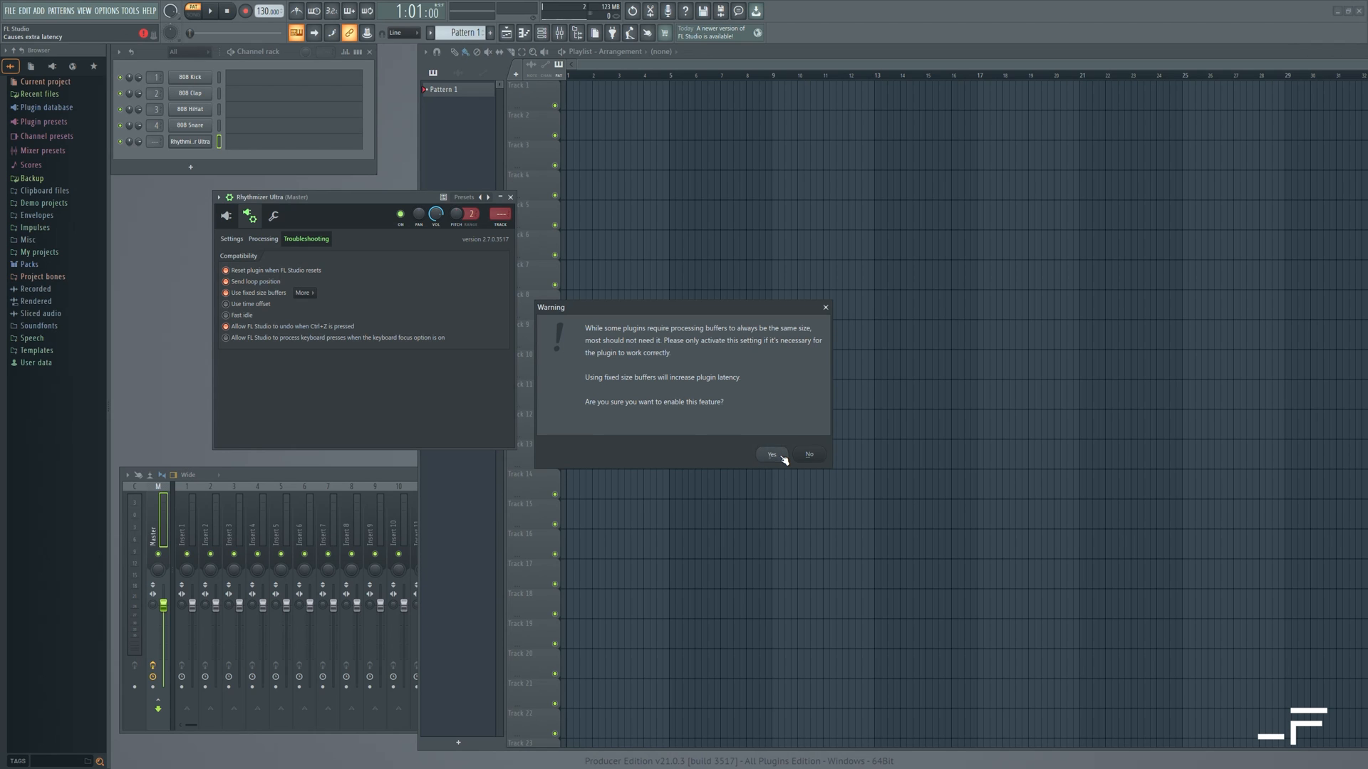
{"action": "left_click", "coordinate": [771, 454]}
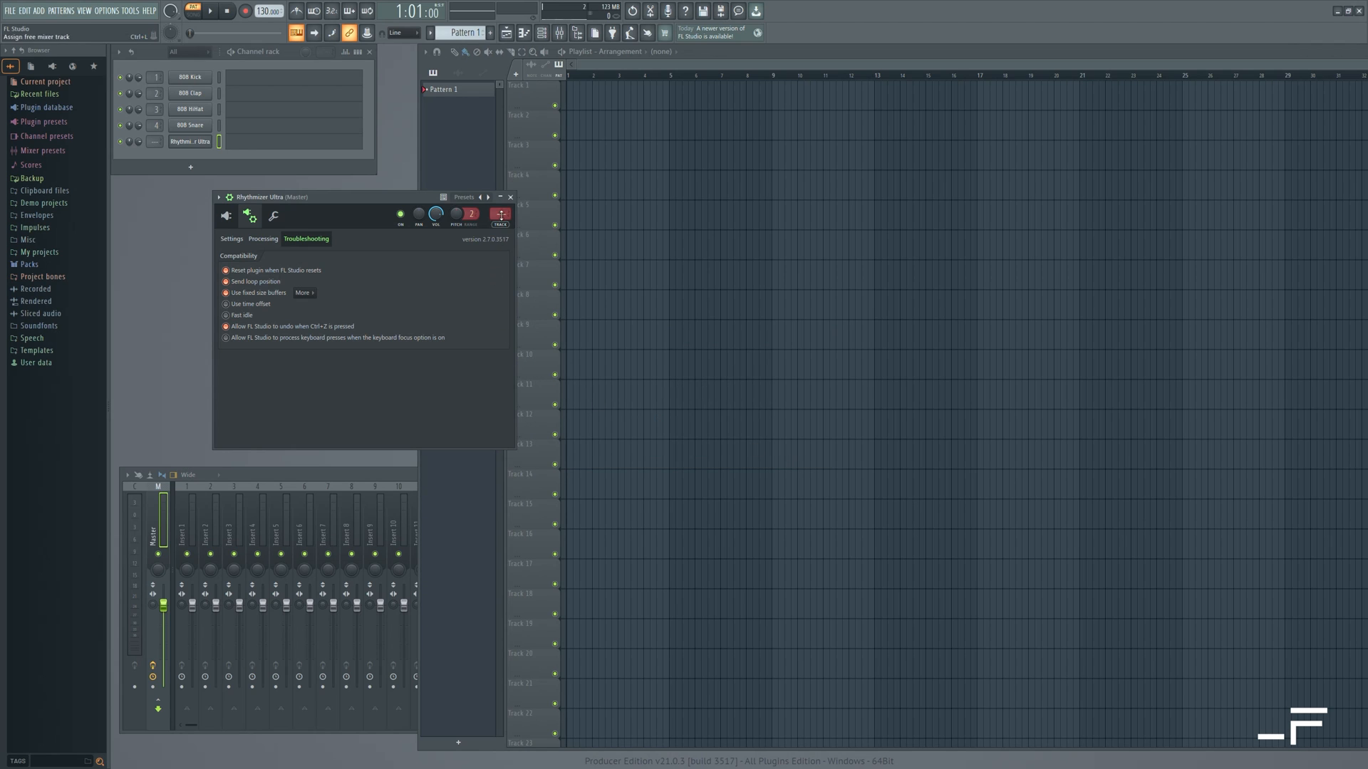
{"action": "left_click", "coordinate": [510, 196]}
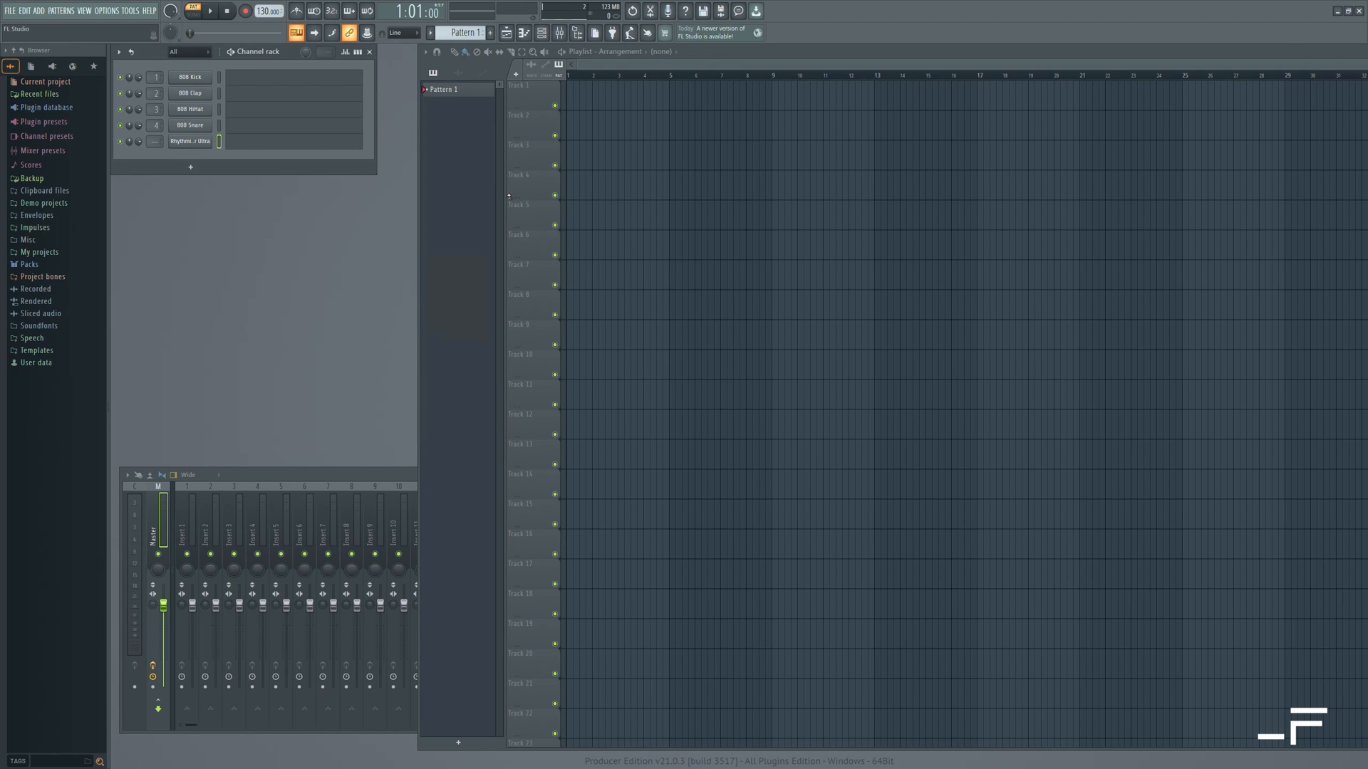
Step: Add a Serum channel and stretch a C3 note across Rhythmizer Ultra's whole pattern
{"action": "left_click", "coordinate": [190, 167]}
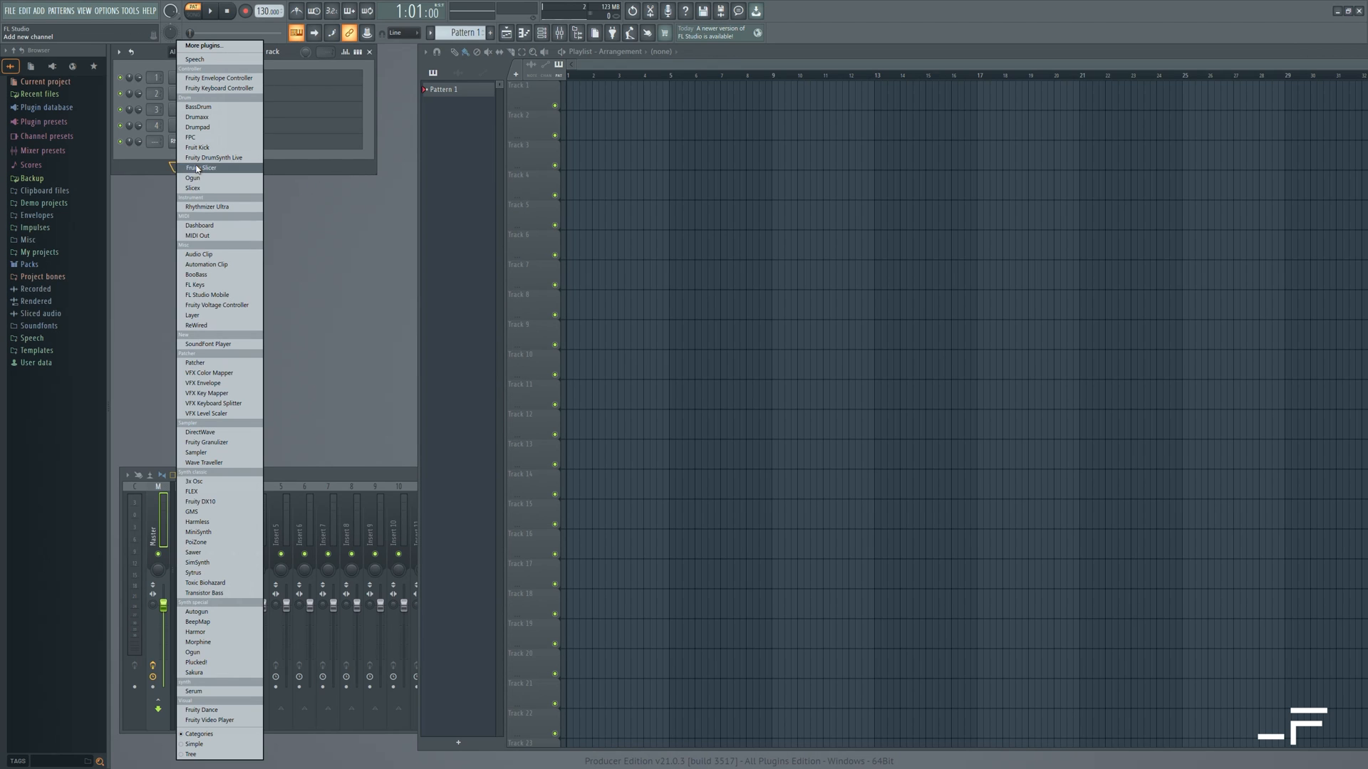
{"action": "mouse_move", "coordinate": [229, 669]}
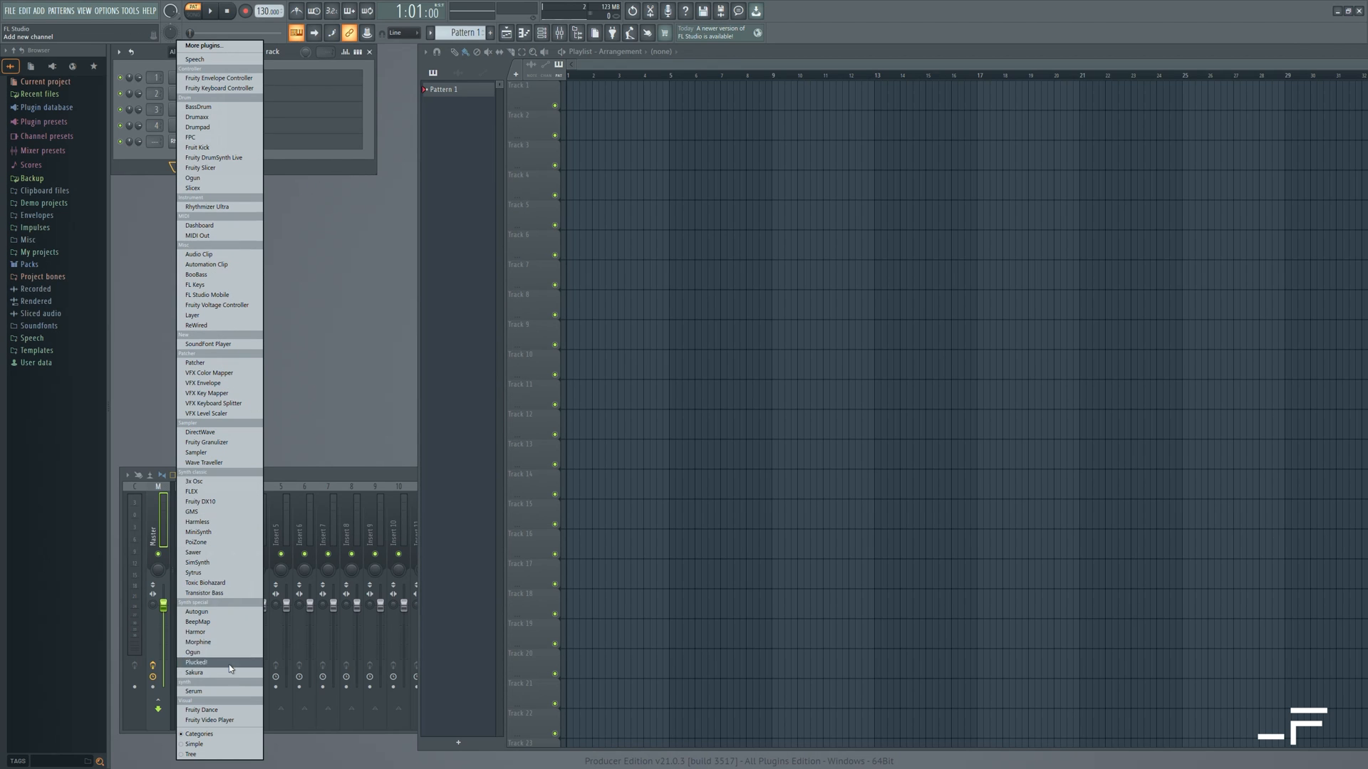
{"action": "left_click", "coordinate": [202, 690]}
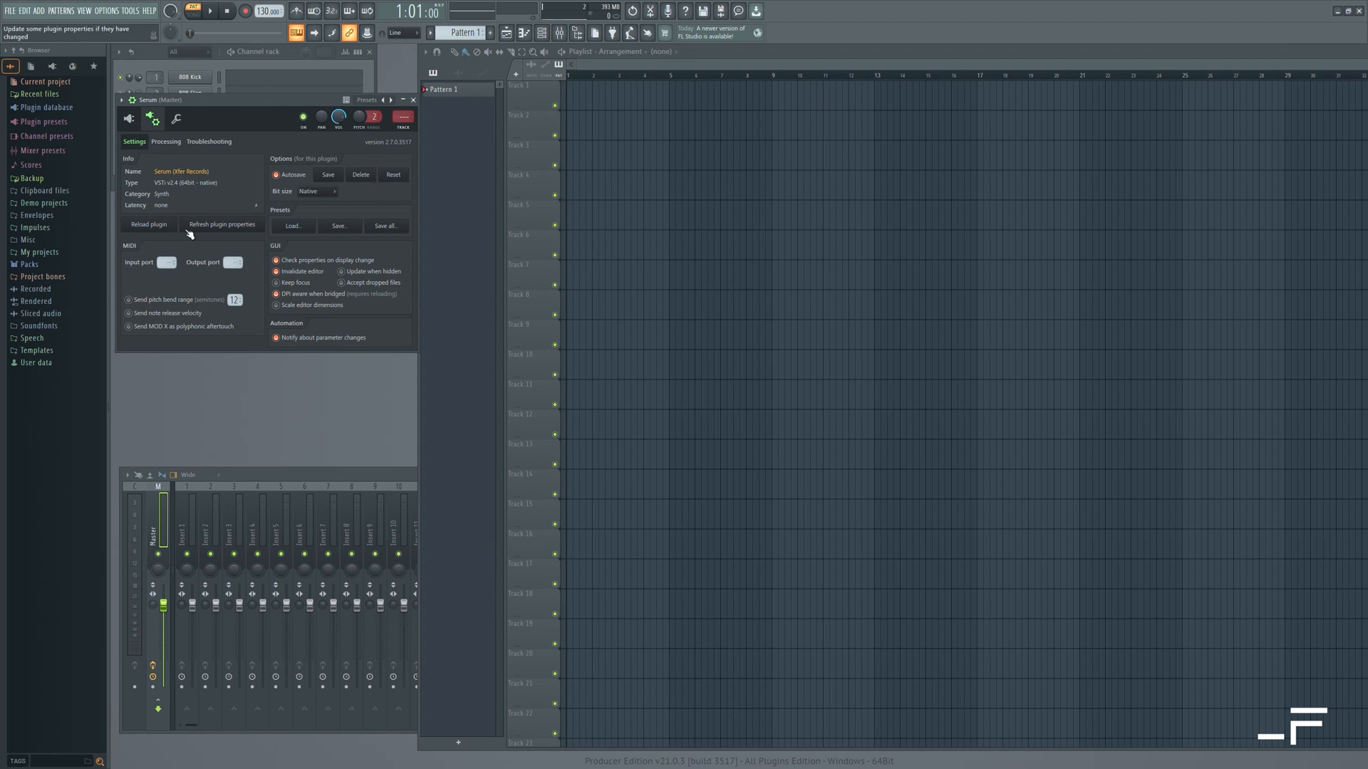
{"action": "left_click", "coordinate": [167, 262]}
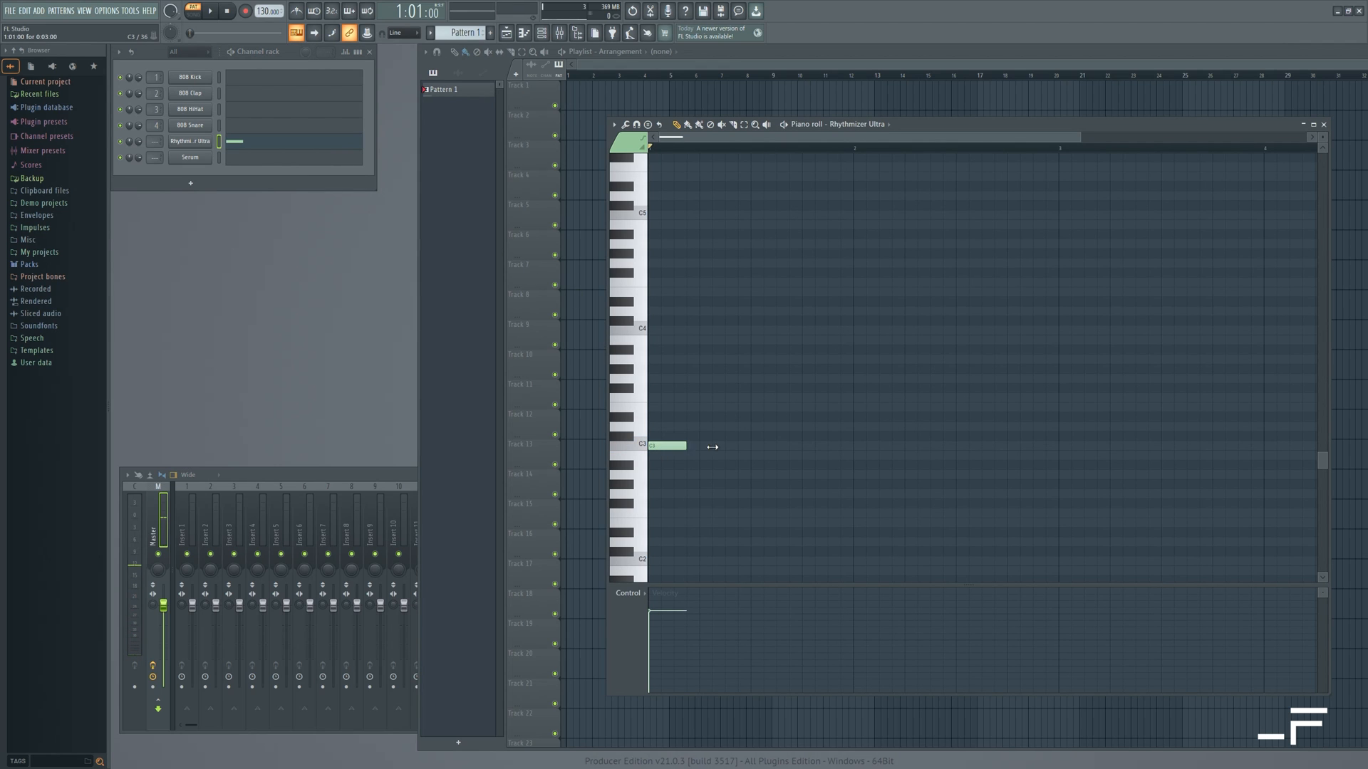
{"action": "left_click_drag", "start_coordinate": [687, 445], "coordinate": [1309, 446]}
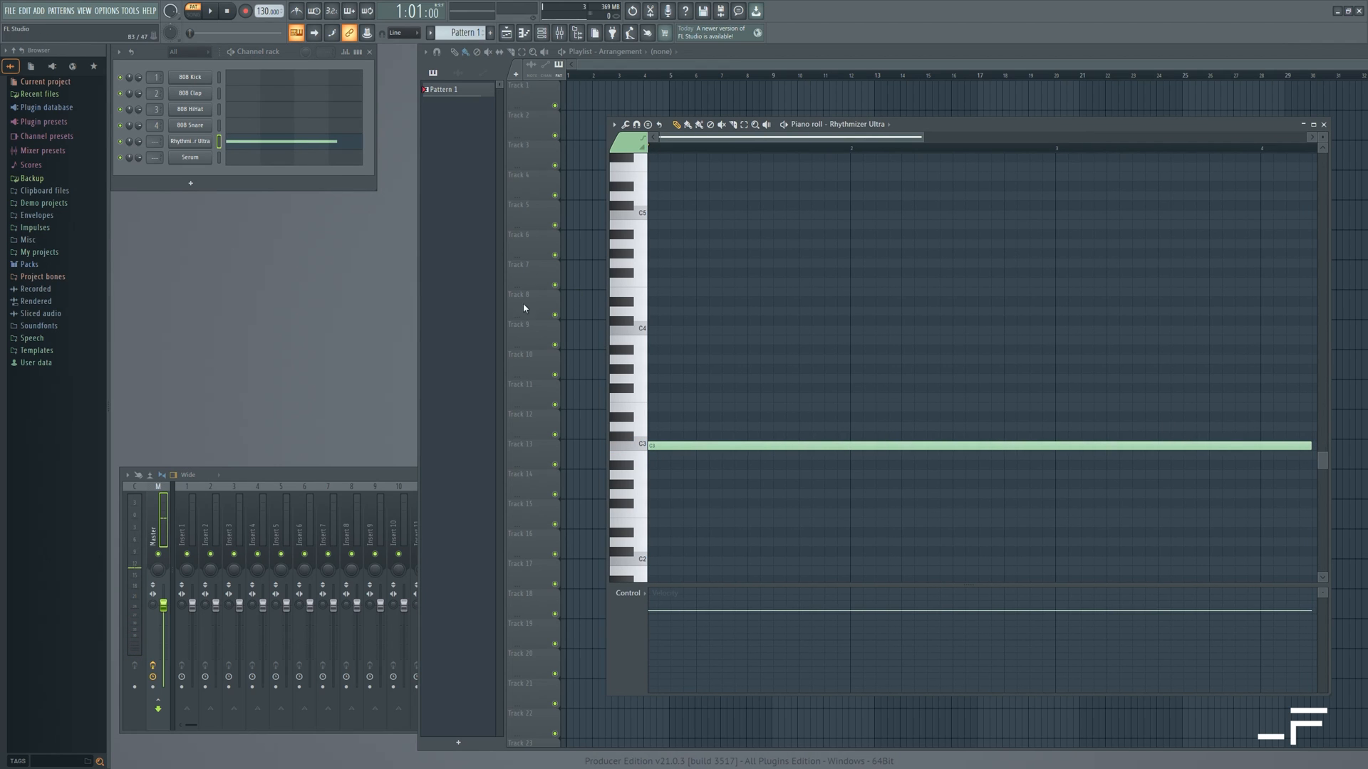
{"action": "left_click", "coordinate": [209, 11]}
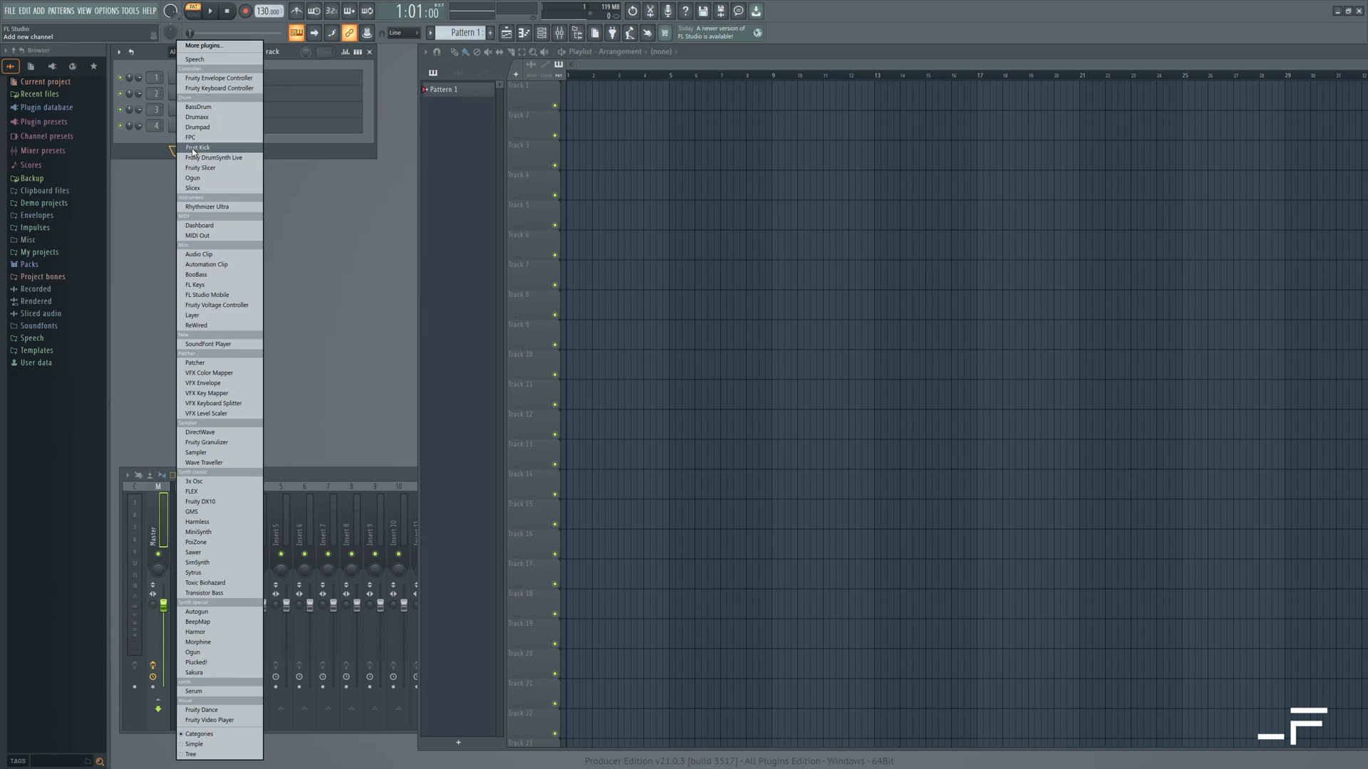
{"action": "mouse_move", "coordinate": [227, 362]}
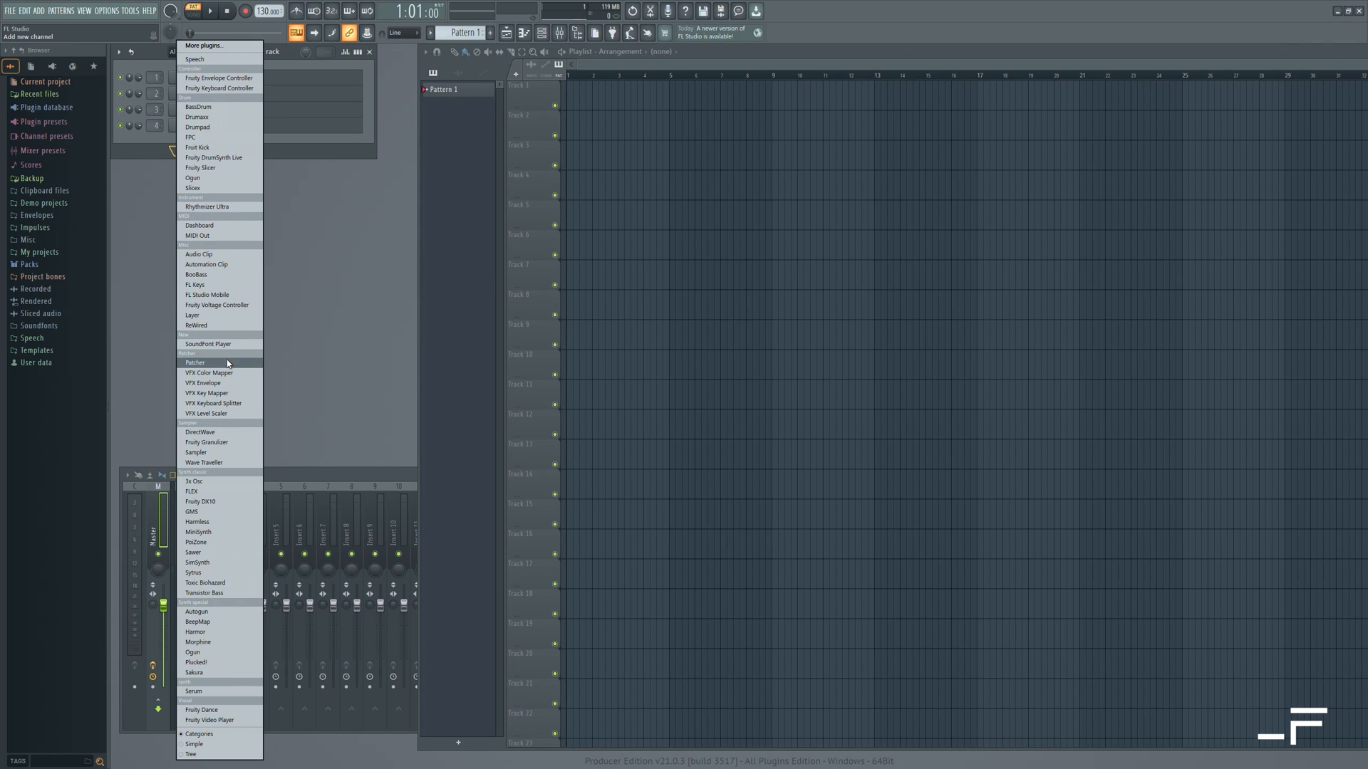
Step: Add a Patcher channel and insert Rhythmizer Ultra into its patch map
{"action": "left_click", "coordinate": [196, 363]}
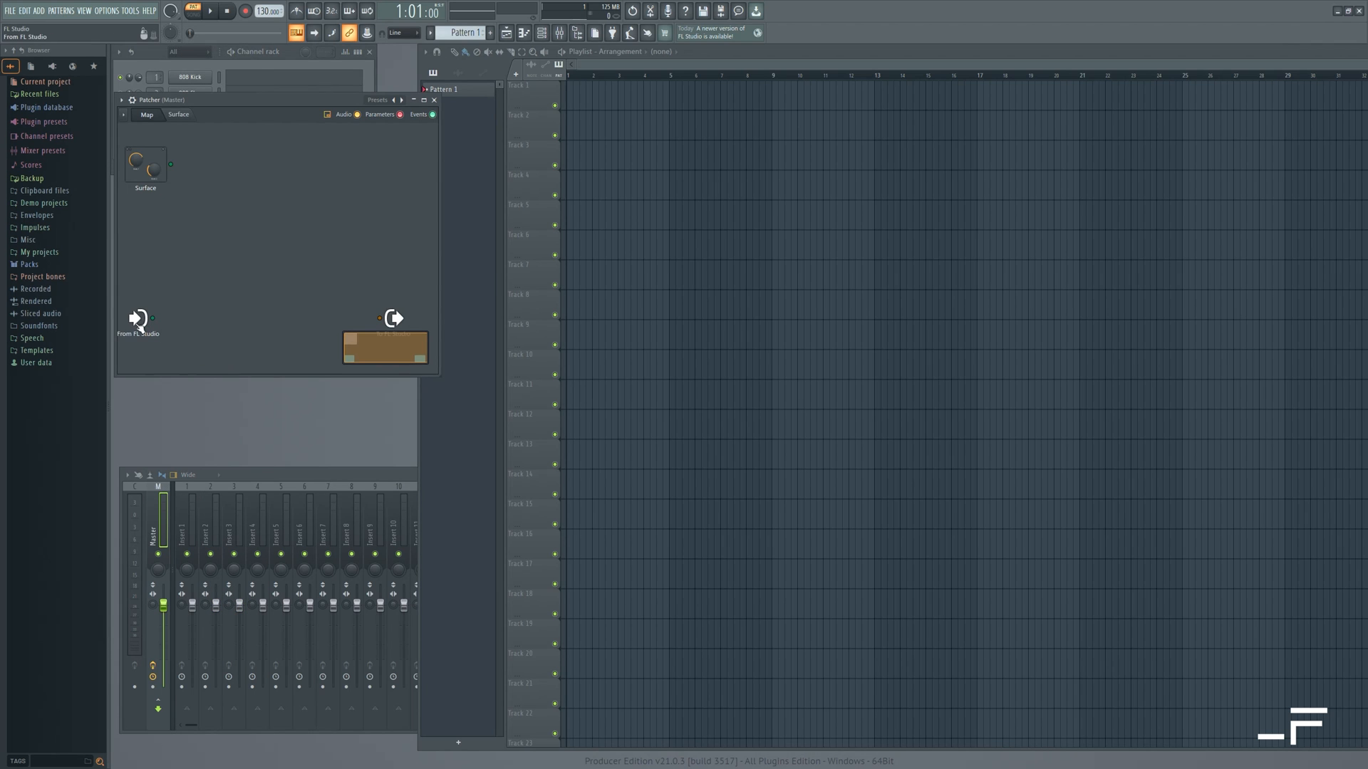
{"action": "left_click_drag", "start_coordinate": [137, 318], "coordinate": [139, 250]}
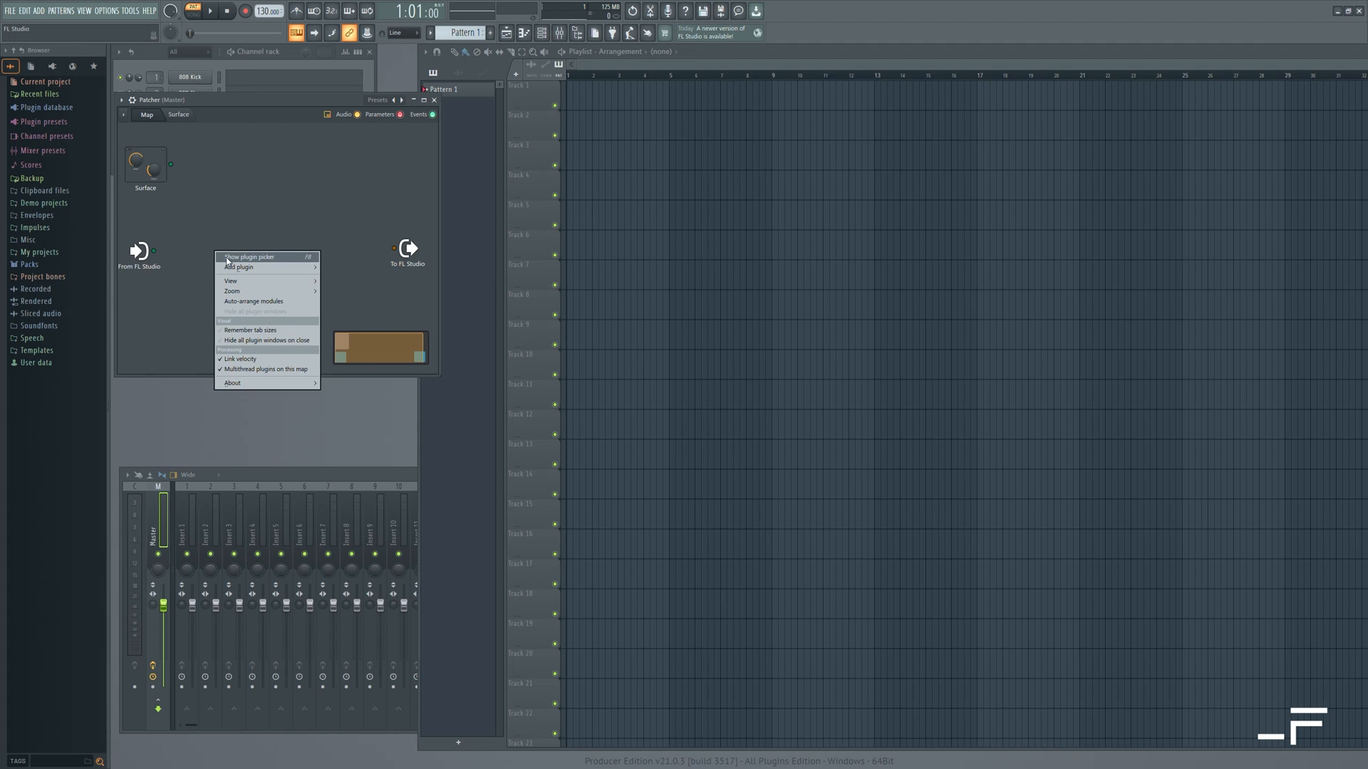
{"action": "left_click", "coordinate": [238, 267]}
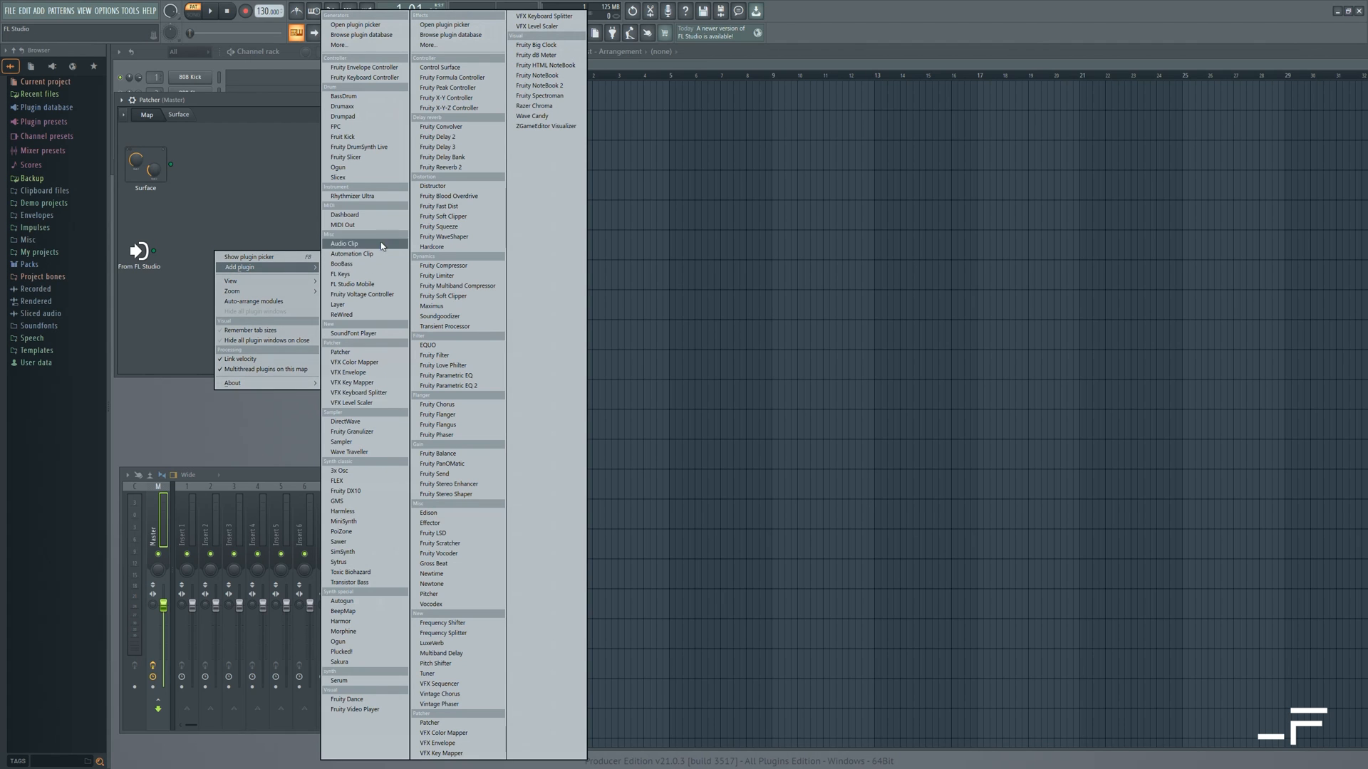
{"action": "left_click", "coordinate": [349, 196]}
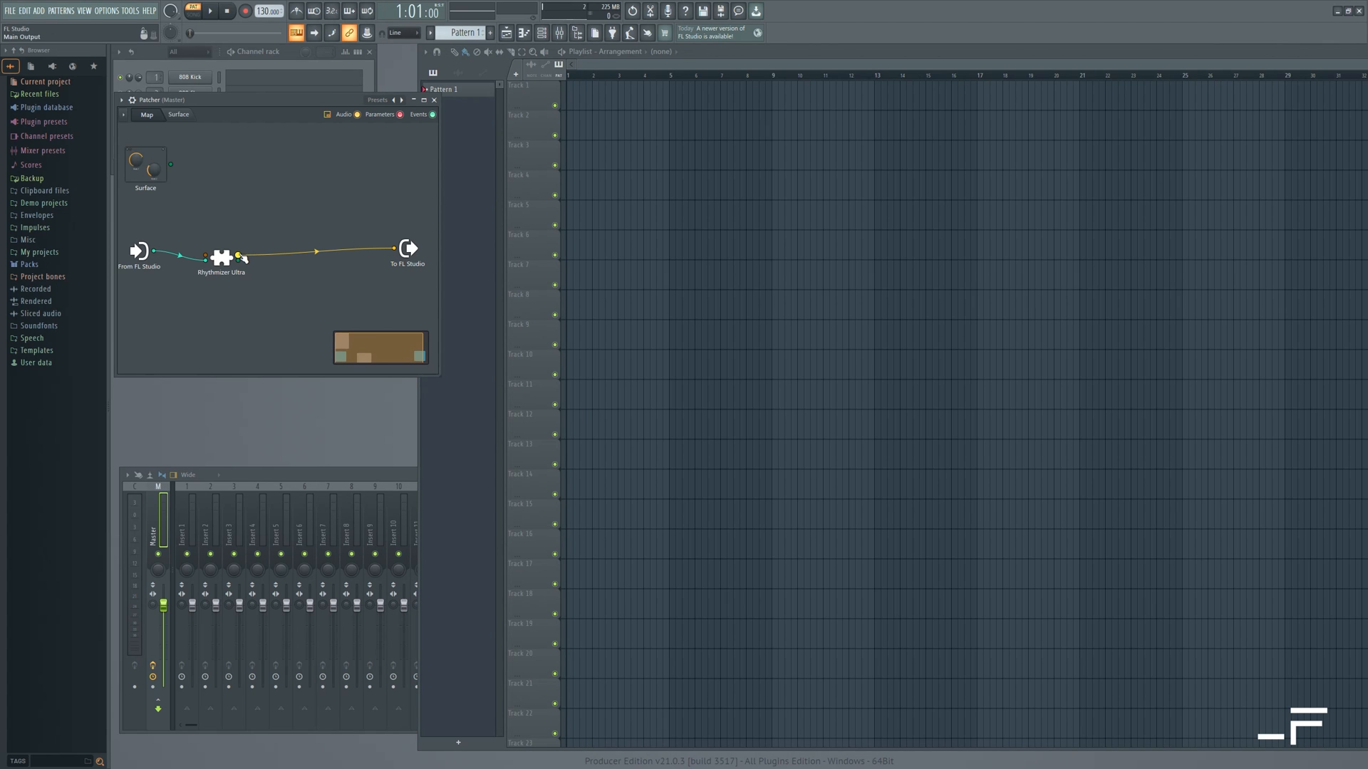
Step: Disconnect Rhythmizer Ultra's audio output, add FL Keys, and wire Rhythmizer's MIDI out into it
{"action": "right_click", "coordinate": [240, 257]}
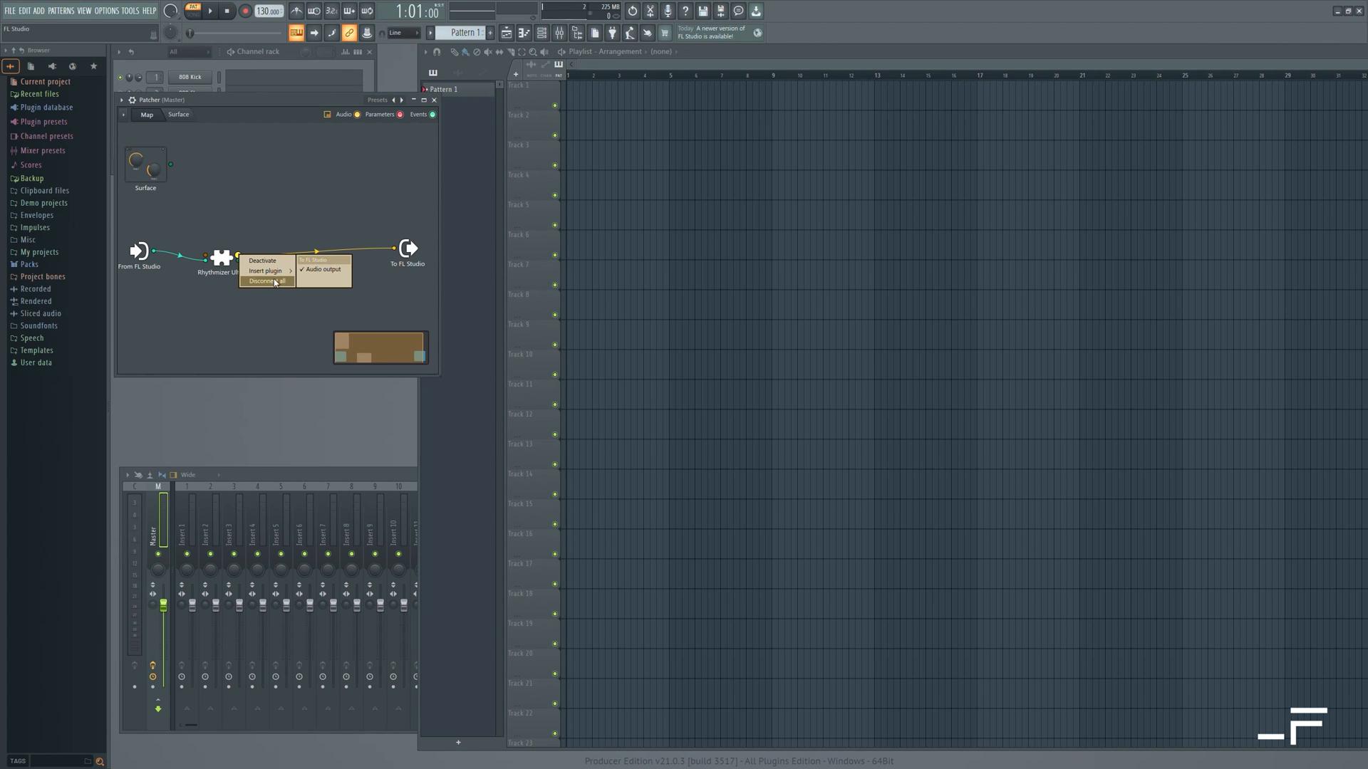
{"action": "left_click", "coordinate": [265, 280]}
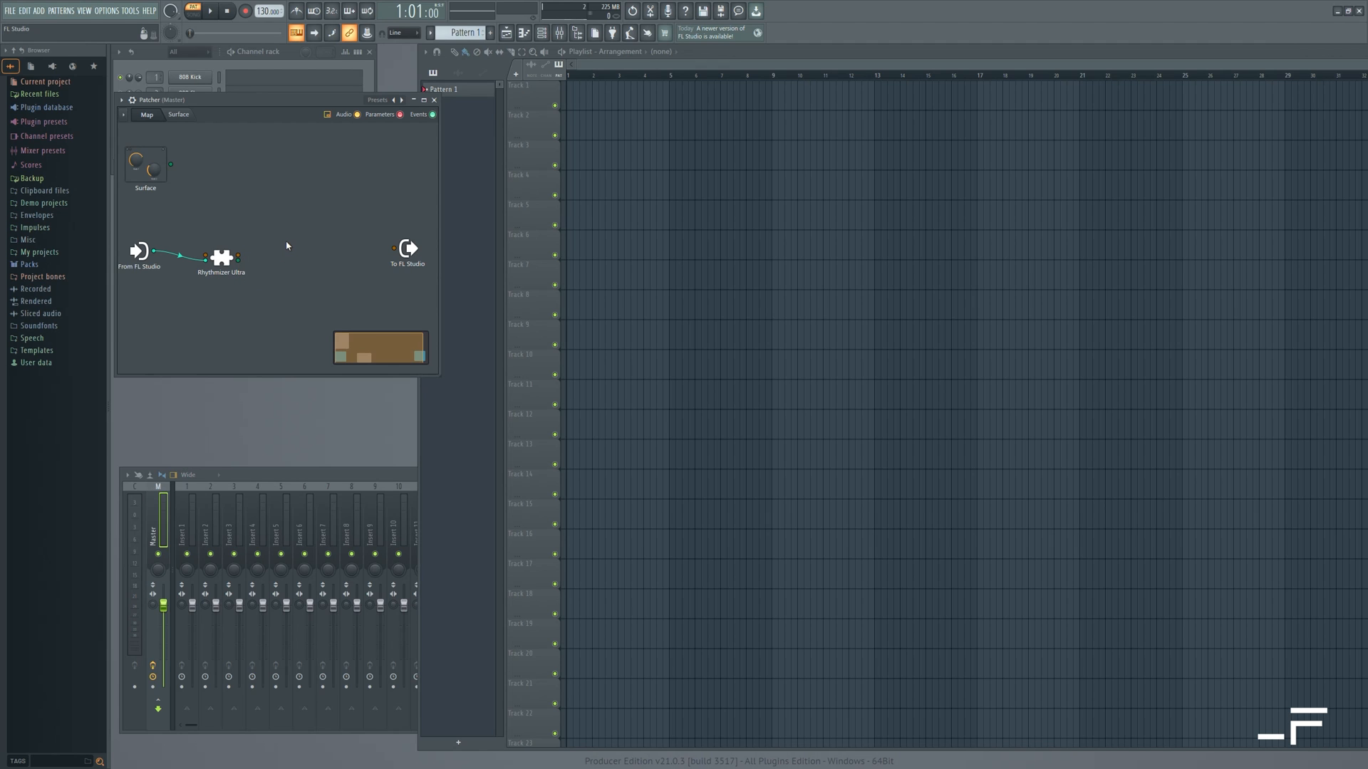
{"action": "right_click", "coordinate": [287, 245]}
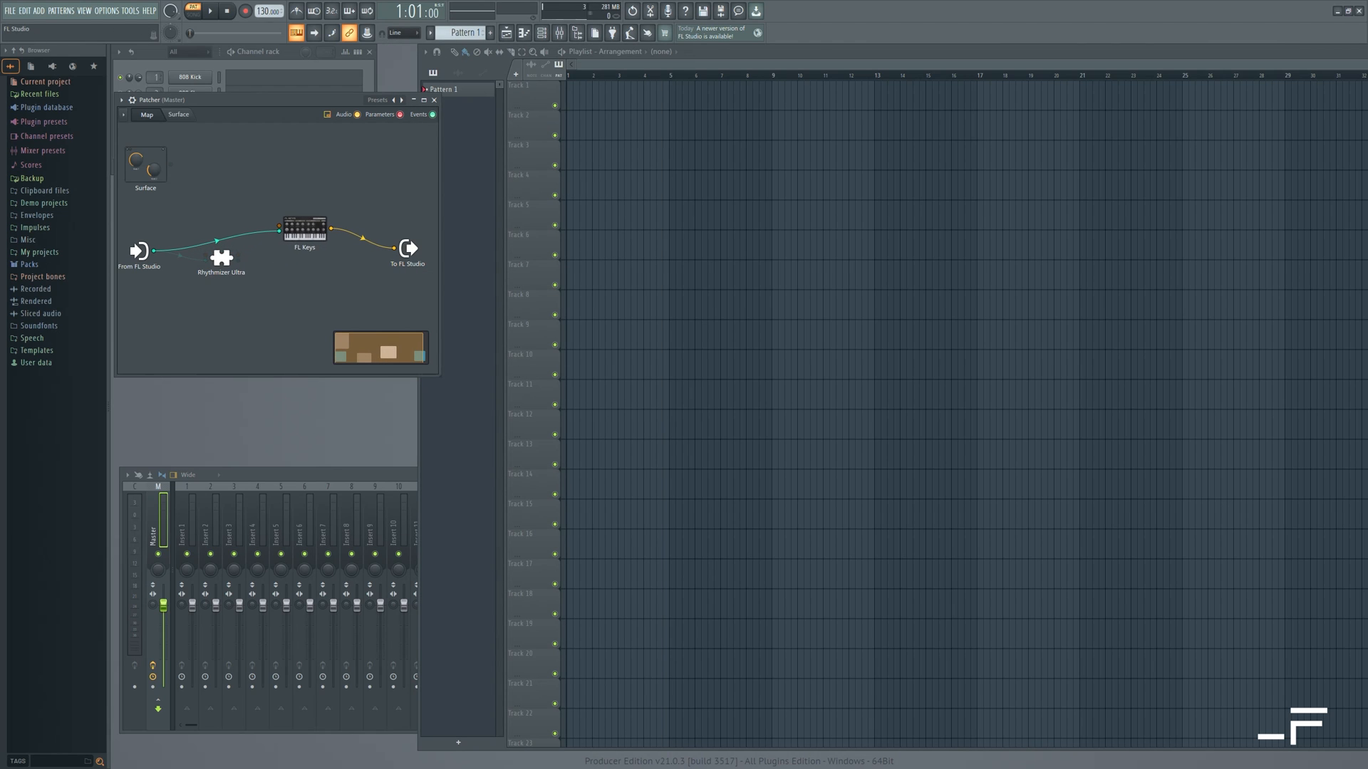
{"action": "right_click", "coordinate": [305, 226]}
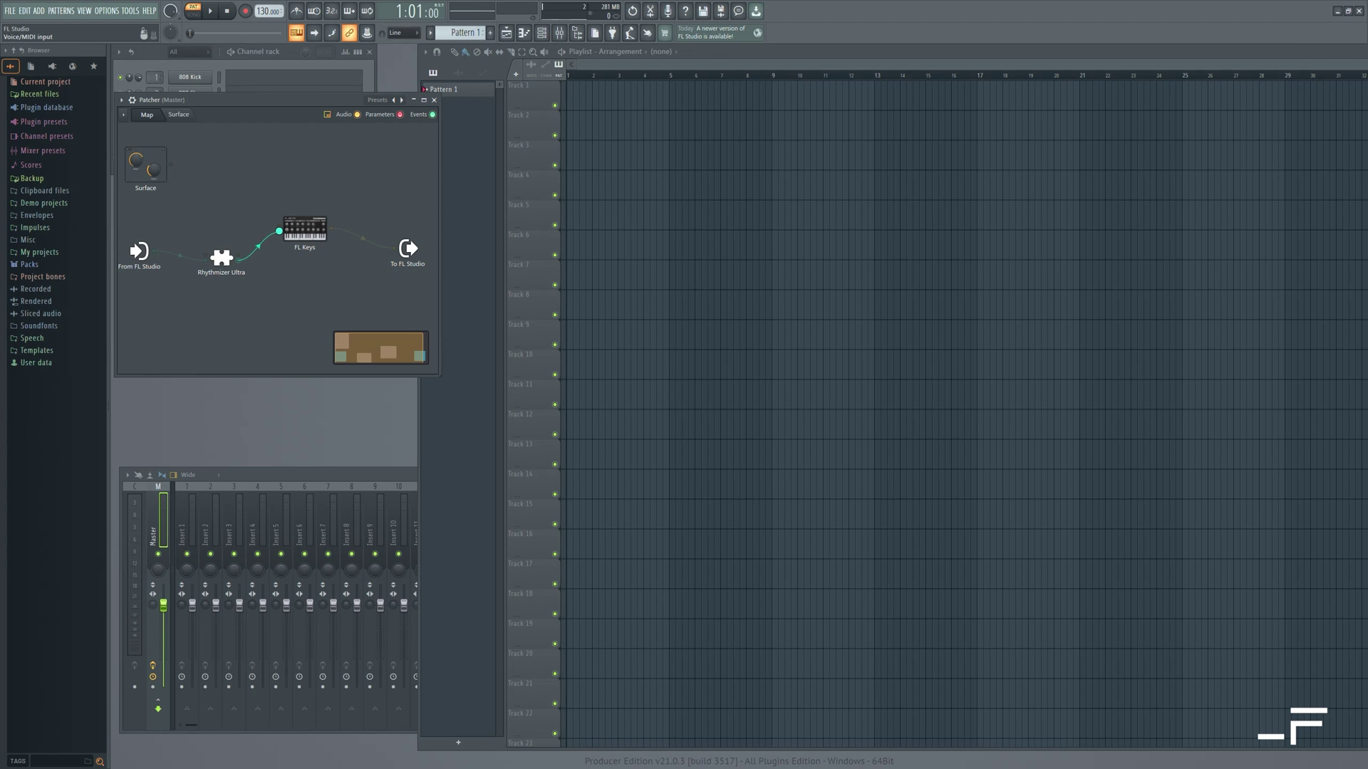
{"action": "left_click_drag", "start_coordinate": [304, 225], "coordinate": [314, 259]}
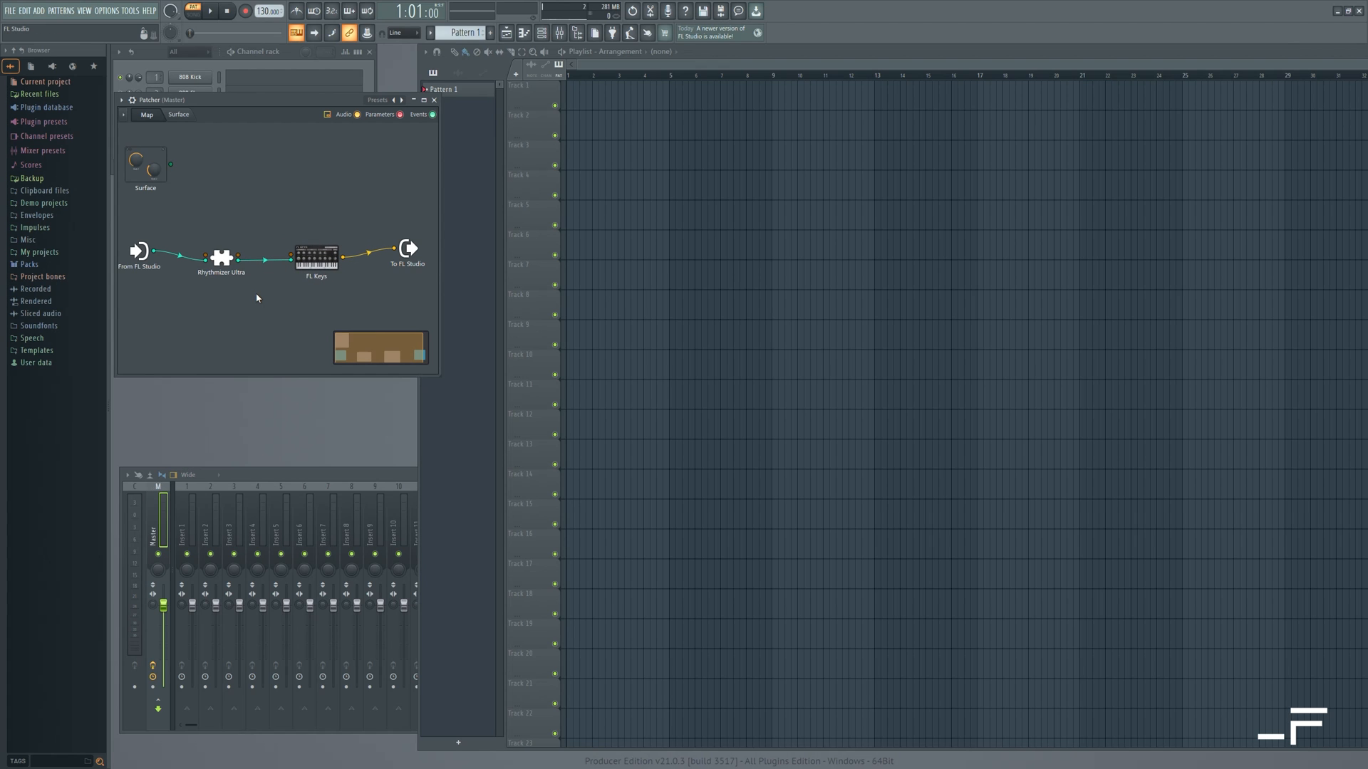
Step: Open Patcher's Rhythmizer Ultra wrapper and enable Use fixed size buffers, confirming with Yes
{"action": "double_click", "coordinate": [222, 258]}
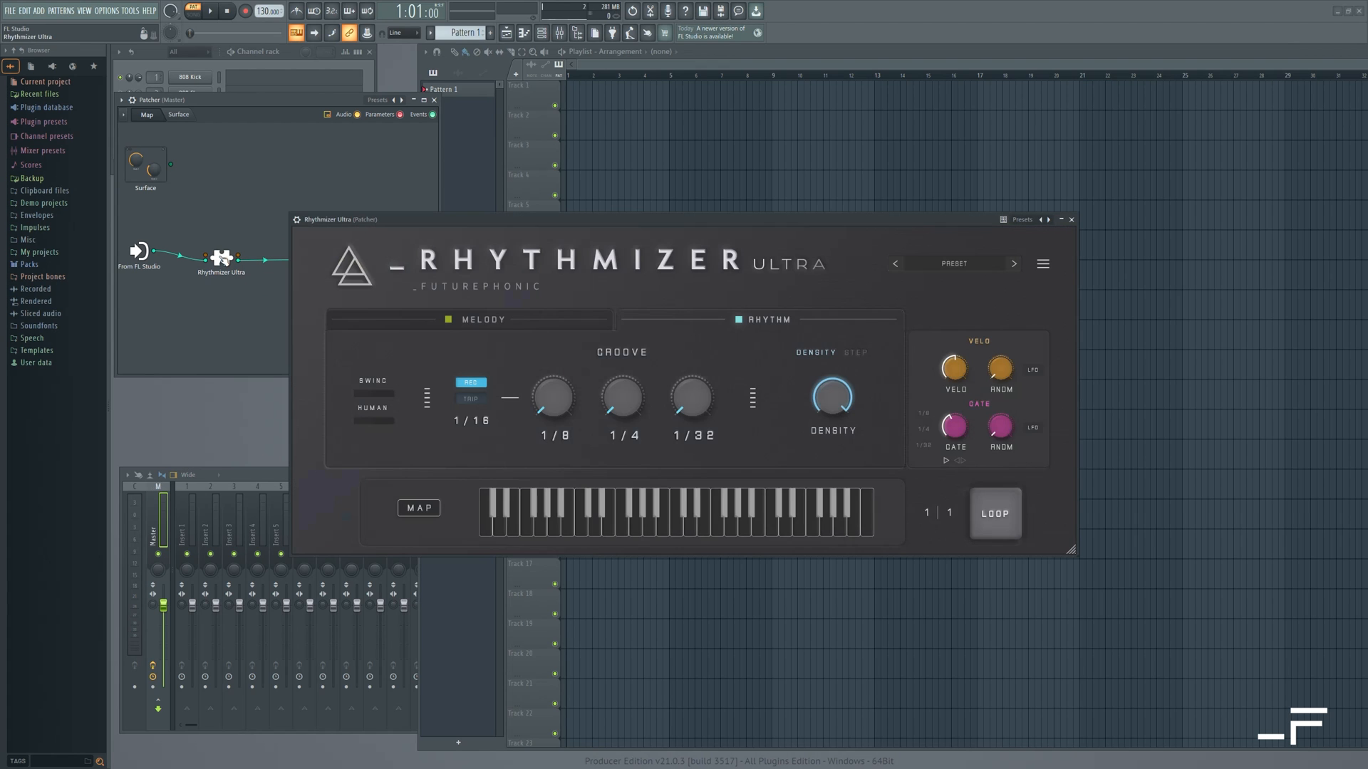
{"action": "left_click", "coordinate": [296, 219]}
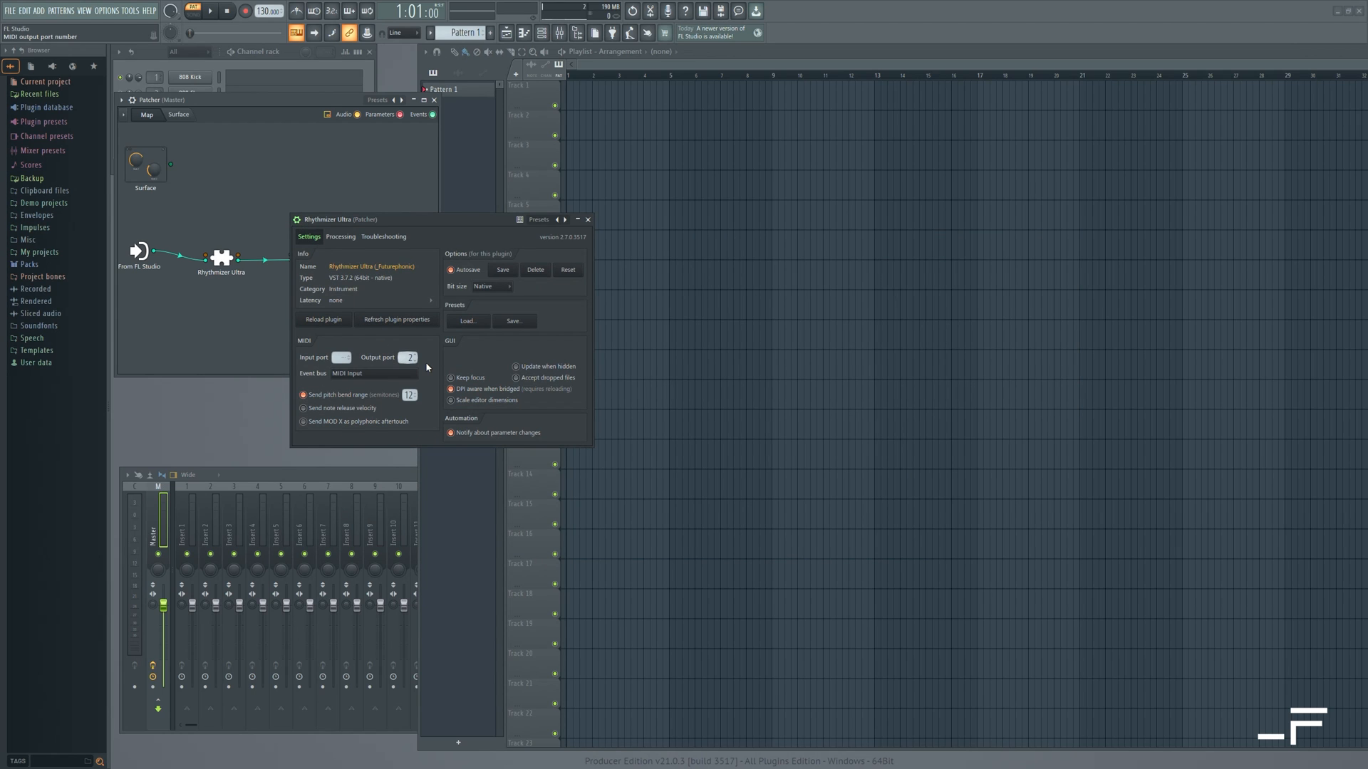
{"action": "left_click", "coordinate": [340, 236]}
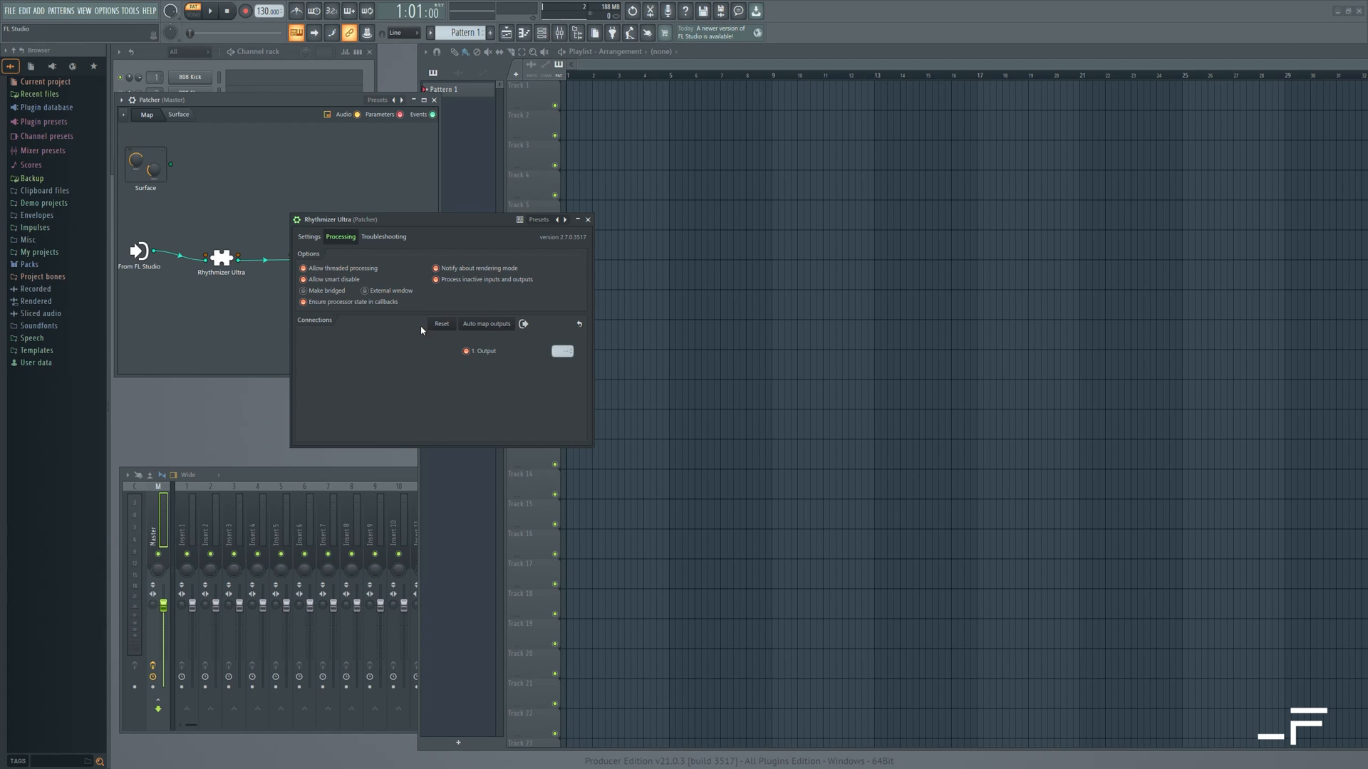
{"action": "left_click", "coordinate": [384, 236]}
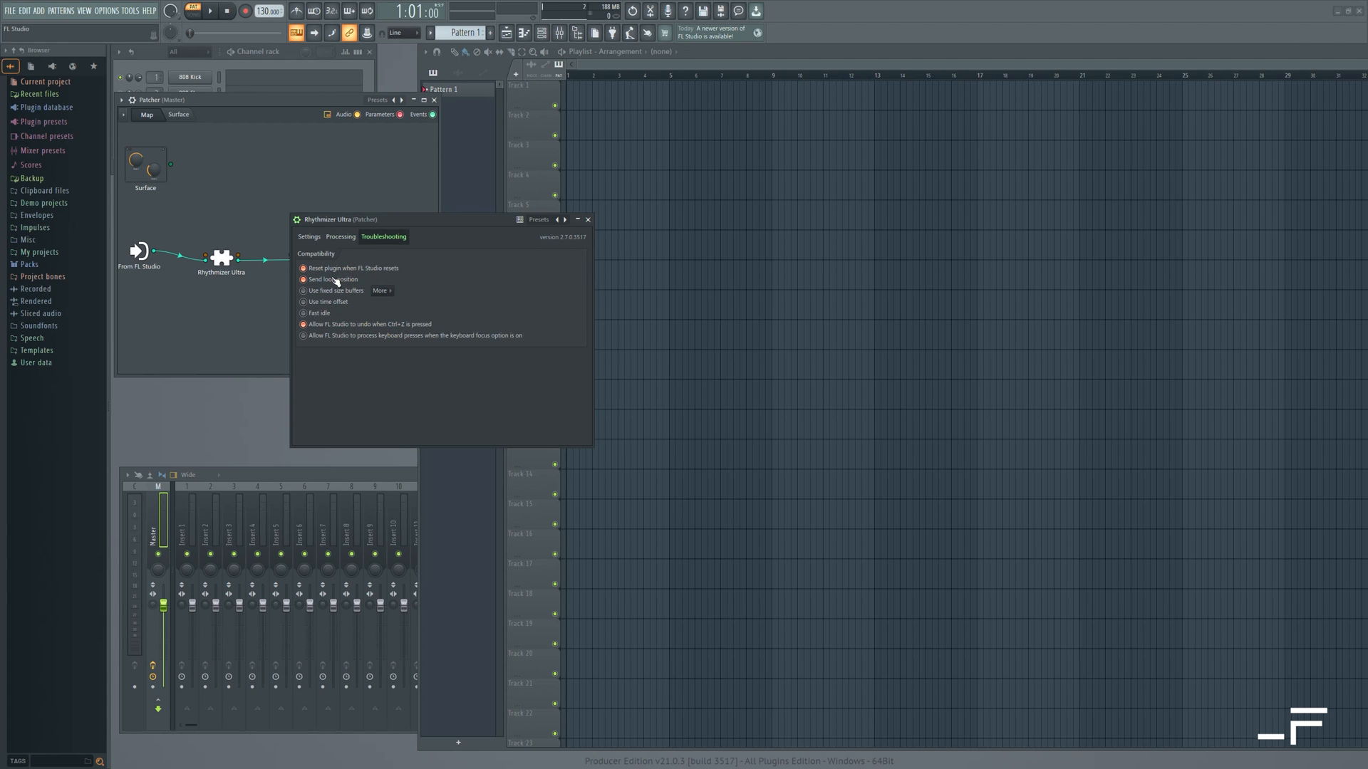
{"action": "left_click", "coordinate": [302, 290]}
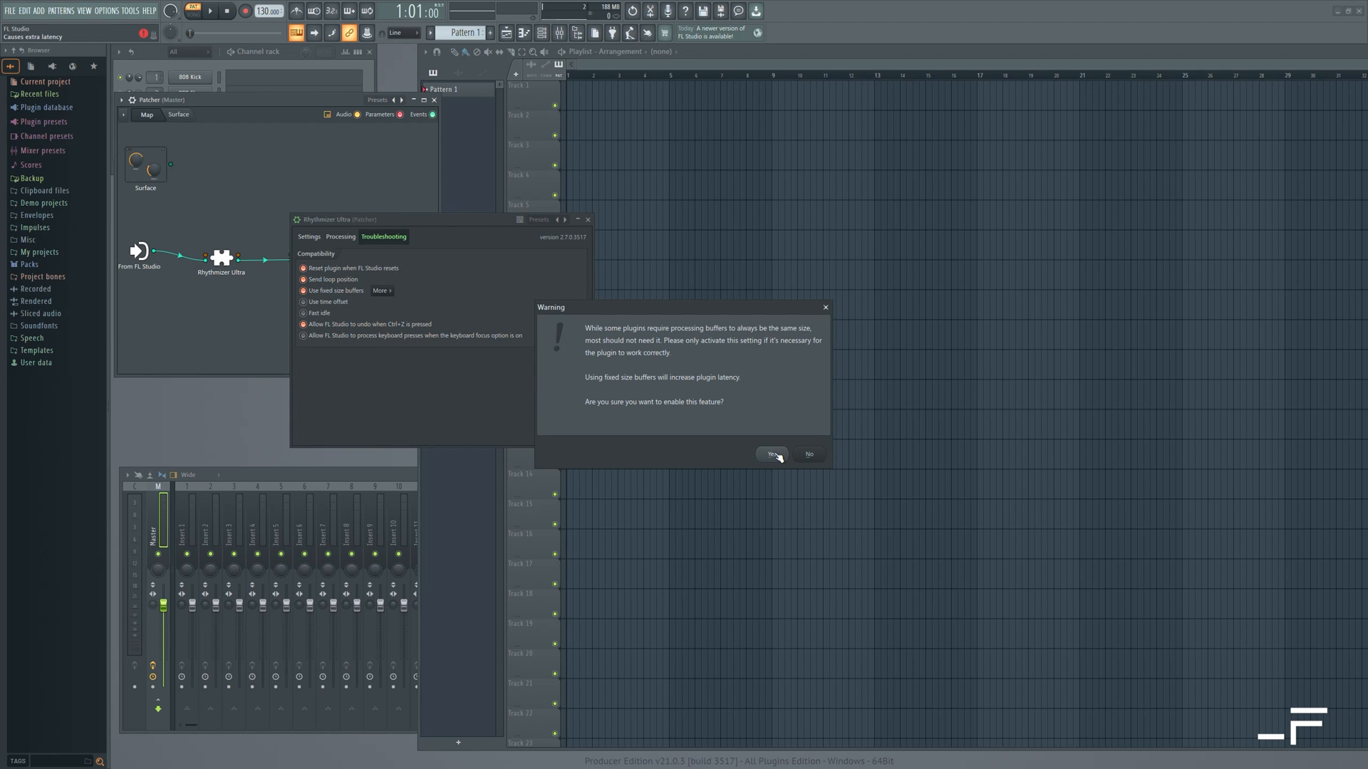
{"action": "left_click", "coordinate": [772, 453]}
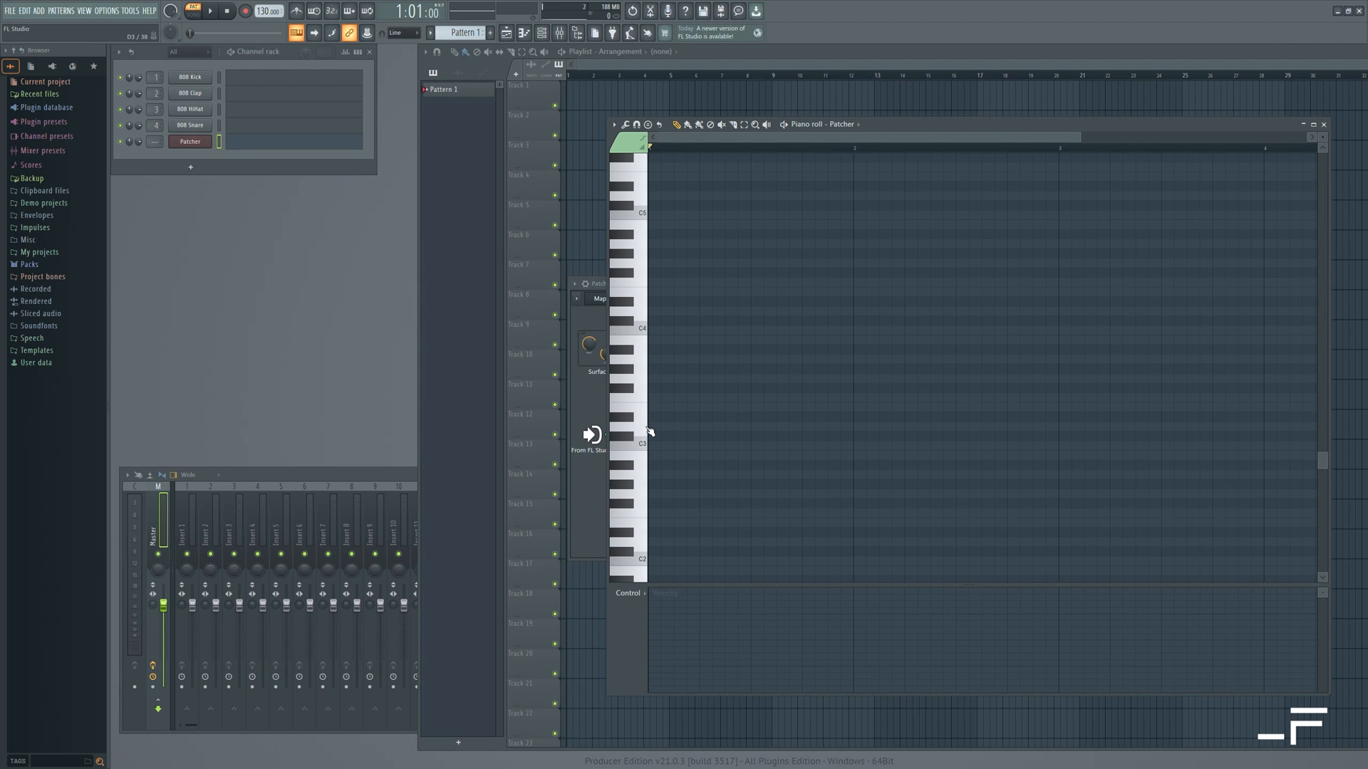
Step: Place a note for the Patcher channel spanning the whole FL Studio pattern
{"action": "left_click", "coordinate": [655, 445]}
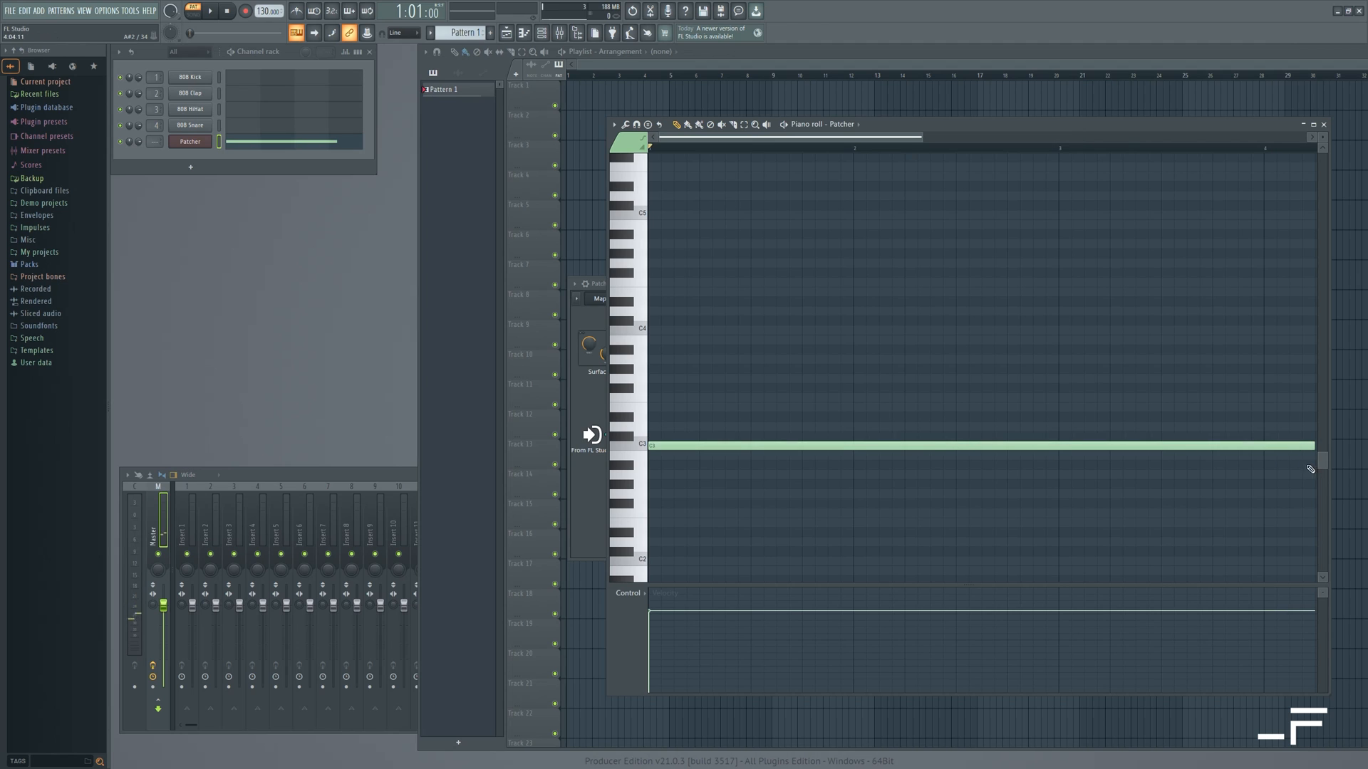
{"action": "left_click", "coordinate": [214, 10]}
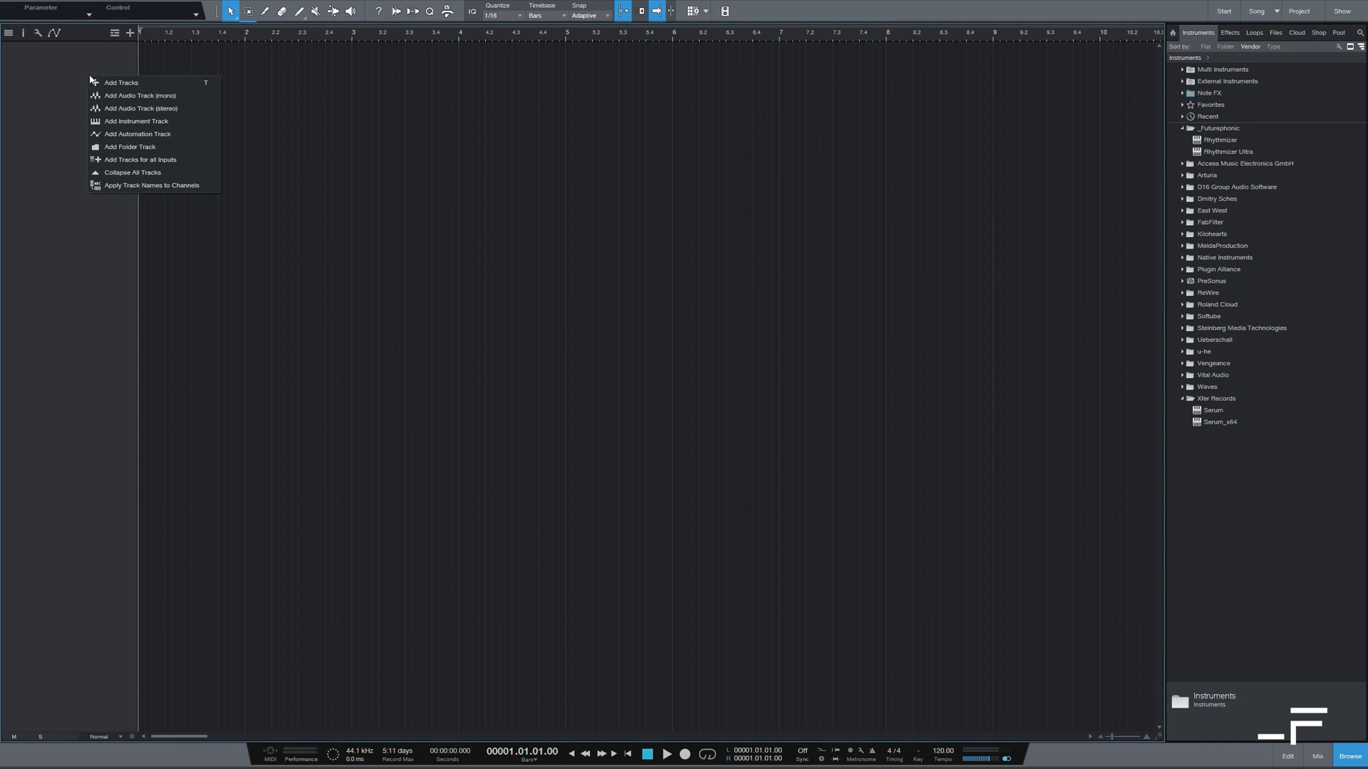
Step: Add a Rhythmizer Ultra instrument track and an empty track named 'Synth', then close the plugin window
{"action": "left_click", "coordinate": [121, 82]}
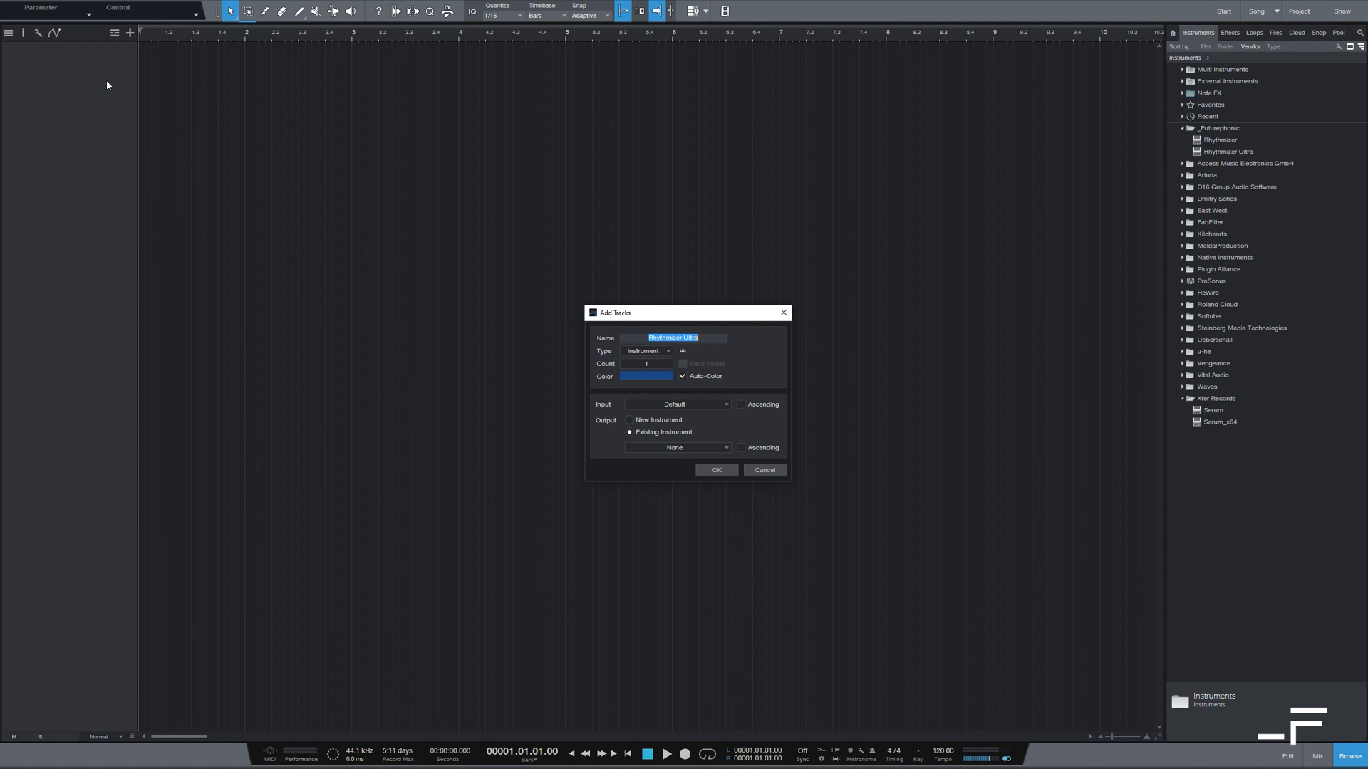
{"action": "left_click", "coordinate": [717, 470]}
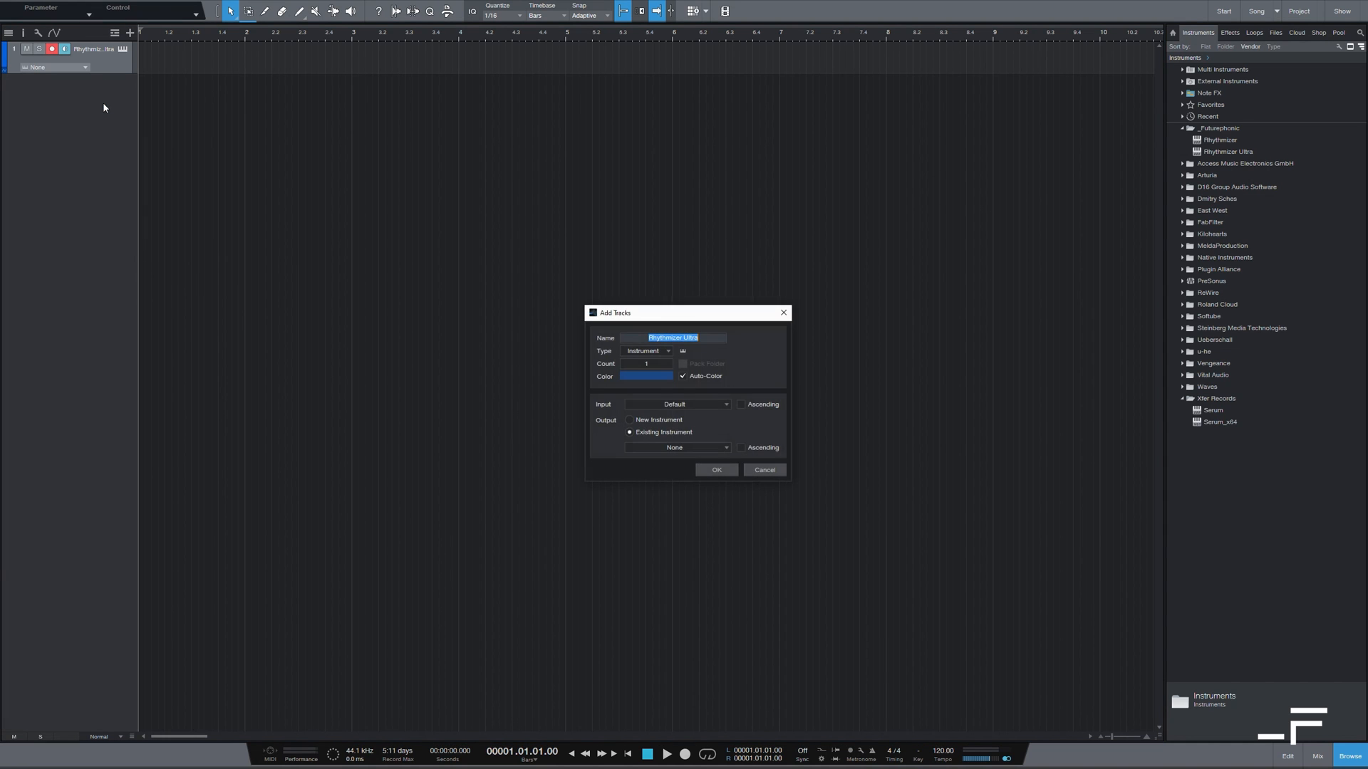
{"action": "type", "text": "Synth"}
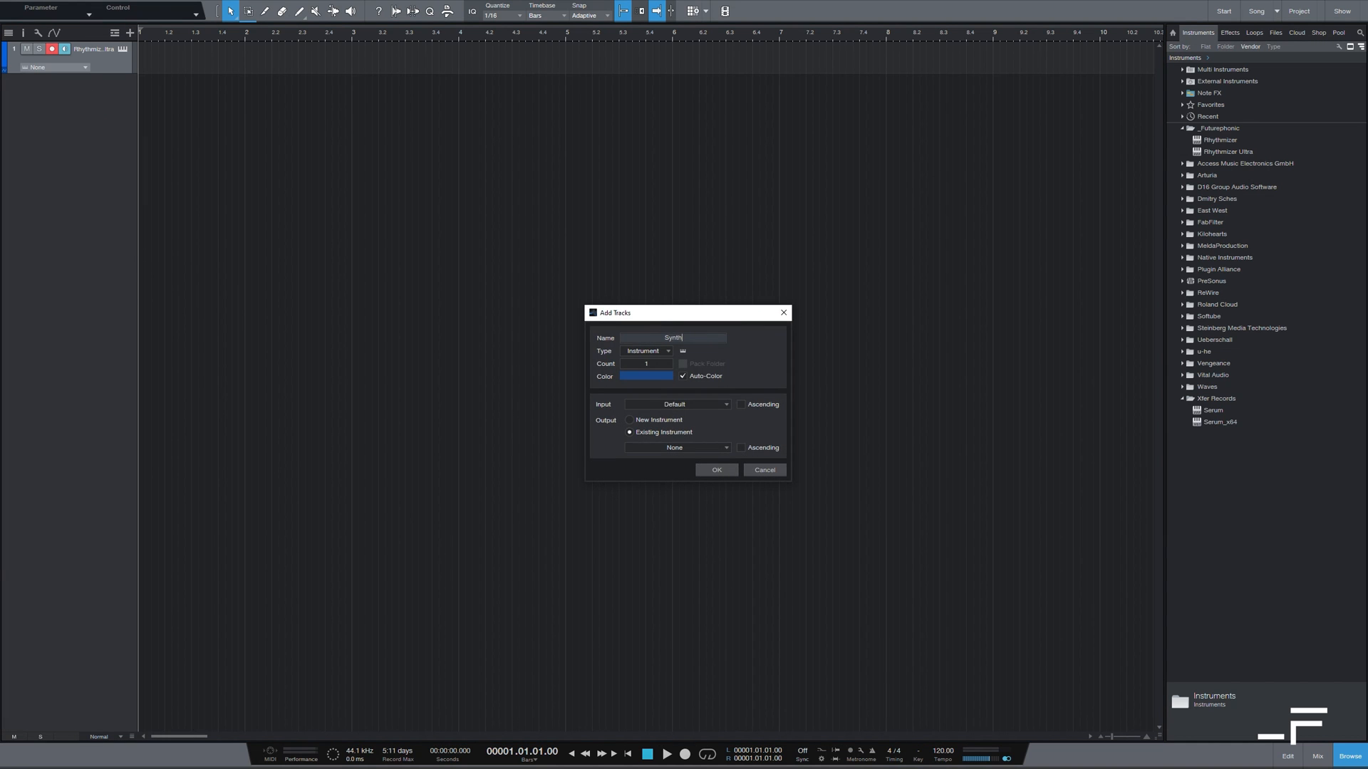
{"action": "left_click", "coordinate": [717, 469]}
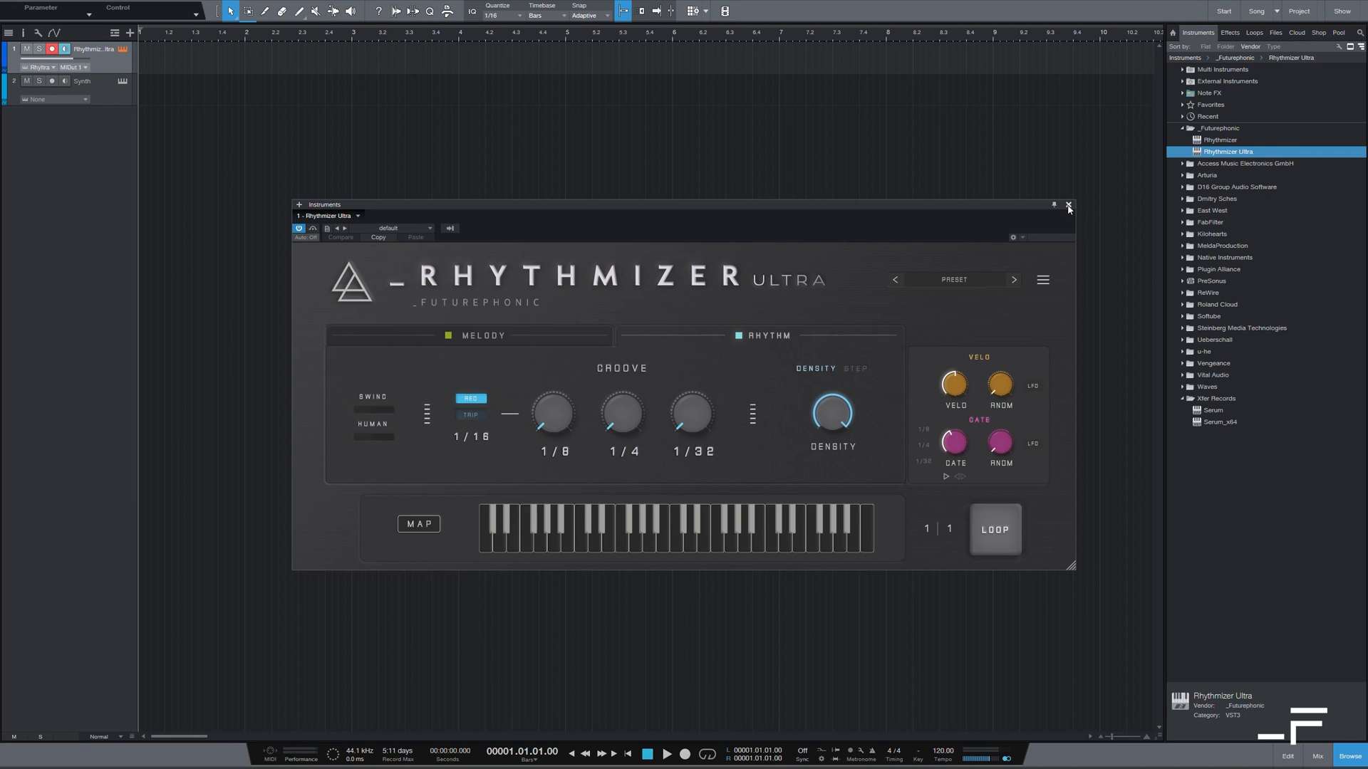
{"action": "left_click", "coordinate": [1069, 206]}
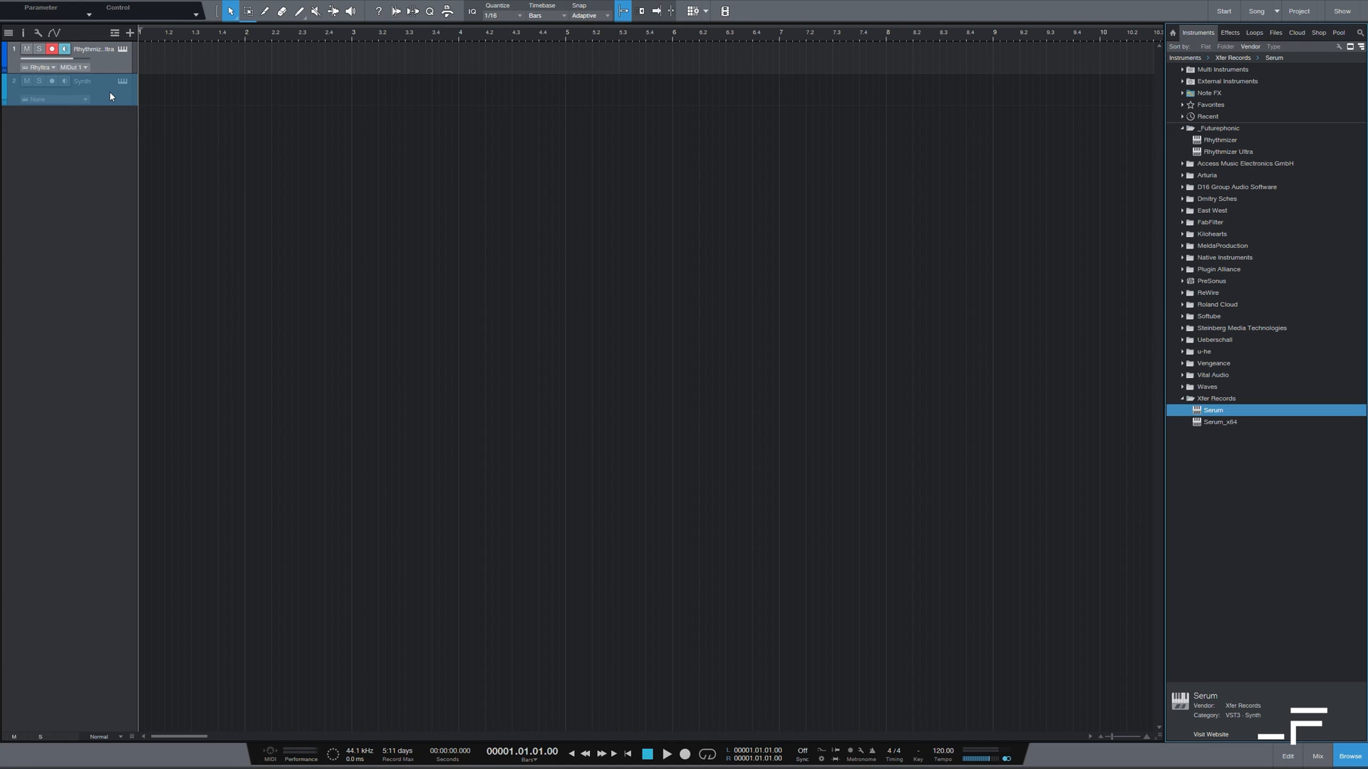
Step: Load Serum on the Synth track and set its MIDI input to Rhythmizer Ultra
{"action": "double_click", "coordinate": [1213, 409]}
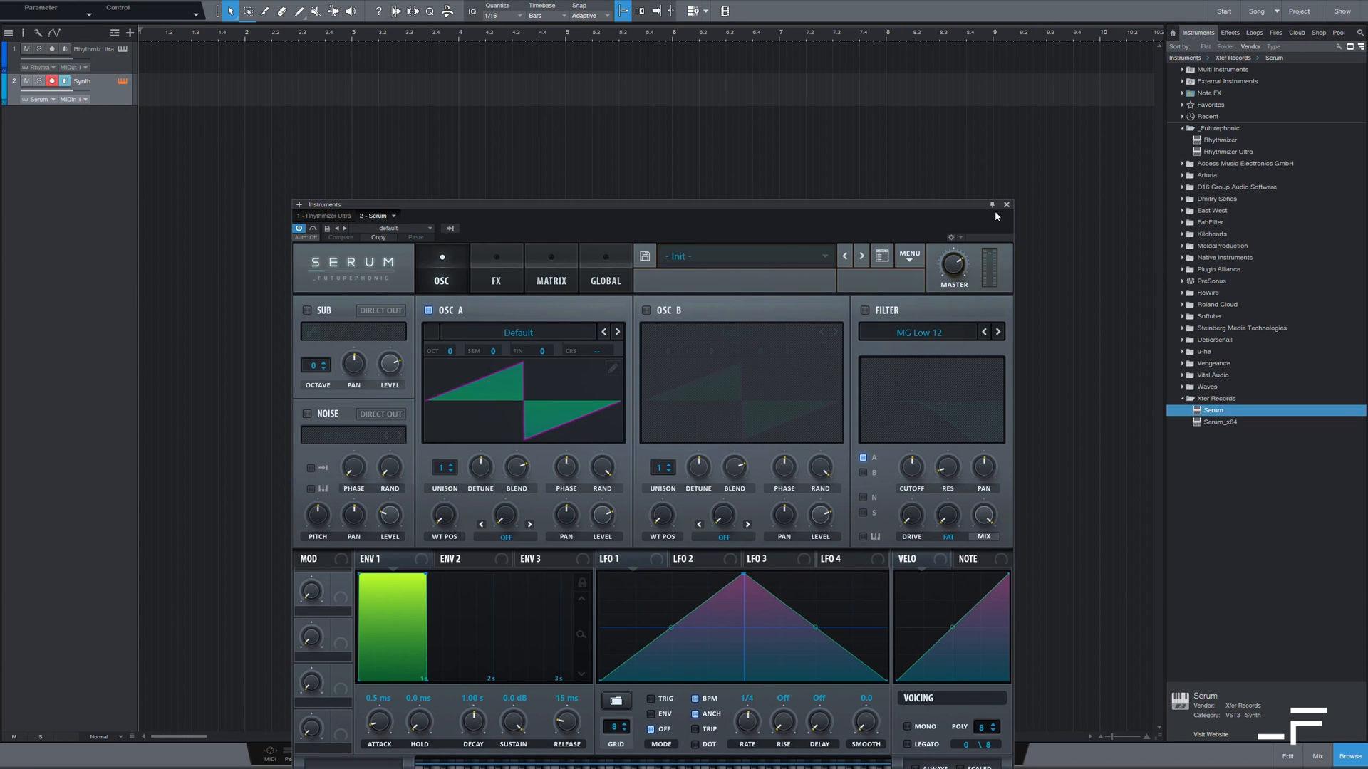
{"action": "left_click", "coordinate": [1006, 205]}
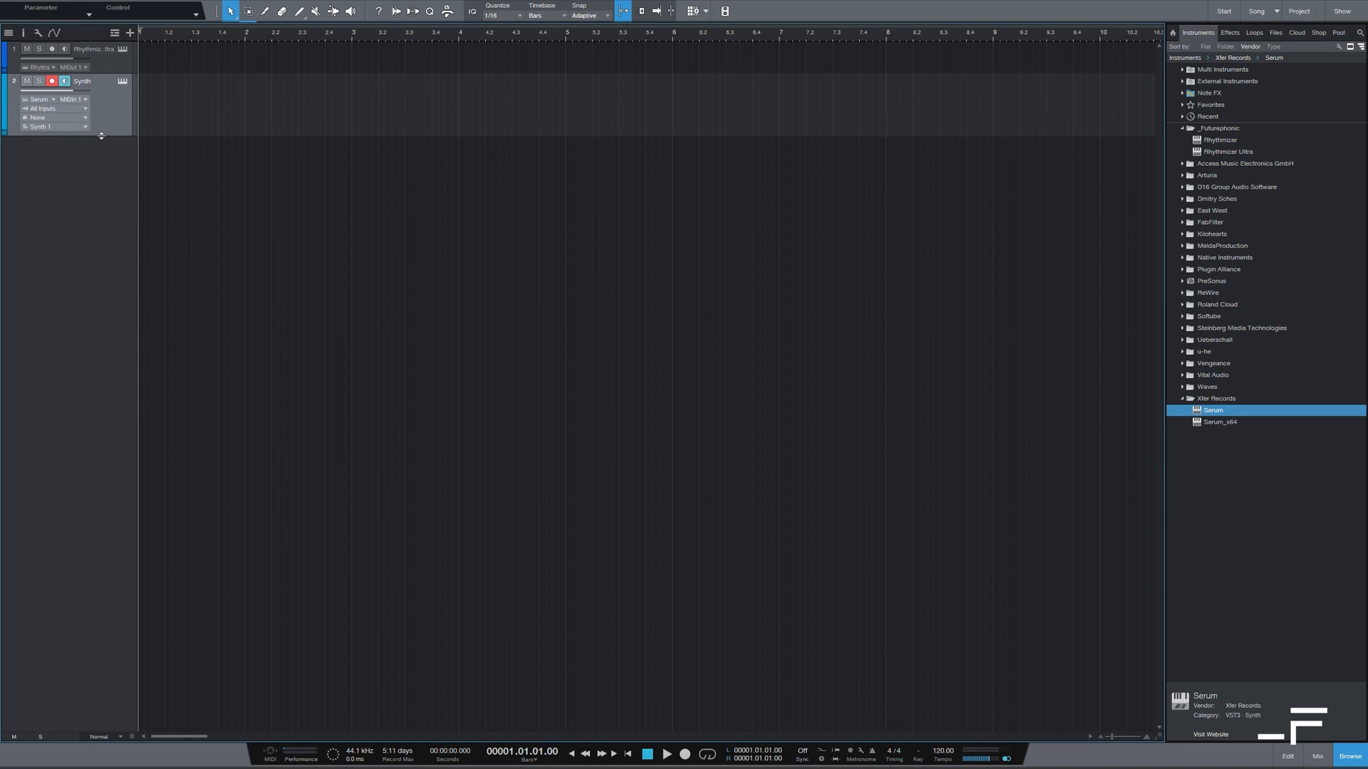
{"action": "left_click", "coordinate": [55, 107]}
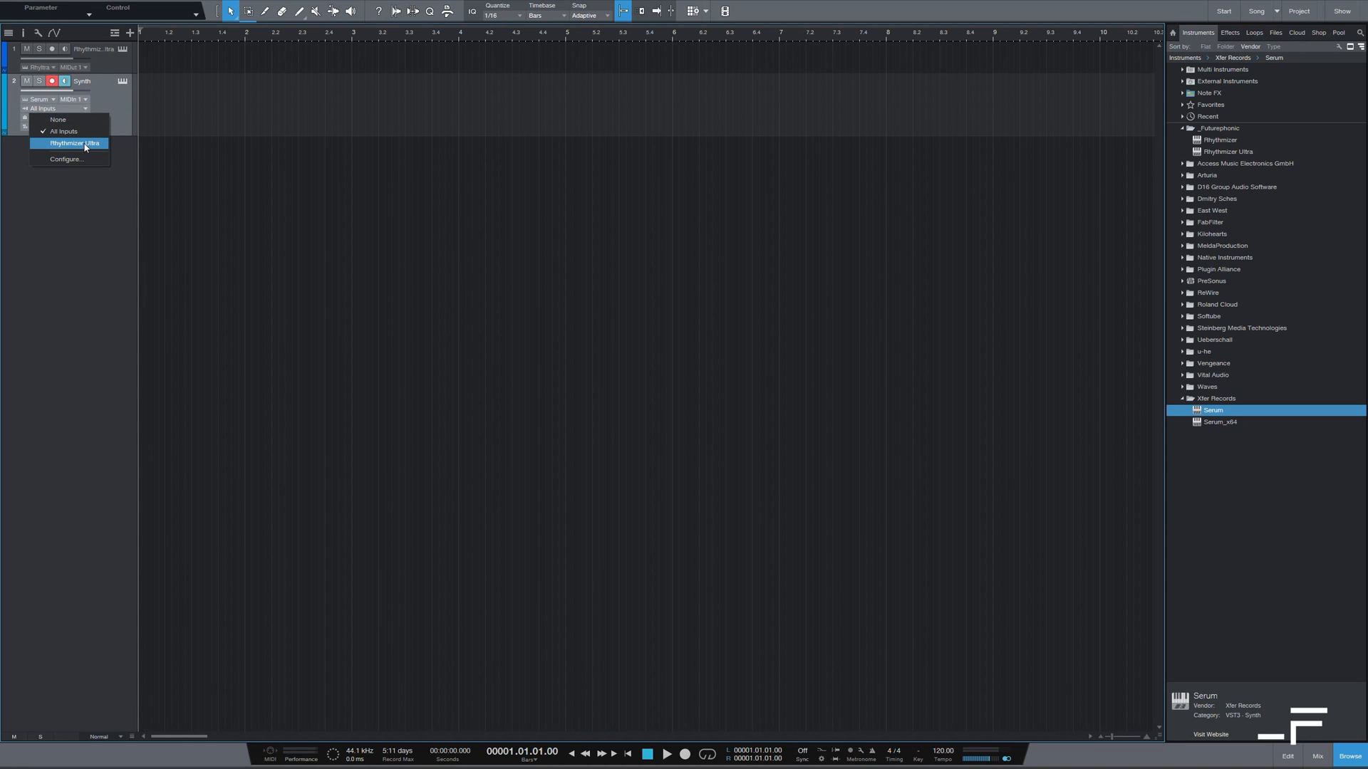
{"action": "left_click", "coordinate": [70, 143]}
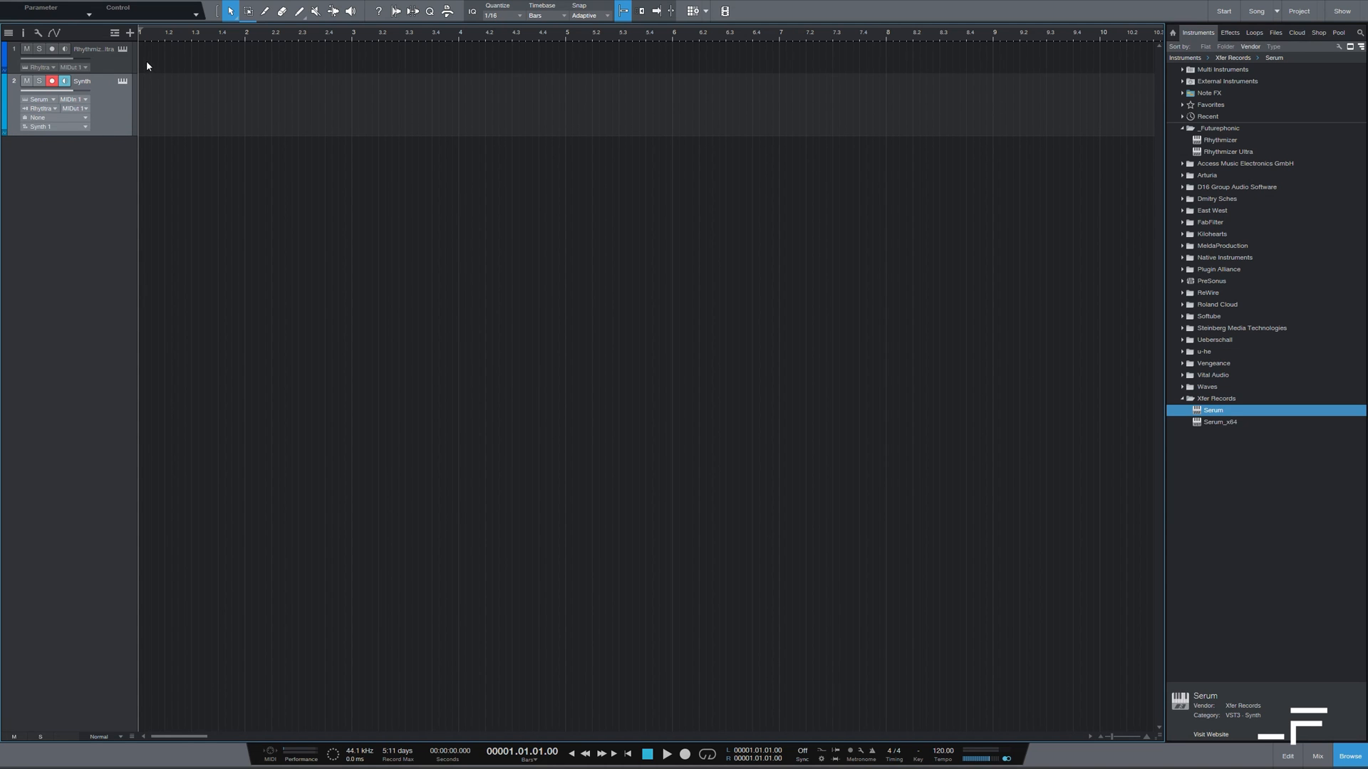
Step: Draw a one-bar part on the Rhythmizer track holding one note lengthened across it
{"action": "left_click_drag", "start_coordinate": [150, 56], "coordinate": [244, 55]}
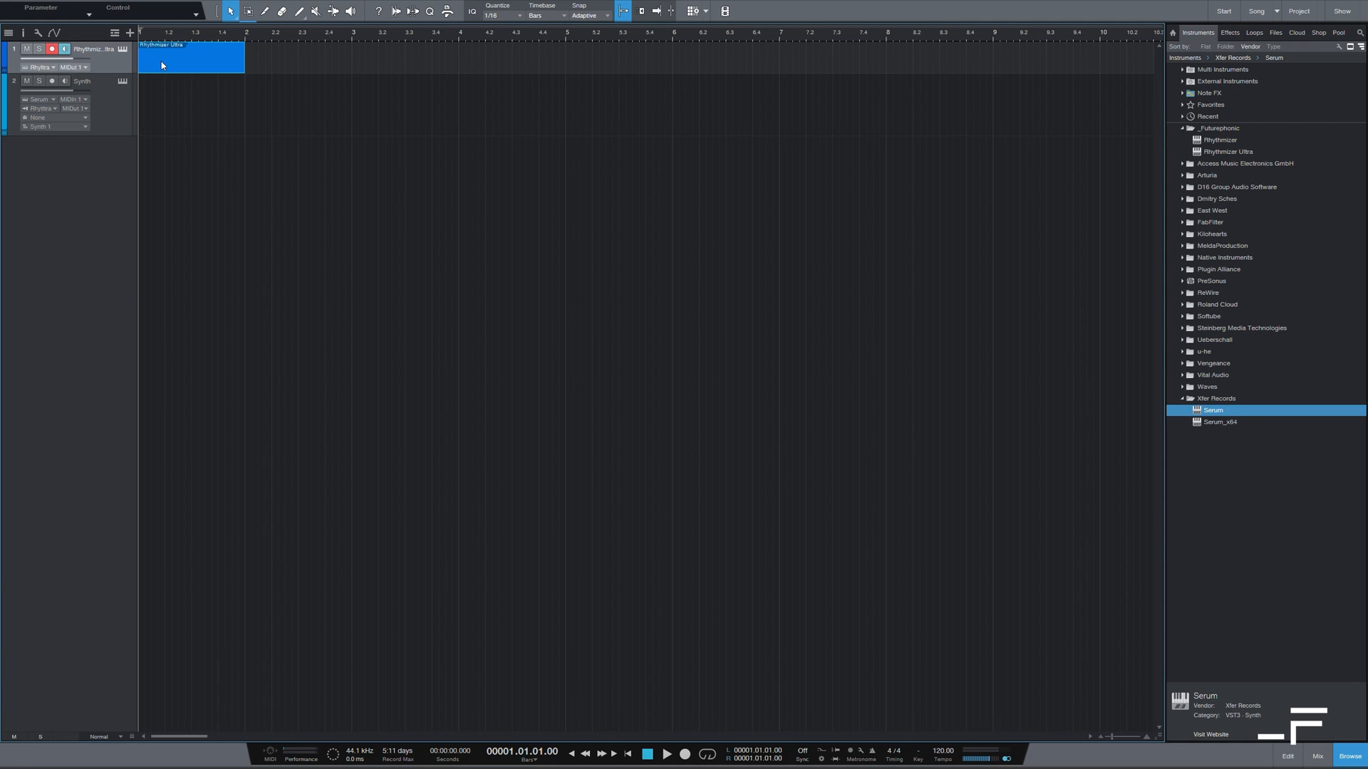
{"action": "double_click", "coordinate": [165, 63]}
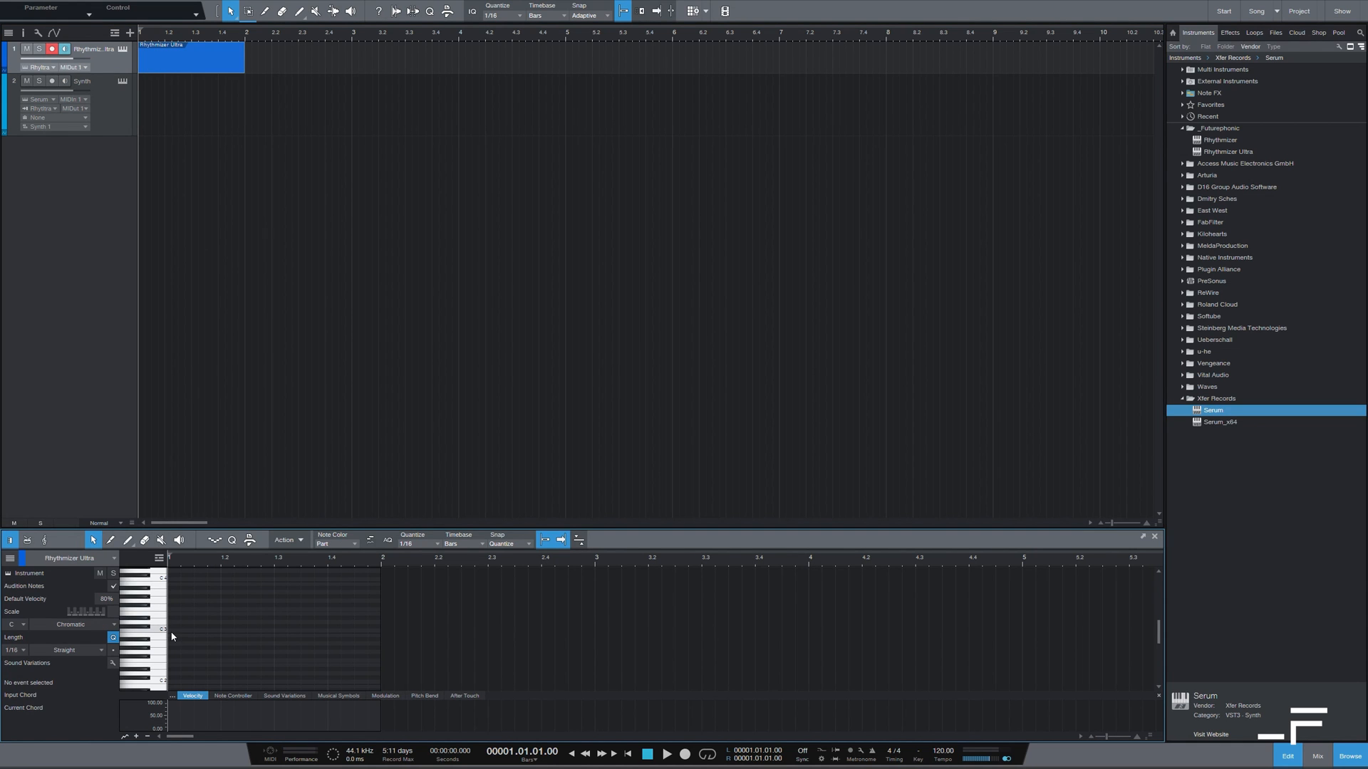
{"action": "left_click", "coordinate": [173, 632]}
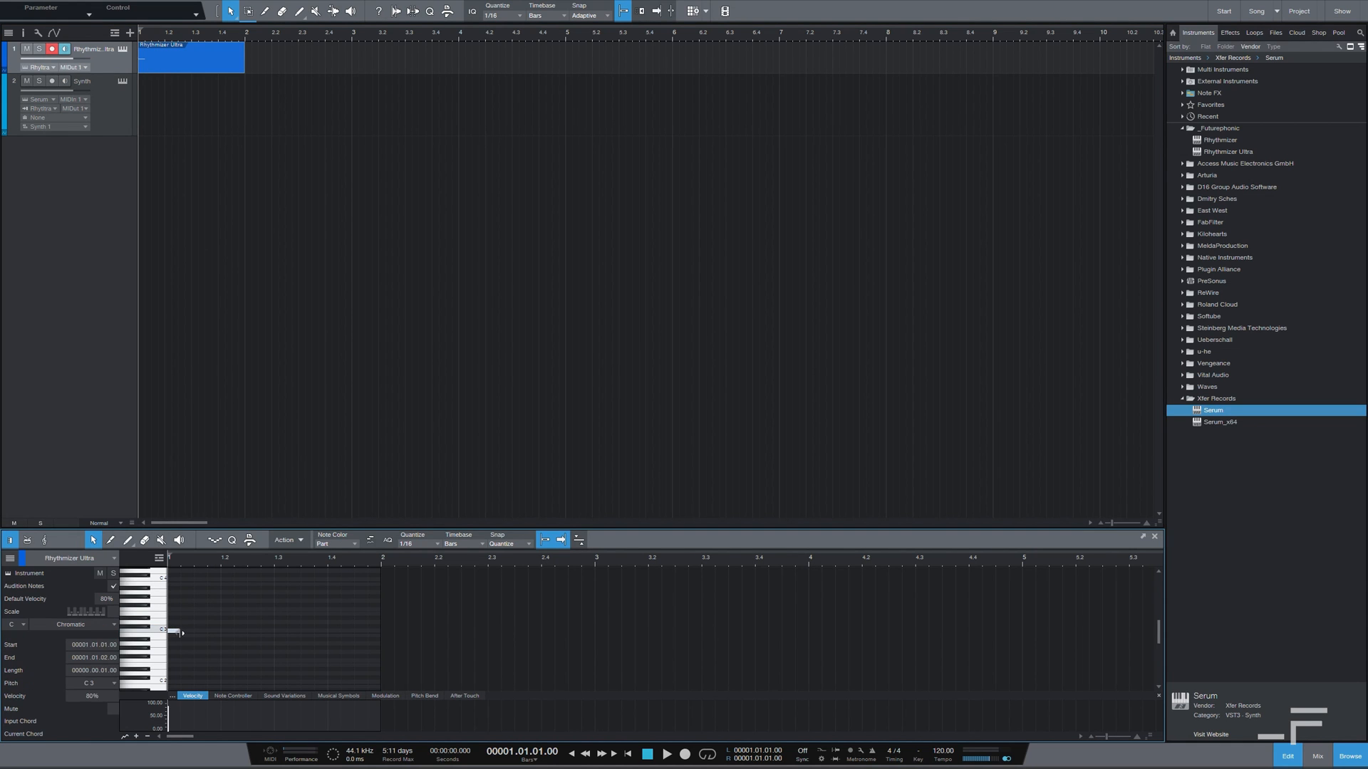
{"action": "left_click_drag", "start_coordinate": [172, 631], "coordinate": [377, 630]}
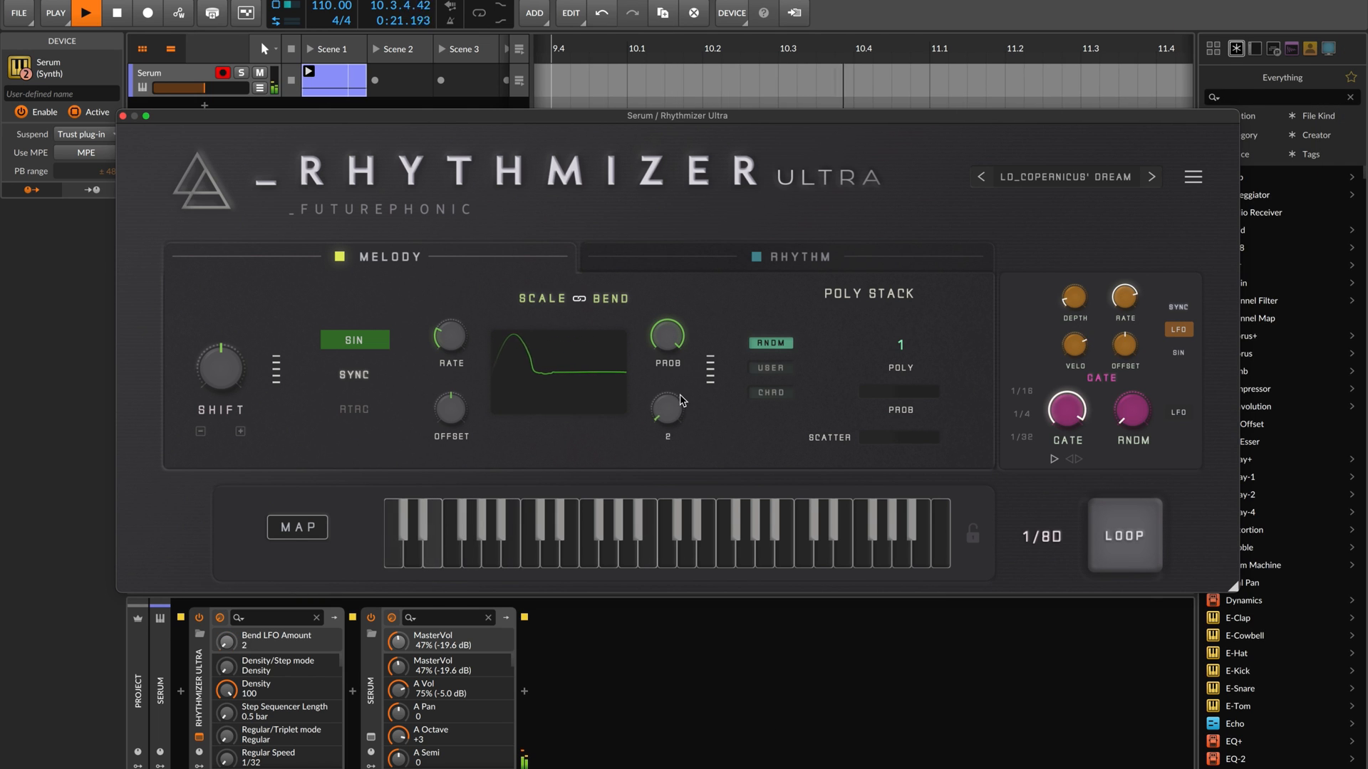
Step: Drag a Melody-section knob upward in the Rhythmizer Ultra window
{"action": "left_click_drag", "start_coordinate": [667, 410], "coordinate": [667, 384]}
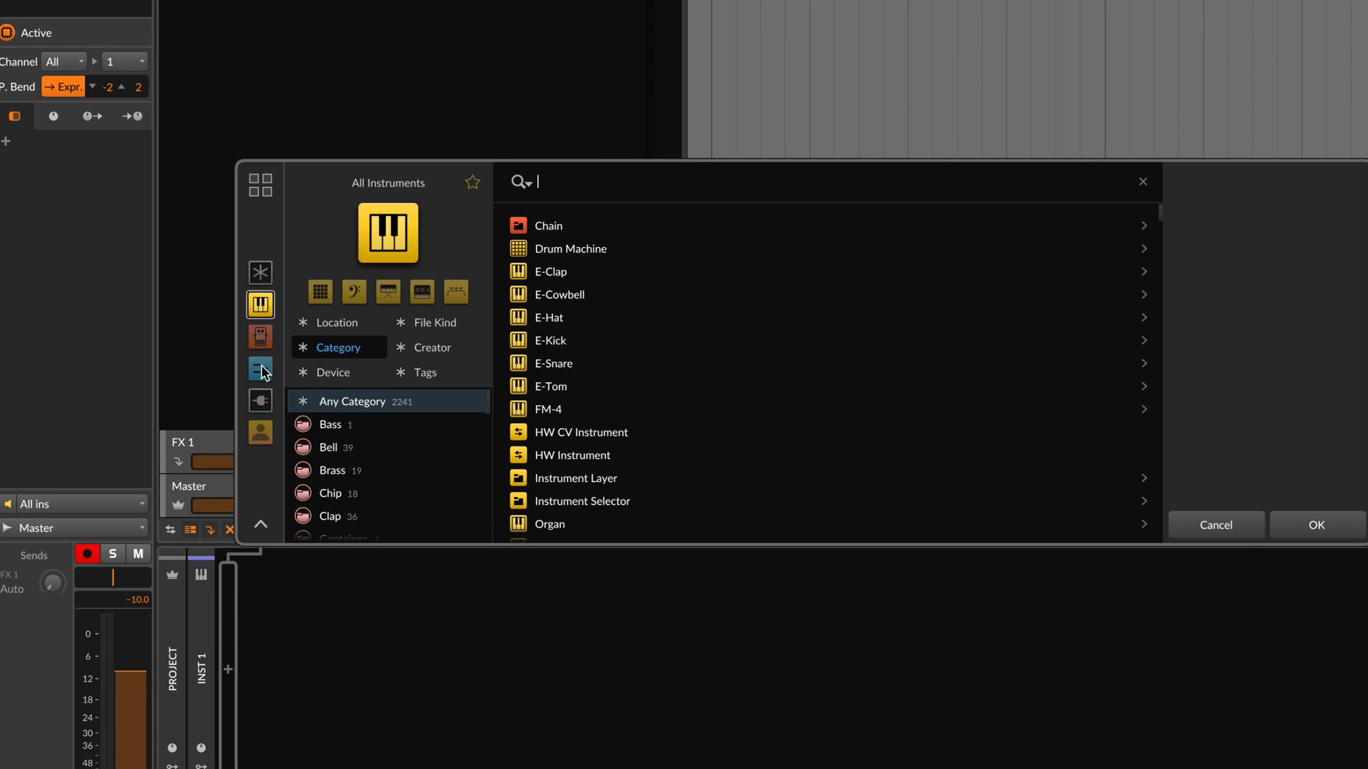
Step: Insert Rhythmizer Ultra from Note FX by searching 'rhy', then search 'ser' for Serum
{"action": "left_click", "coordinate": [260, 369]}
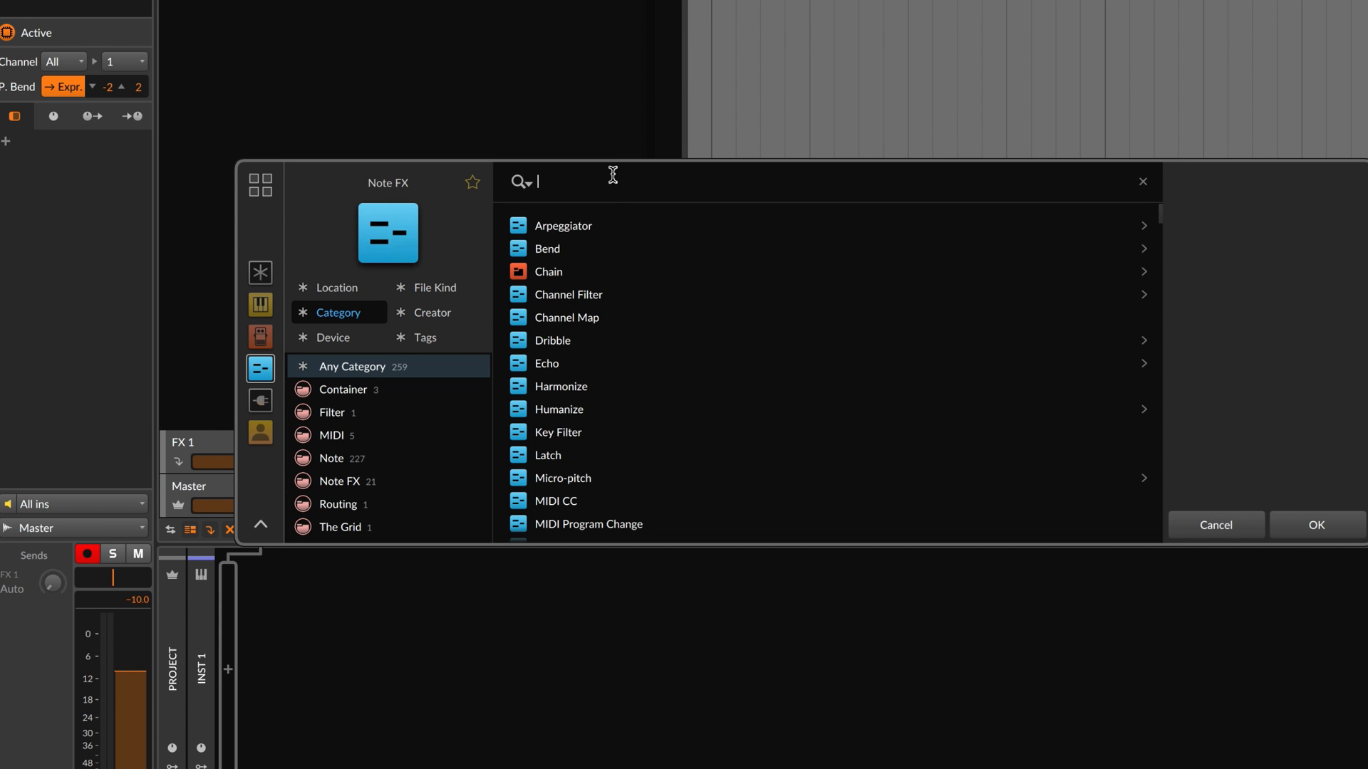
{"action": "type", "text": "rhy"}
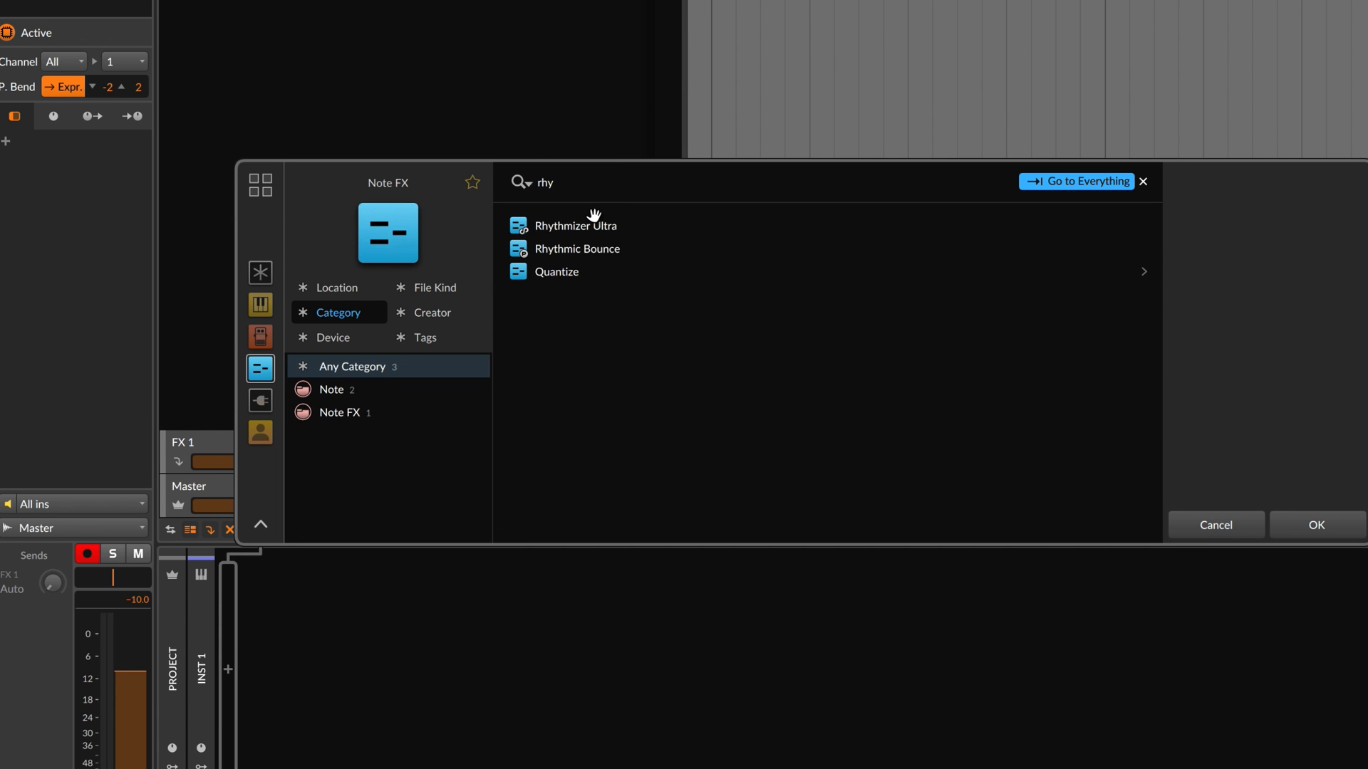
{"action": "double_click", "coordinate": [576, 225]}
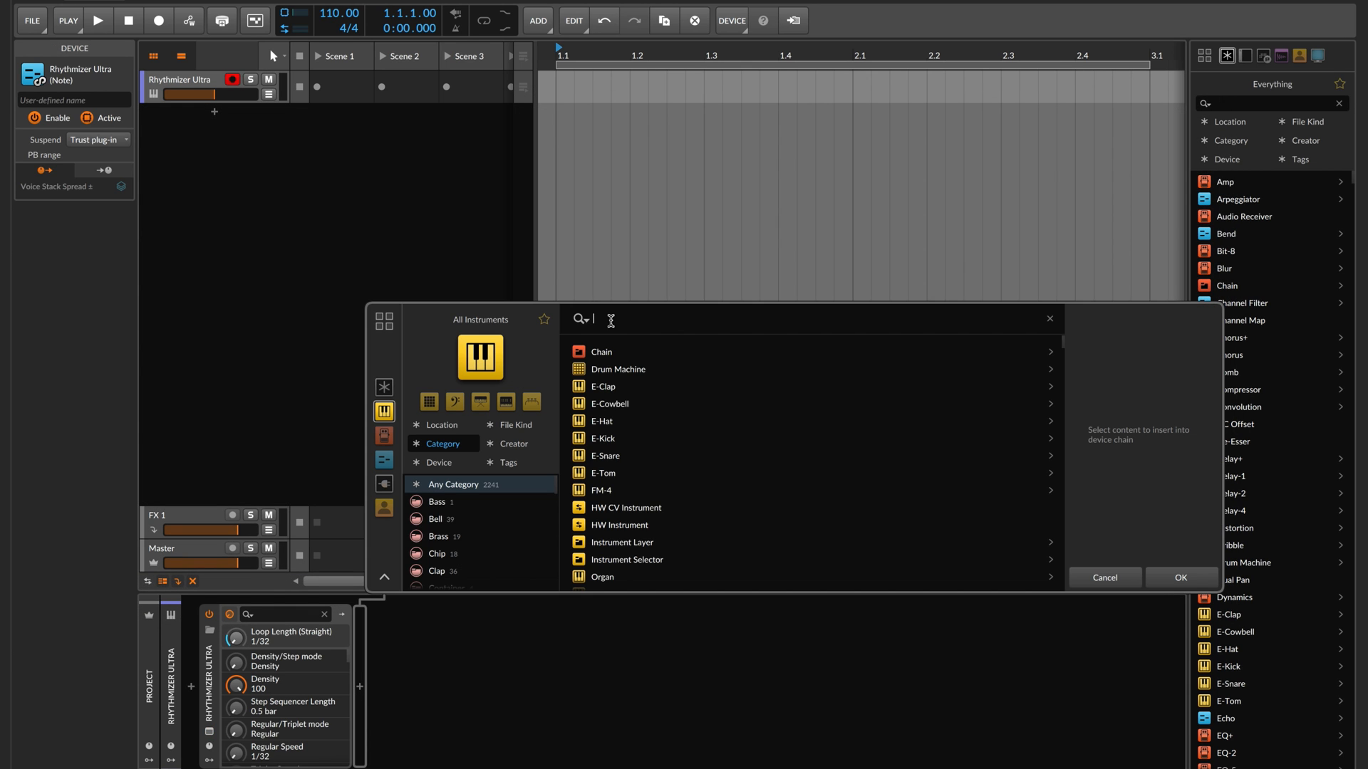
{"action": "type", "text": "ser"}
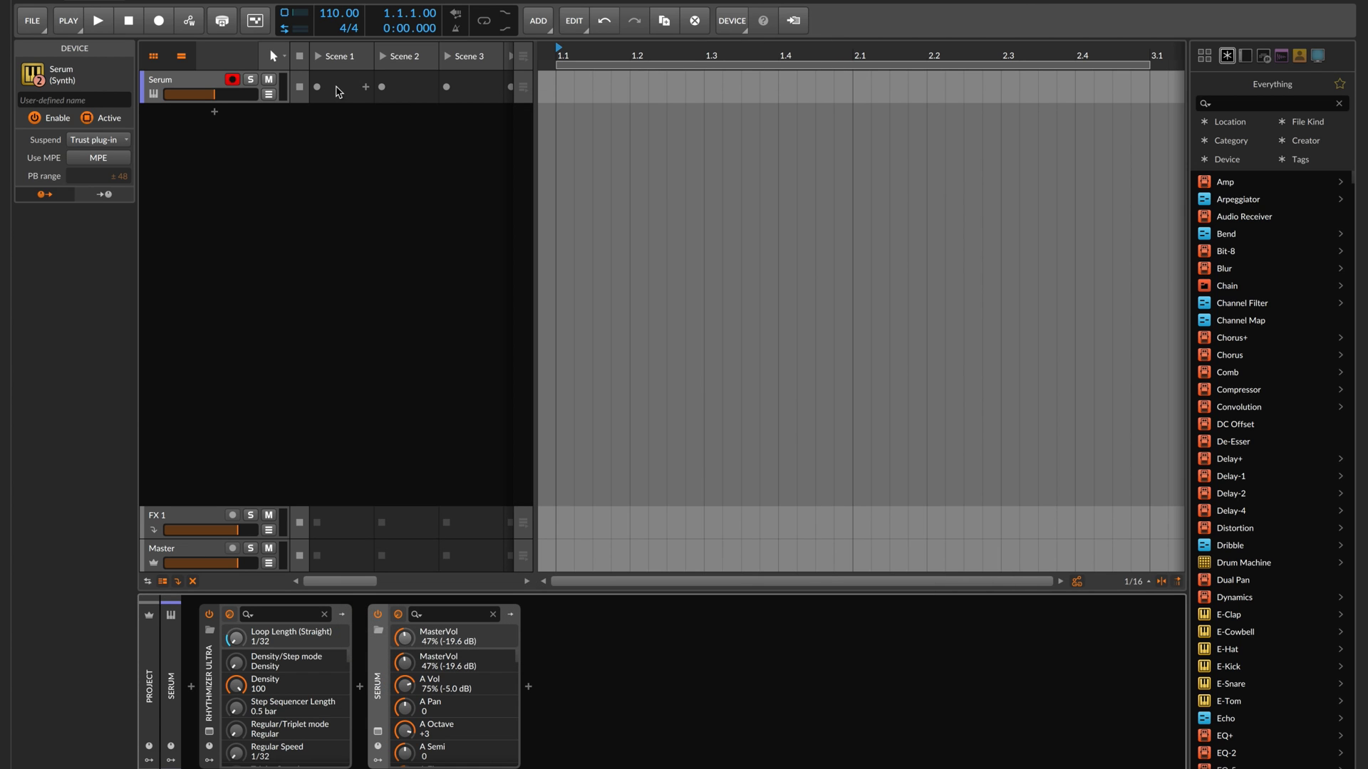
Step: Create a Scene 1 clip with one A0 note filling the bar, and launch it
{"action": "double_click", "coordinate": [340, 87]}
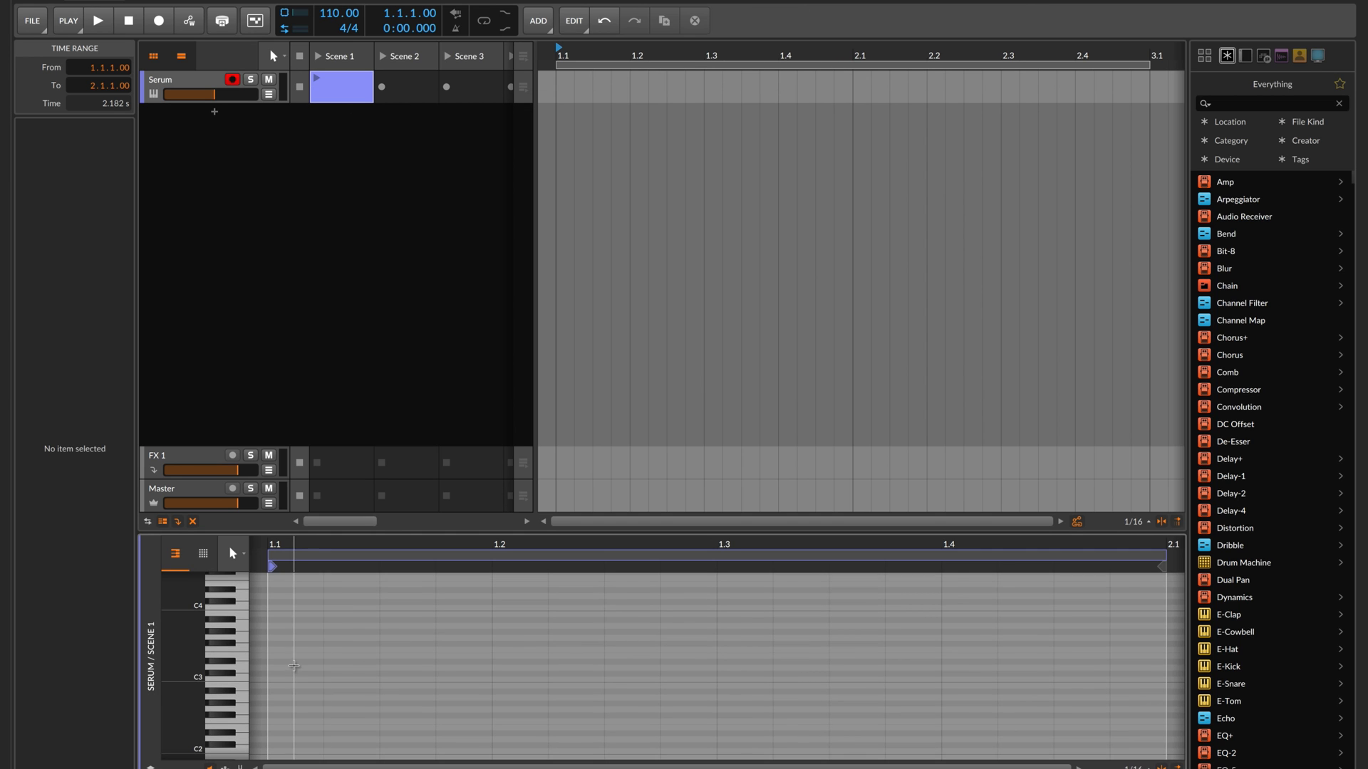
{"action": "scroll", "scroll_direction": "down", "scroll_amount": 3}
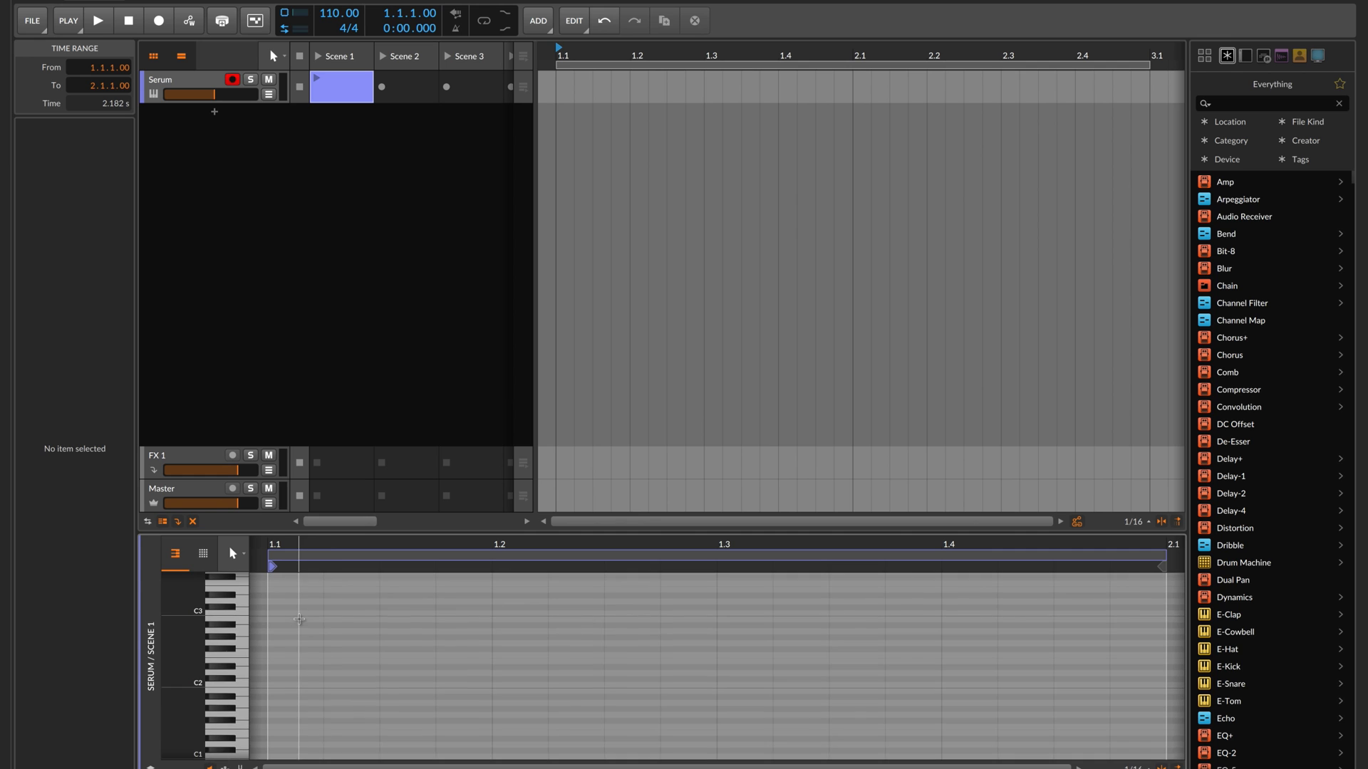
{"action": "scroll", "scroll_direction": "down", "scroll_amount": 3}
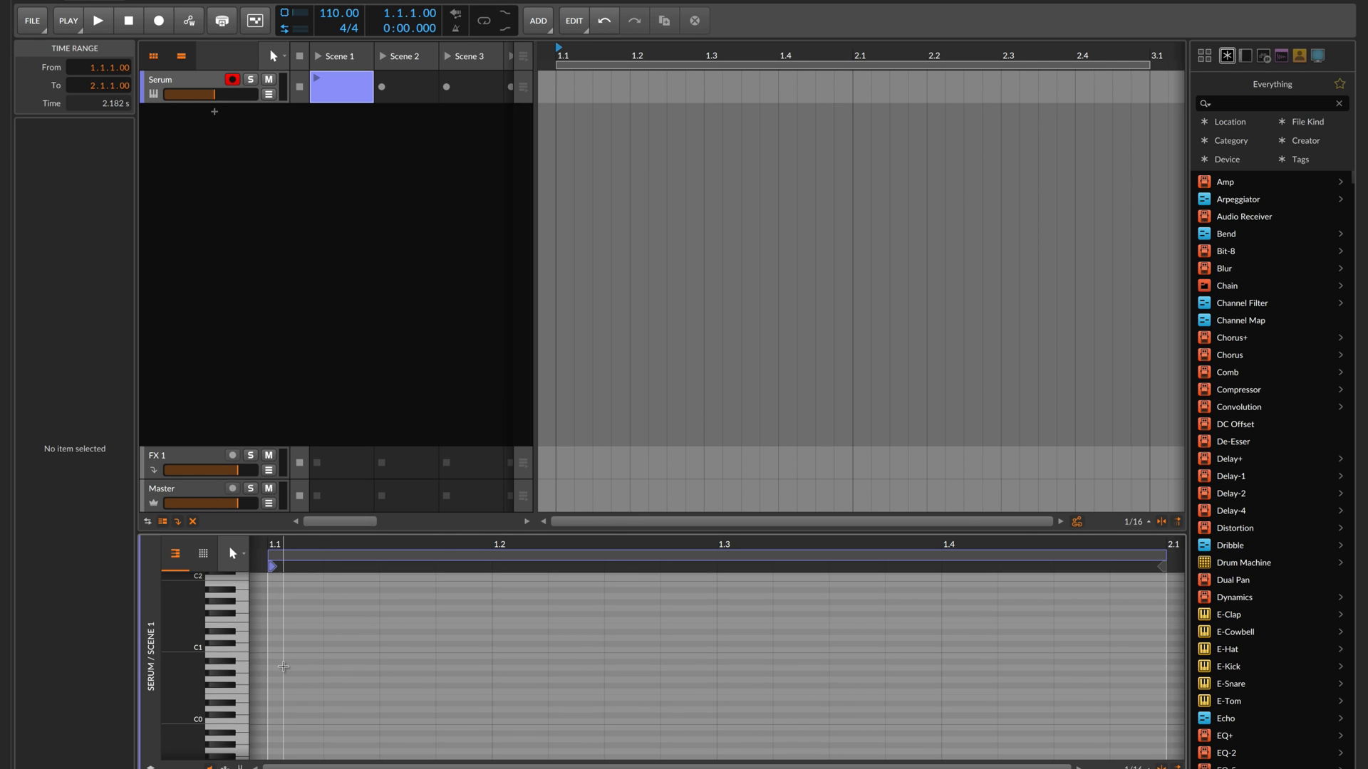
{"action": "left_click_drag", "start_coordinate": [273, 668], "coordinate": [732, 668]}
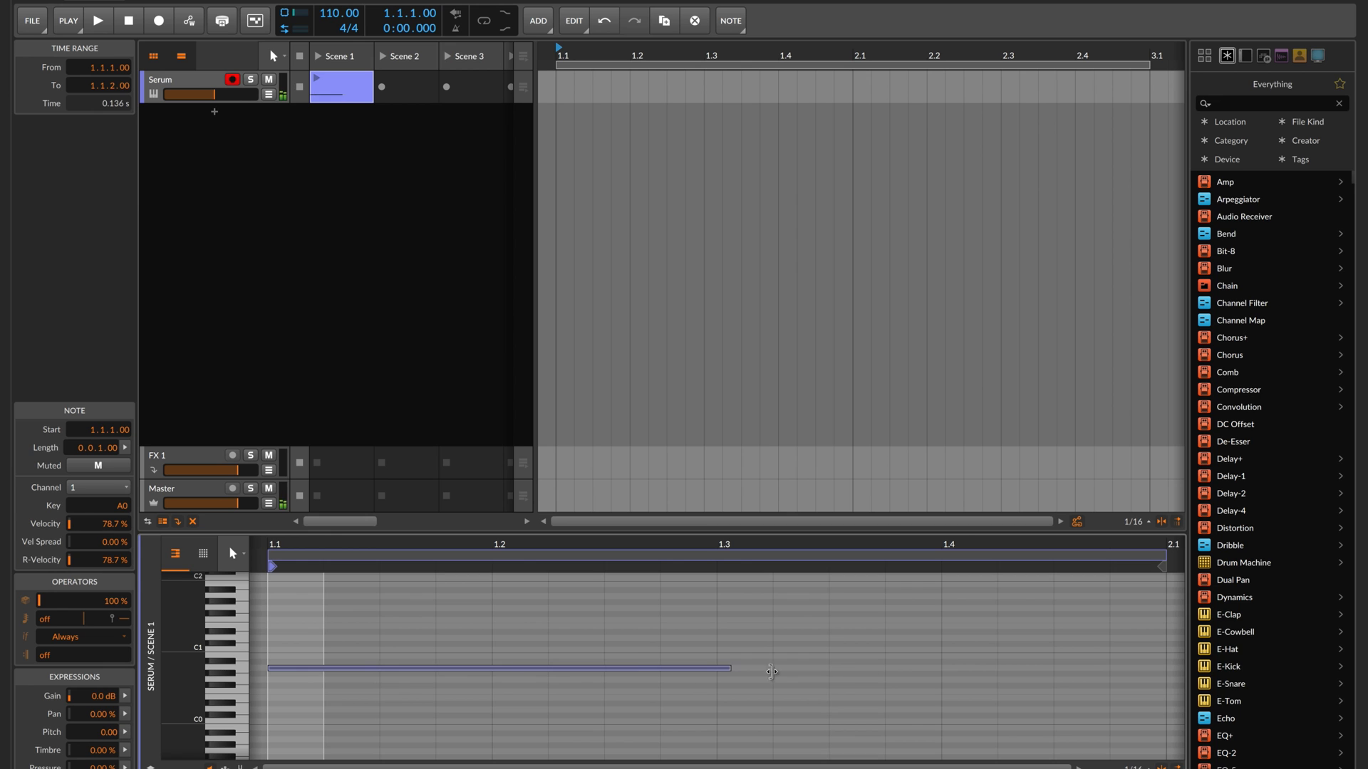
{"action": "left_click_drag", "start_coordinate": [728, 669], "coordinate": [1164, 669]}
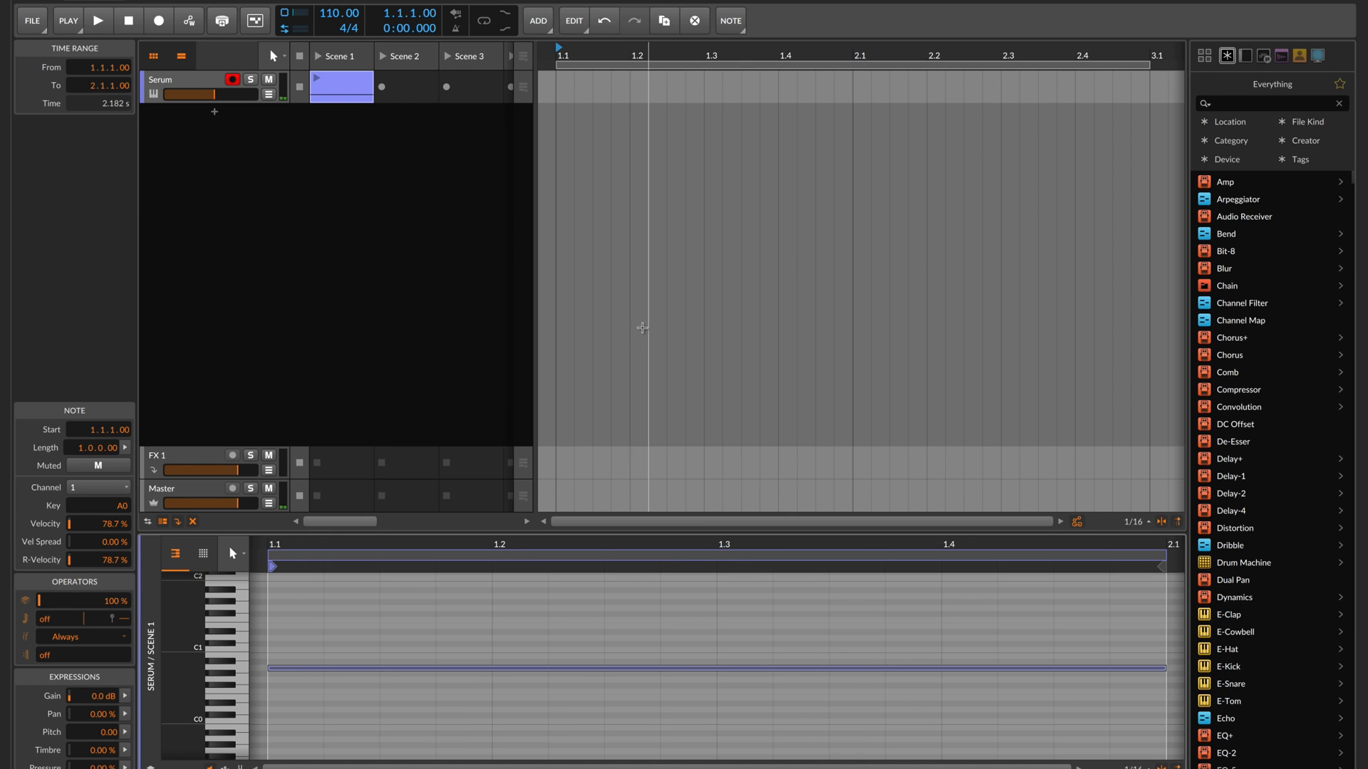
{"action": "left_click", "coordinate": [99, 20]}
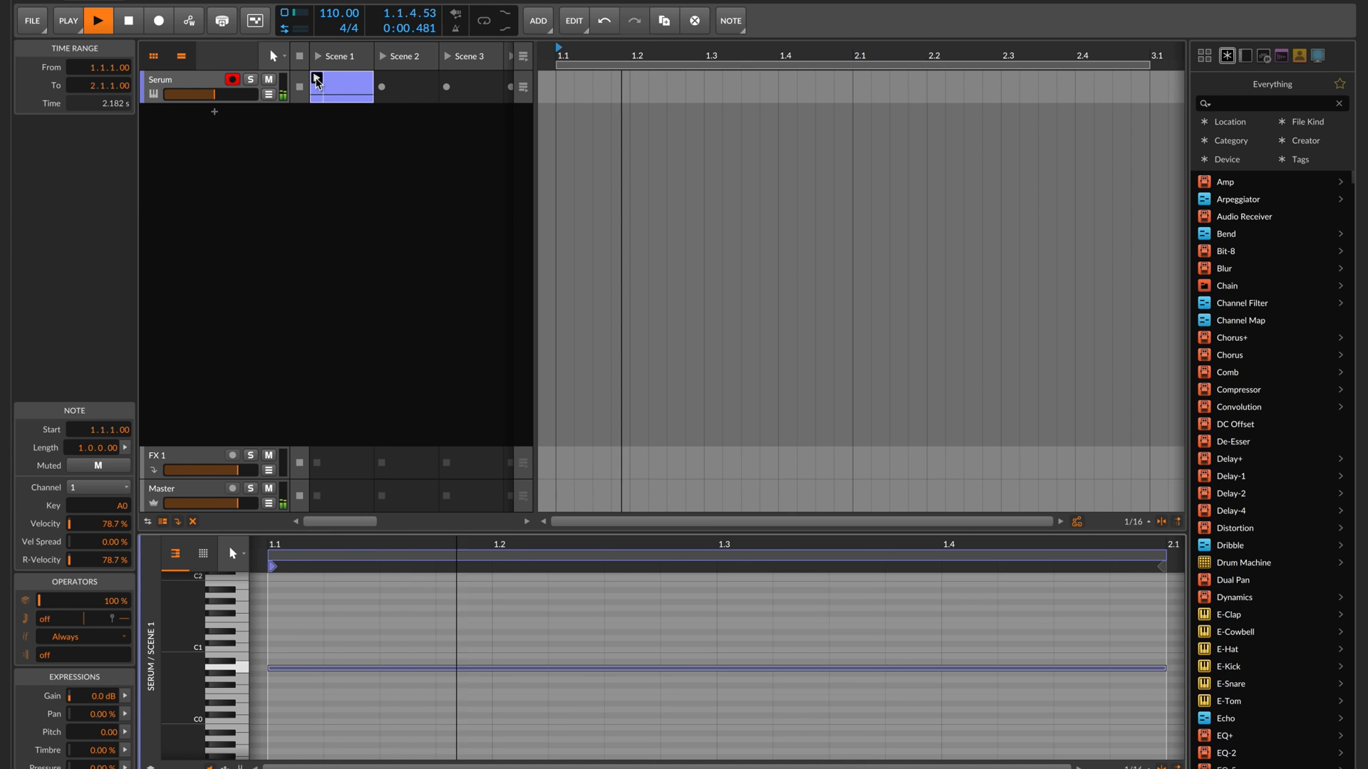
{"action": "left_click", "coordinate": [164, 80]}
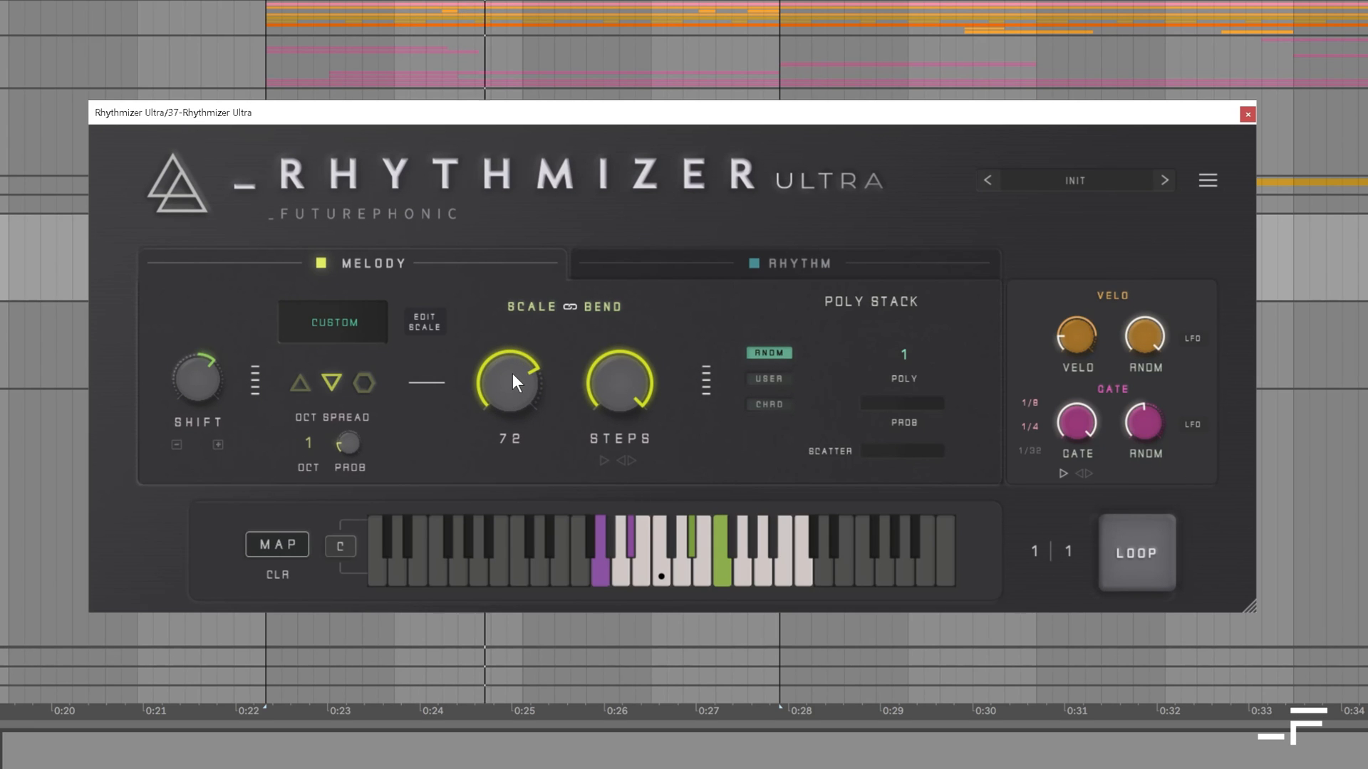
Step: Drag the Scale/Bend knob upward from 72 toward 75
{"action": "left_click_drag", "start_coordinate": [509, 379], "coordinate": [509, 358]}
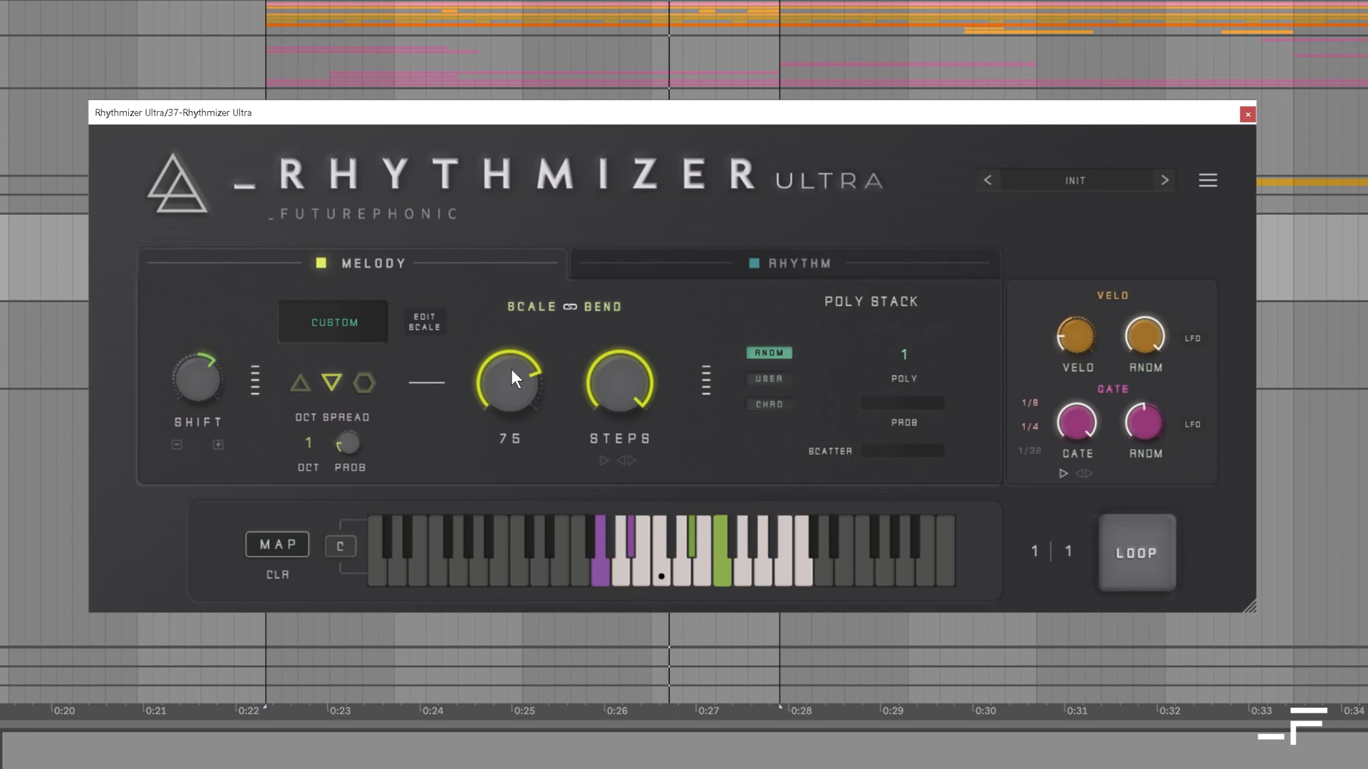